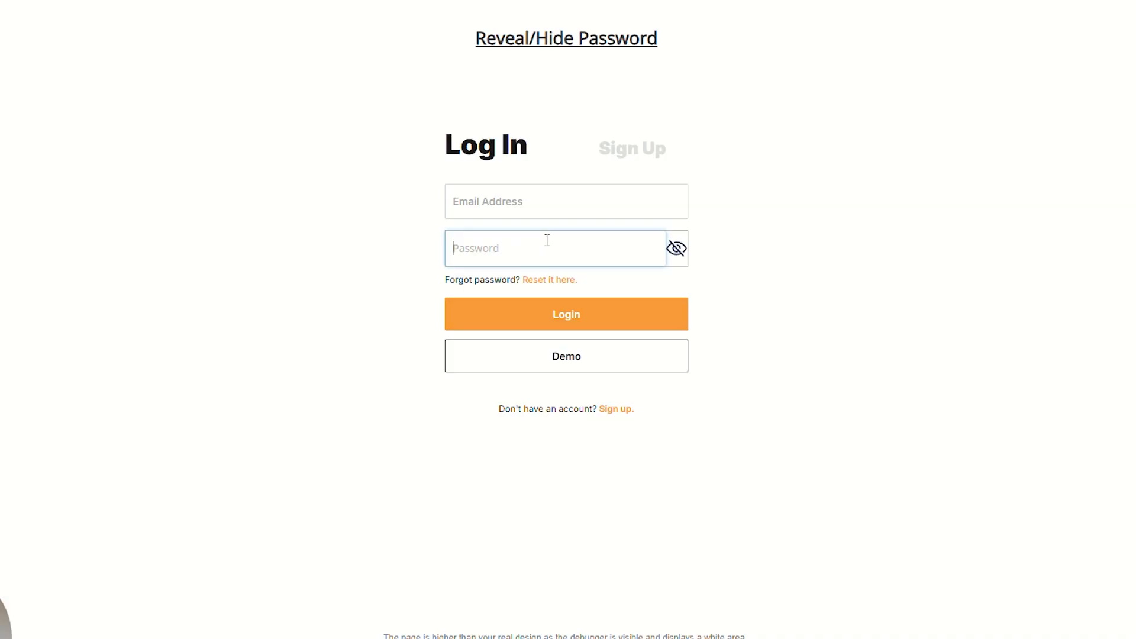
pyautogui.write('•••••')
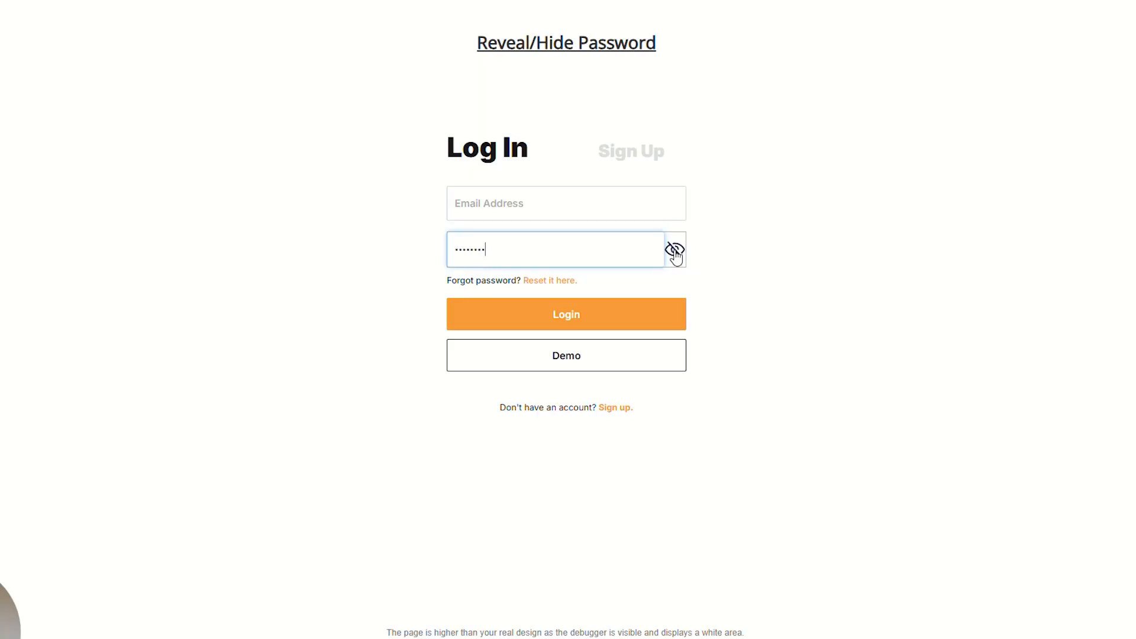
pyautogui.click(675, 250)
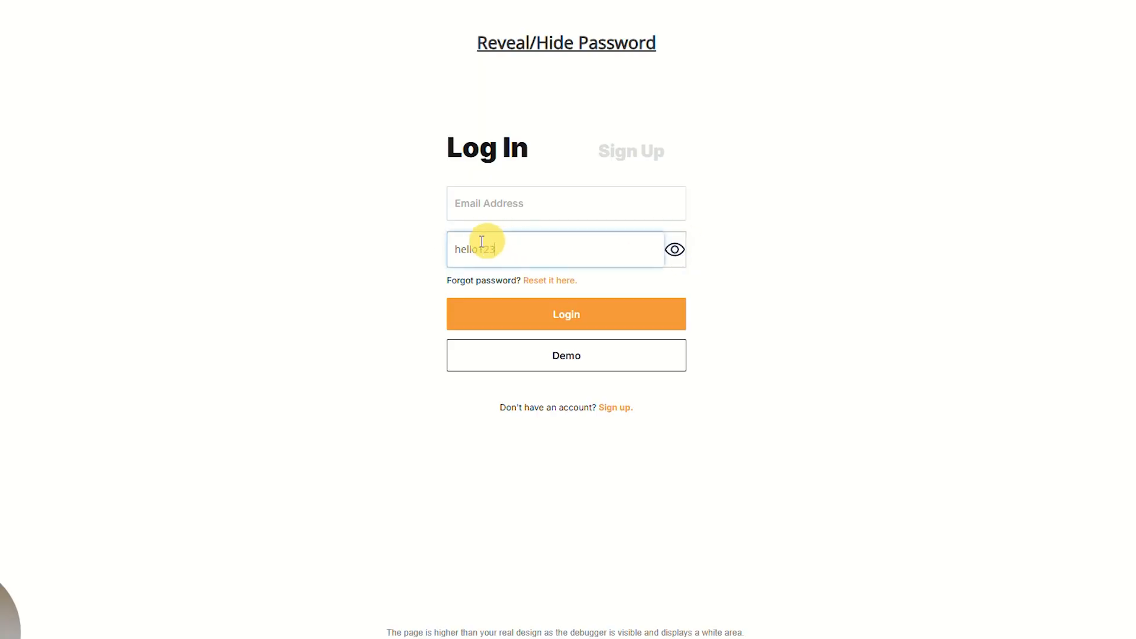
pyautogui.click(370, 13)
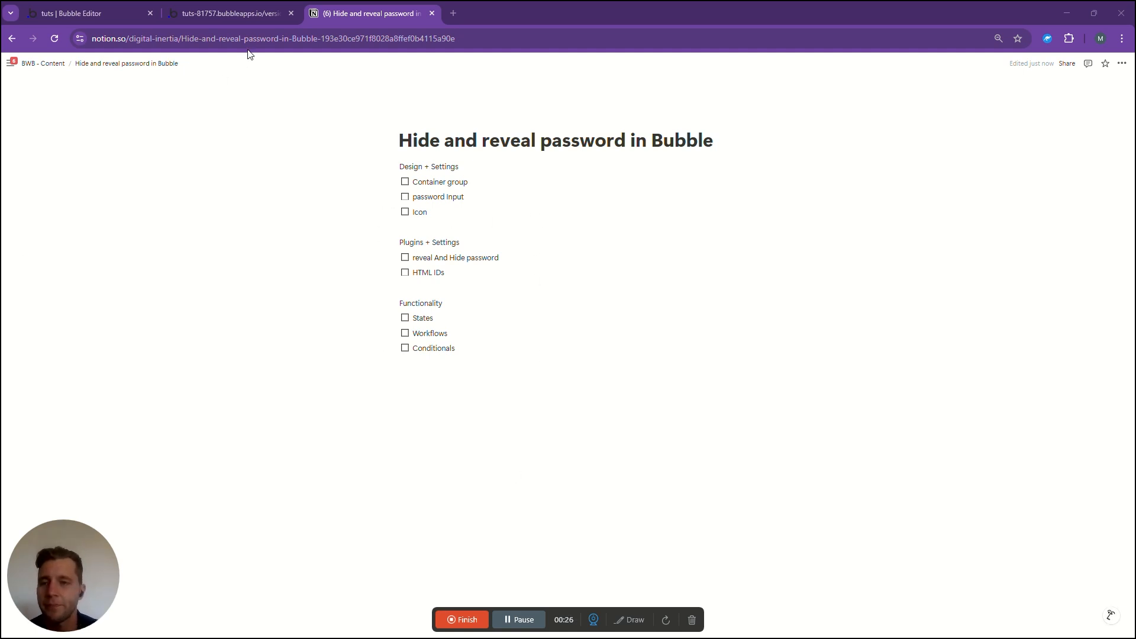
# Return from the Notion checklist to the app preview tab.
pyautogui.click(229, 13)
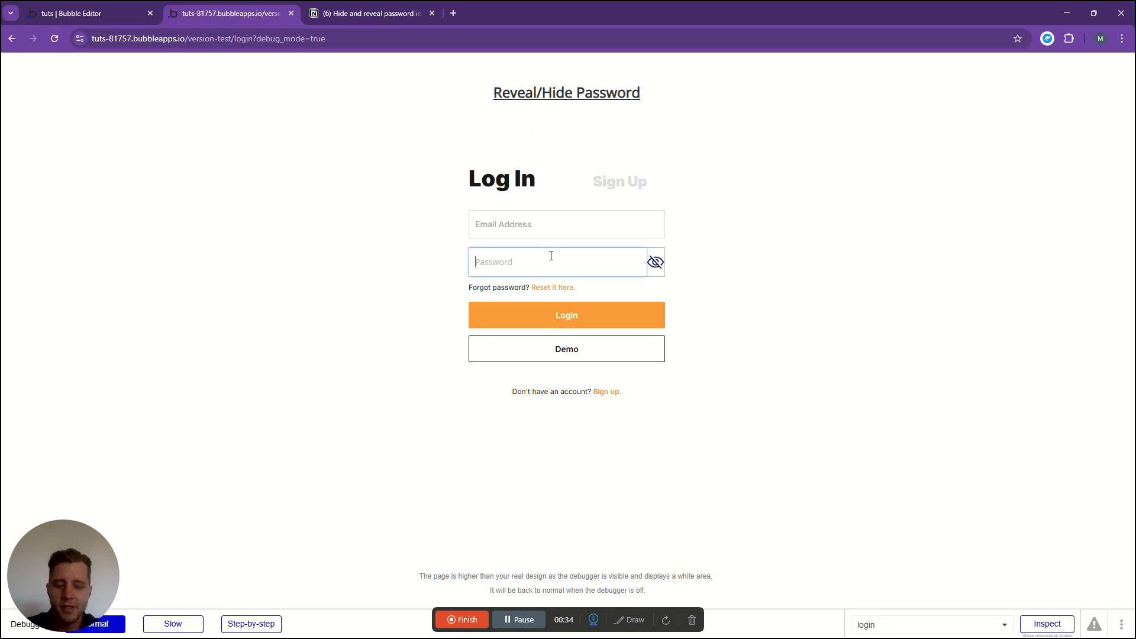
pyautogui.write('.')
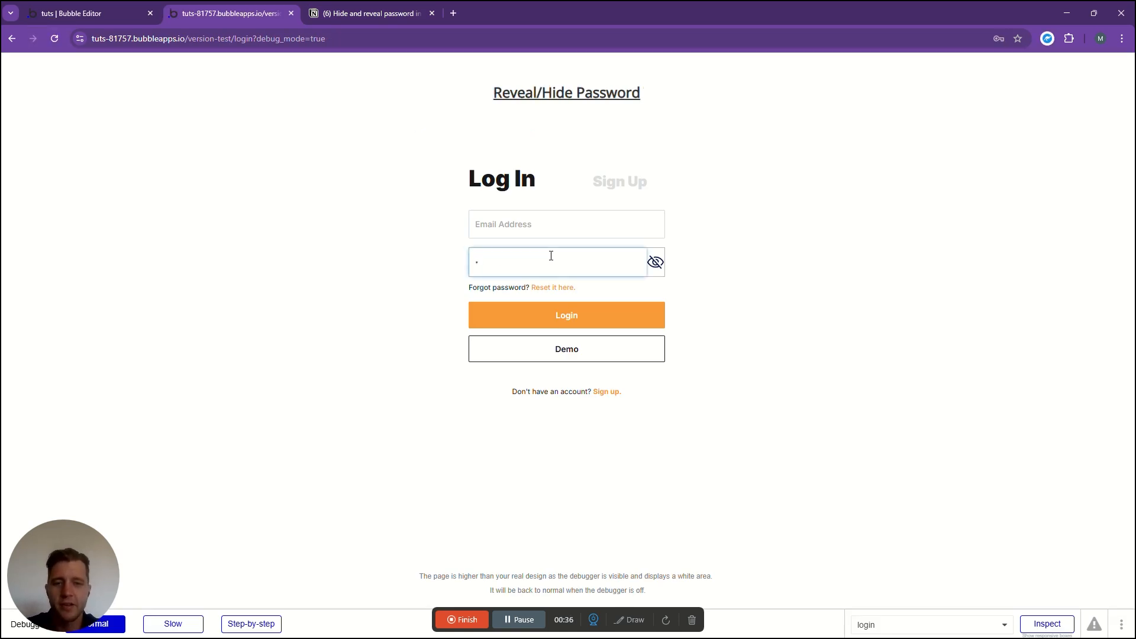
pyautogui.write('password')
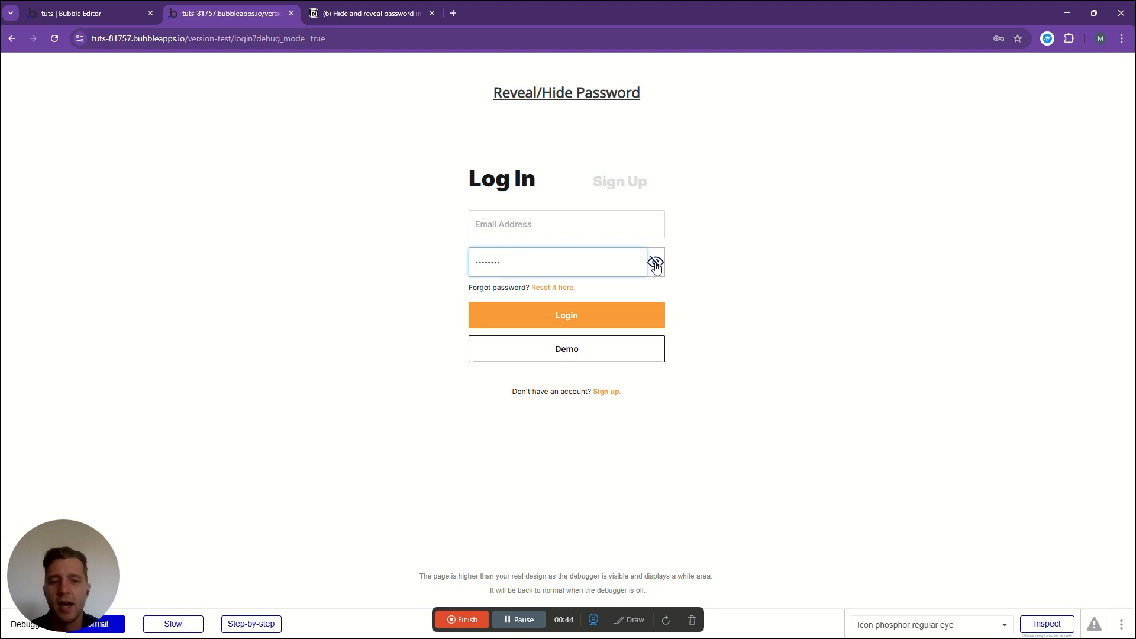
pyautogui.click(654, 262)
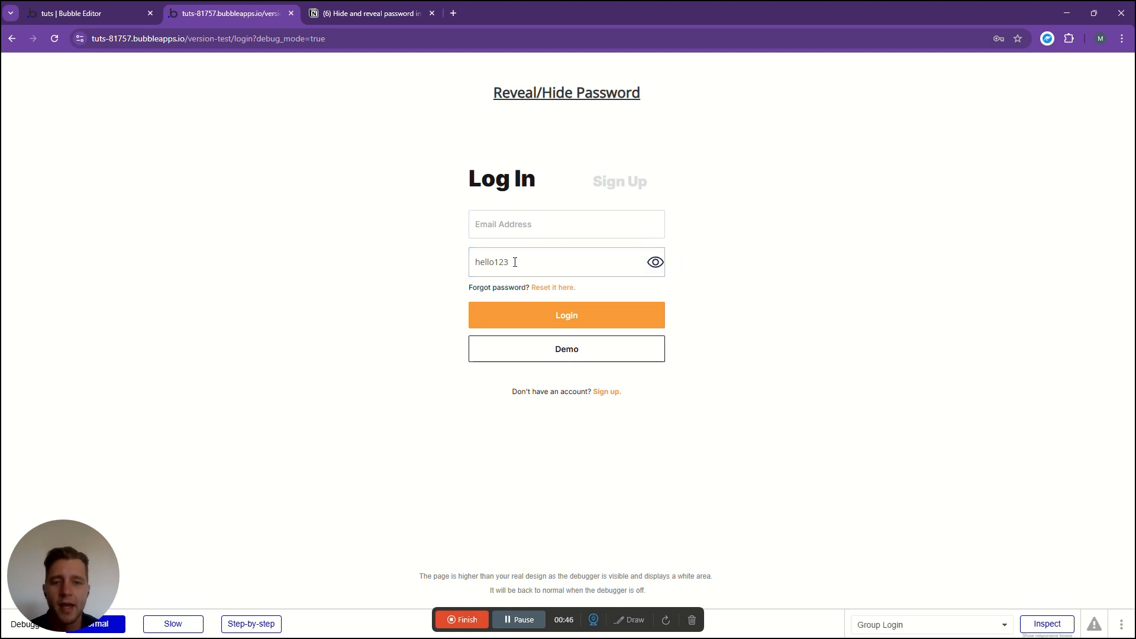
pyautogui.doubleClick(492, 262)
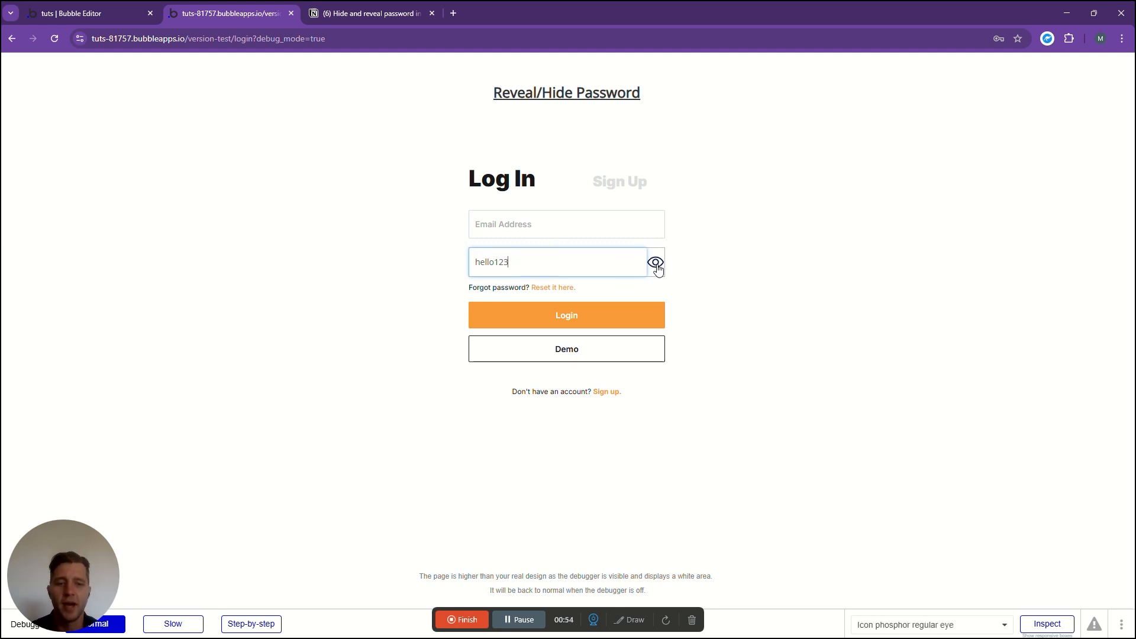
pyautogui.click(655, 262)
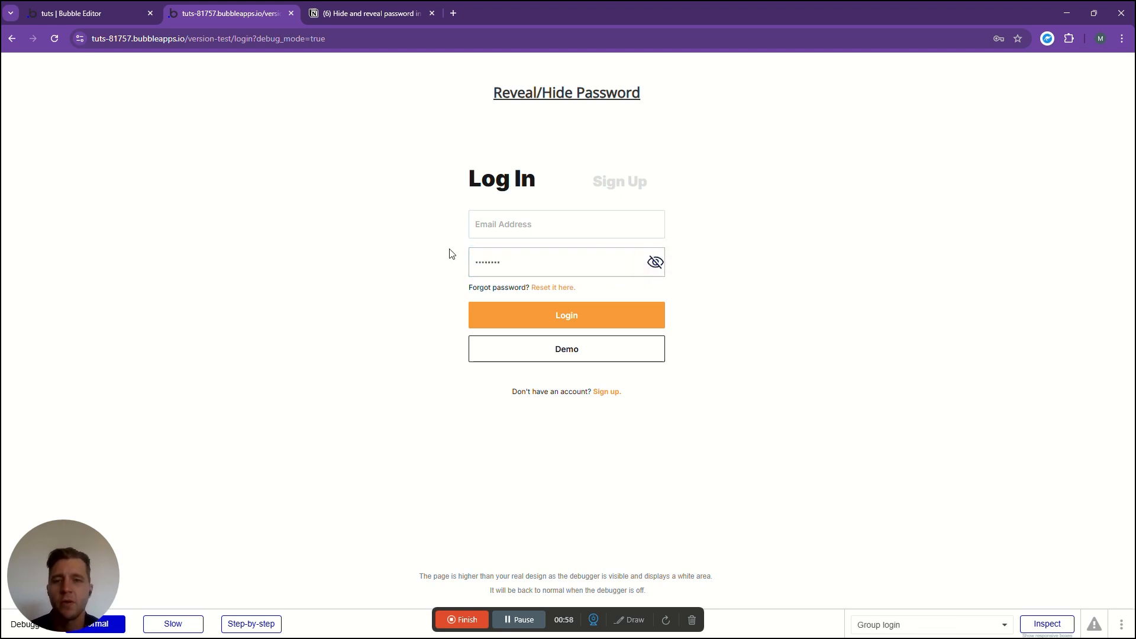
pyautogui.click(87, 13)
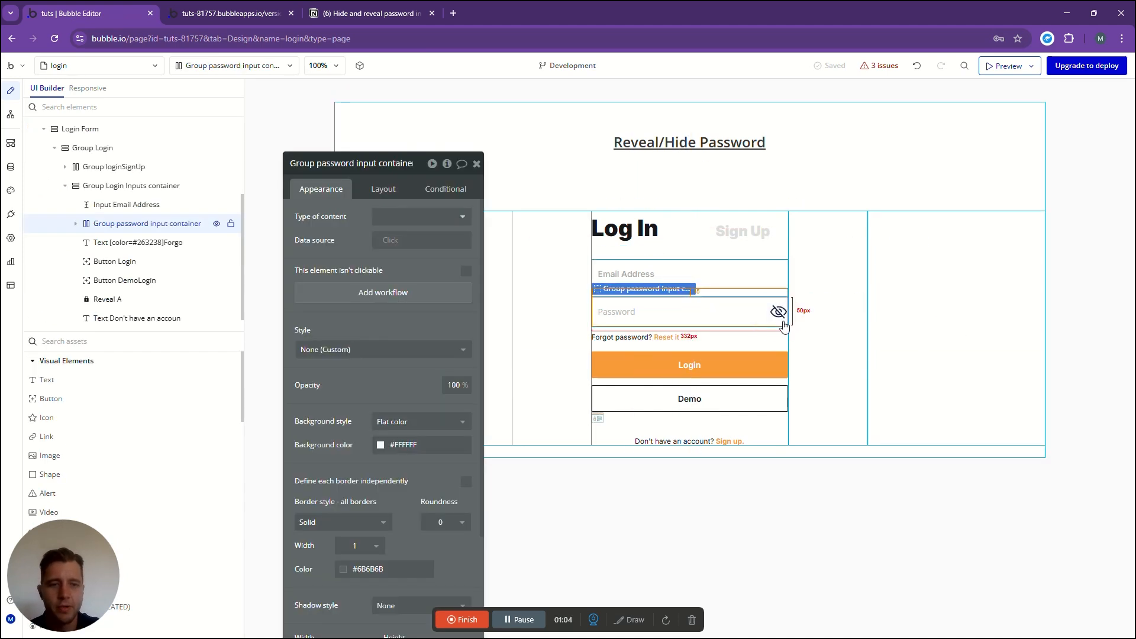
# Remove the old password group and add a new Group under the email input with 15px top margin.
pyautogui.click(477, 163)
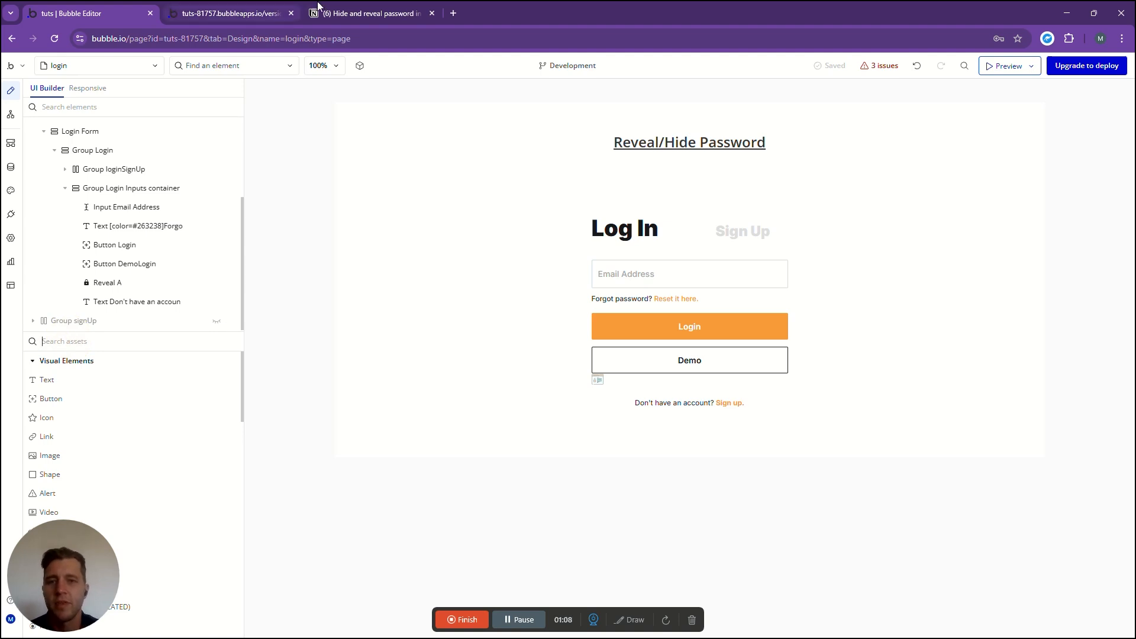
pyautogui.click(369, 13)
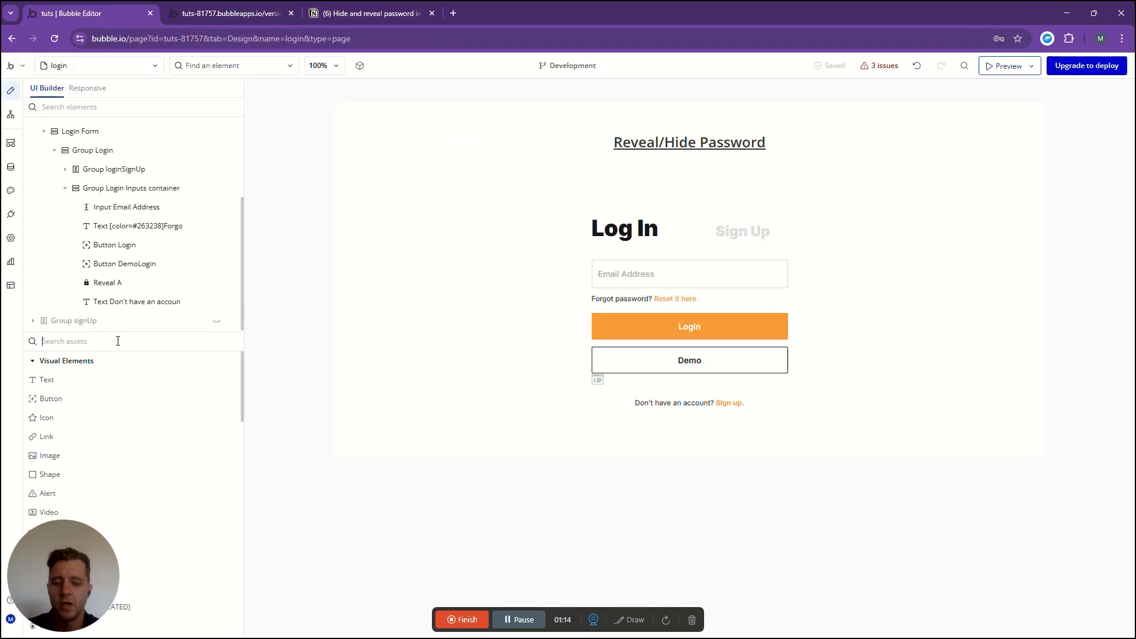
pyautogui.write('group')
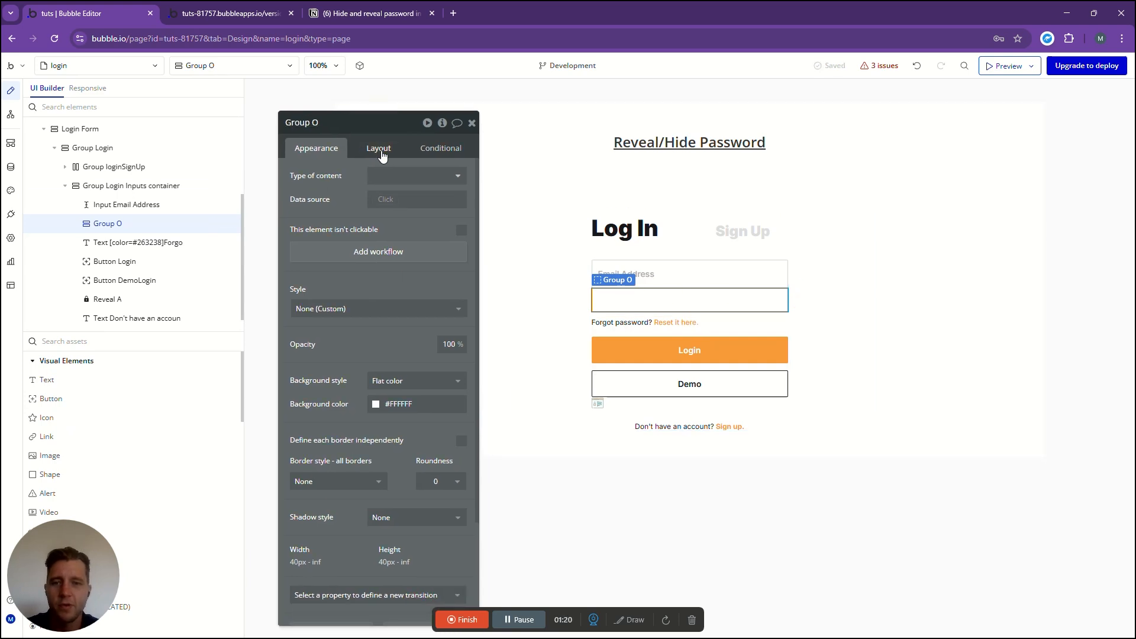
pyautogui.click(379, 148)
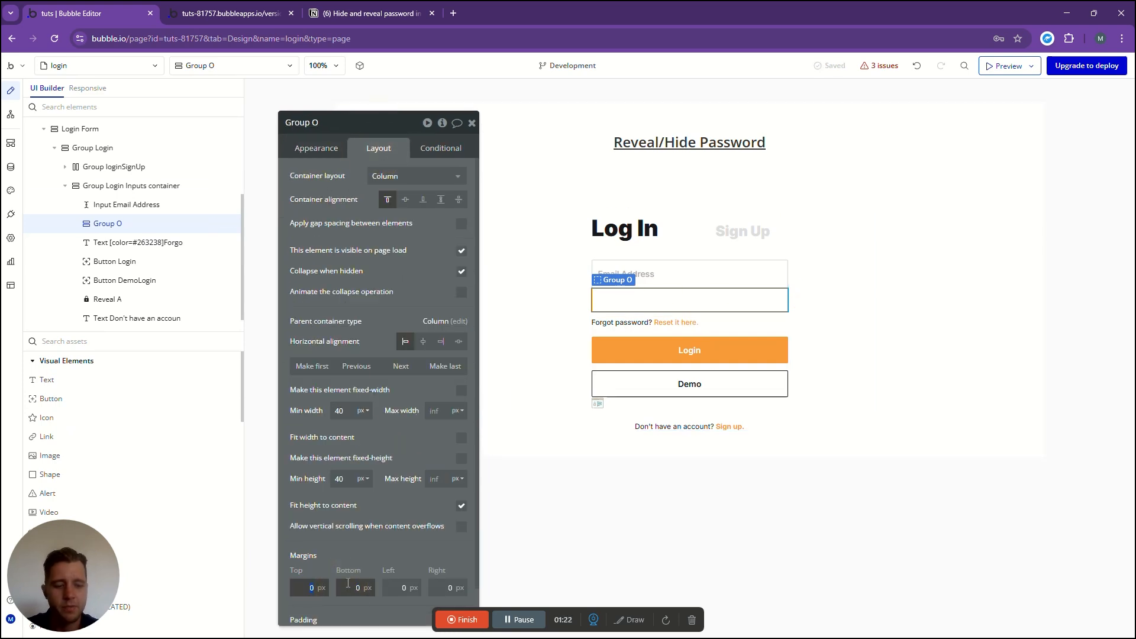
pyautogui.write('15')
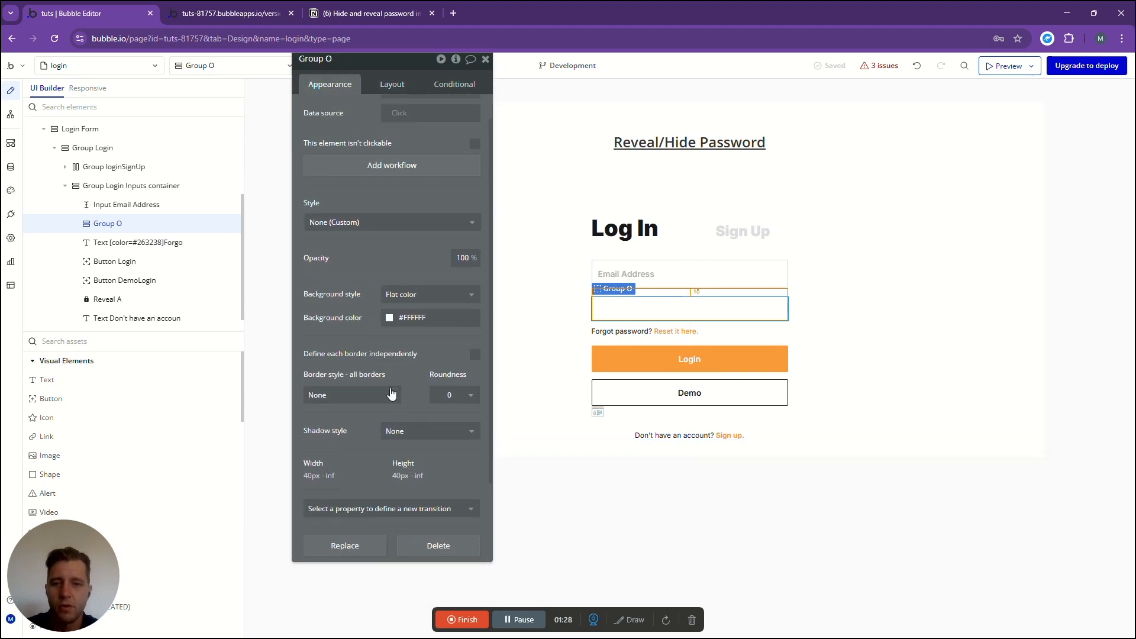
# Give the new group a Solid border style.
pyautogui.click(352, 394)
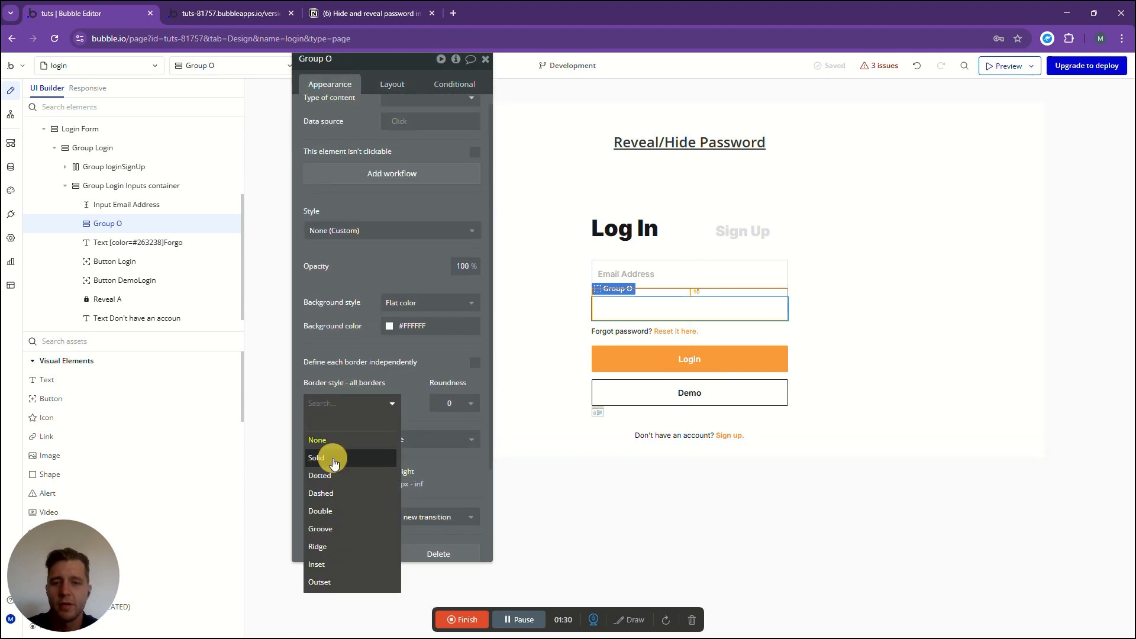
pyautogui.click(316, 457)
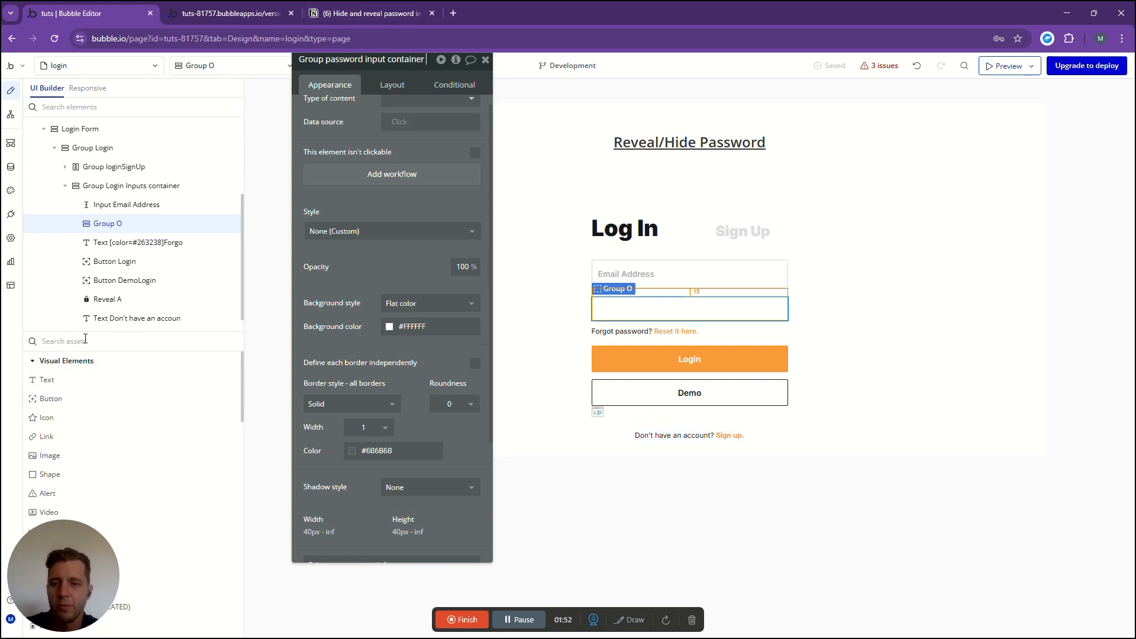
# Add Input password 1 inside the group with Border style None and non-fixed width.
pyautogui.write('in')
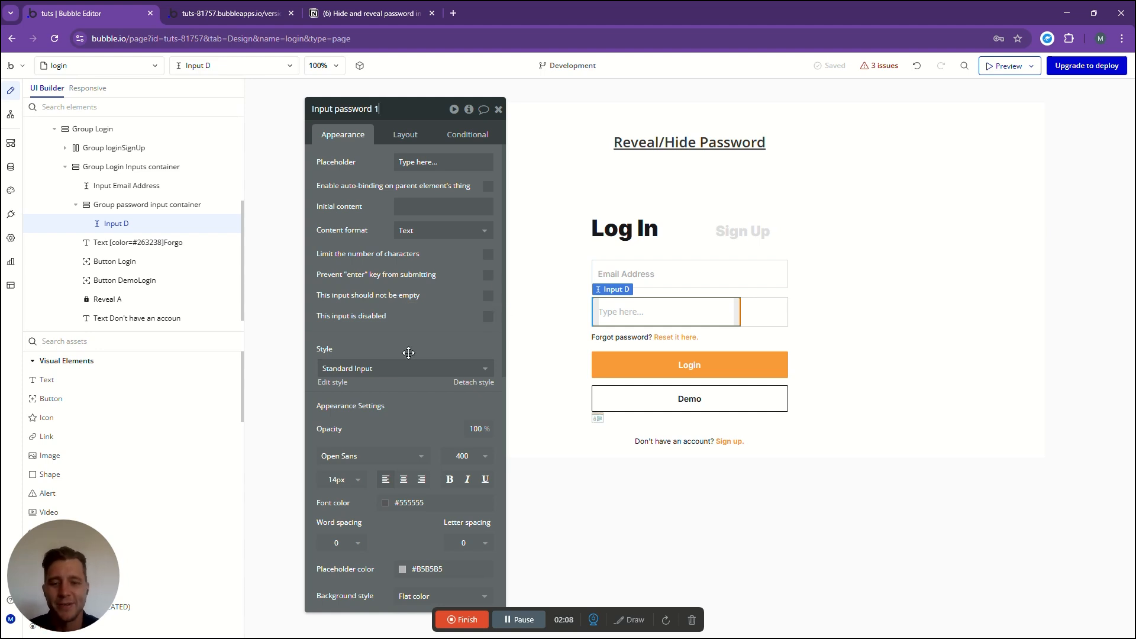
pyautogui.scroll(-3)
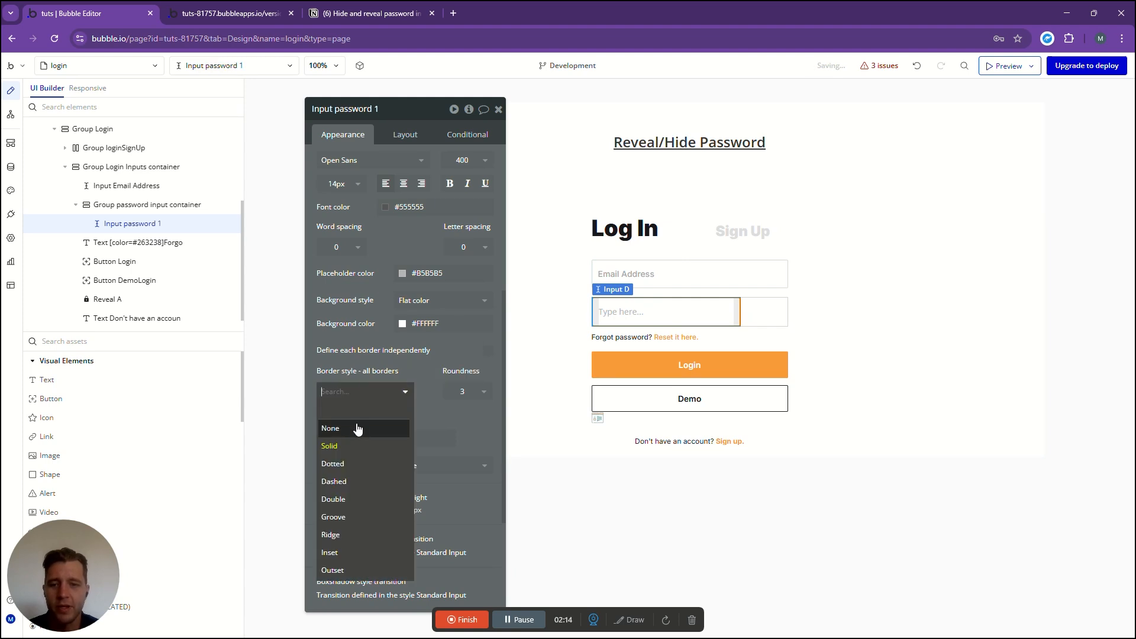
pyautogui.click(330, 427)
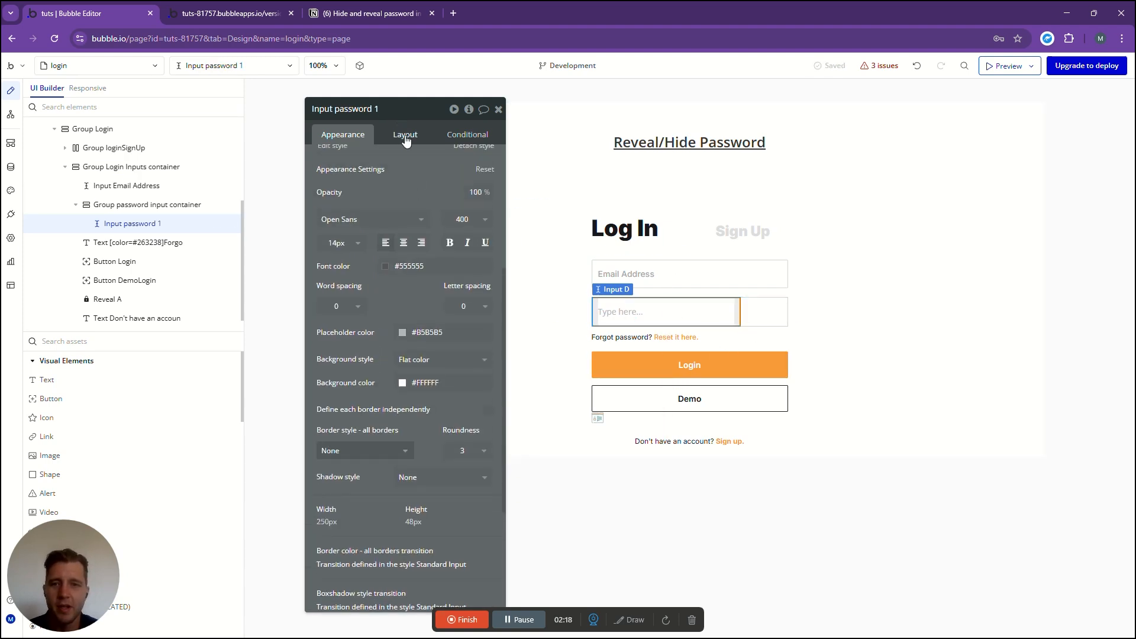
pyautogui.click(404, 134)
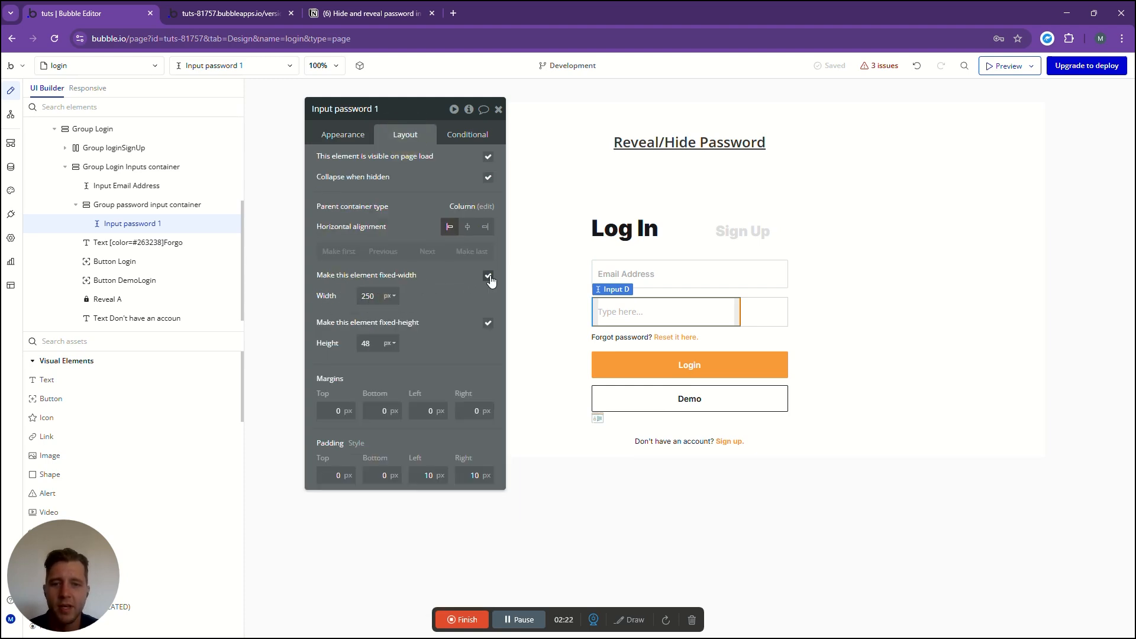
pyautogui.click(488, 277)
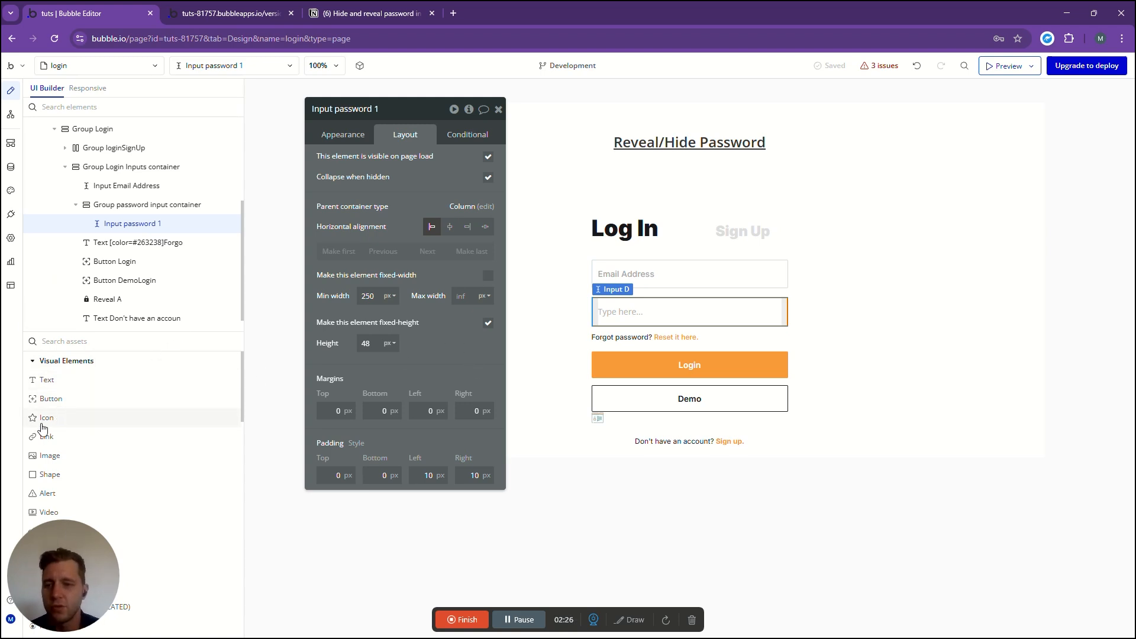
pyautogui.moveTo(47, 419)
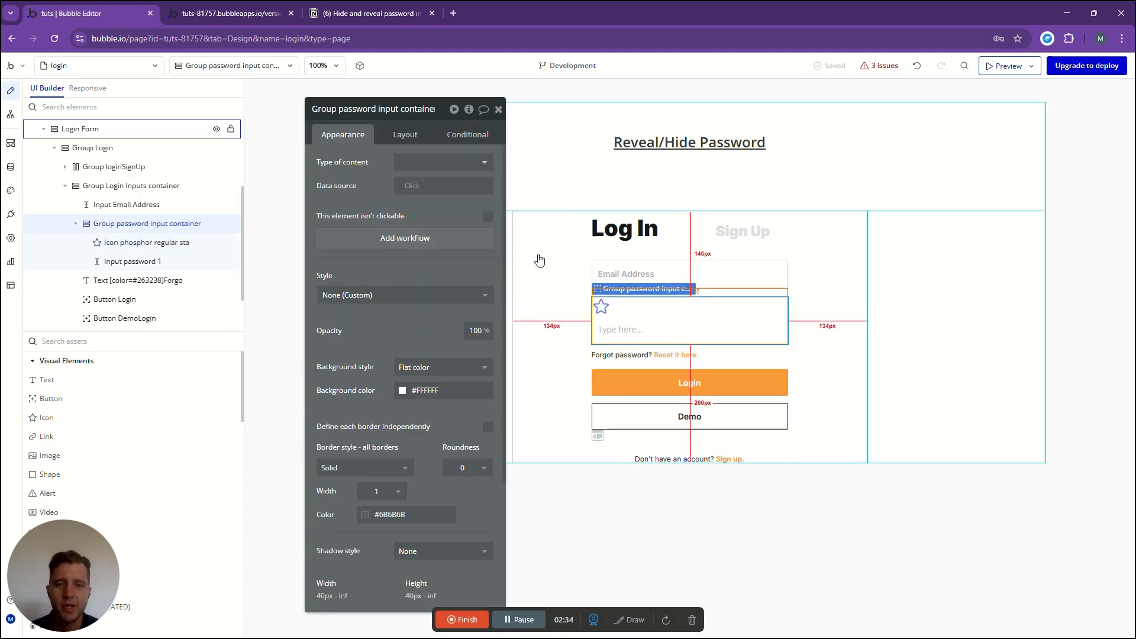
# Arrange the password group as a row with the icon centered vertically.
pyautogui.click(404, 135)
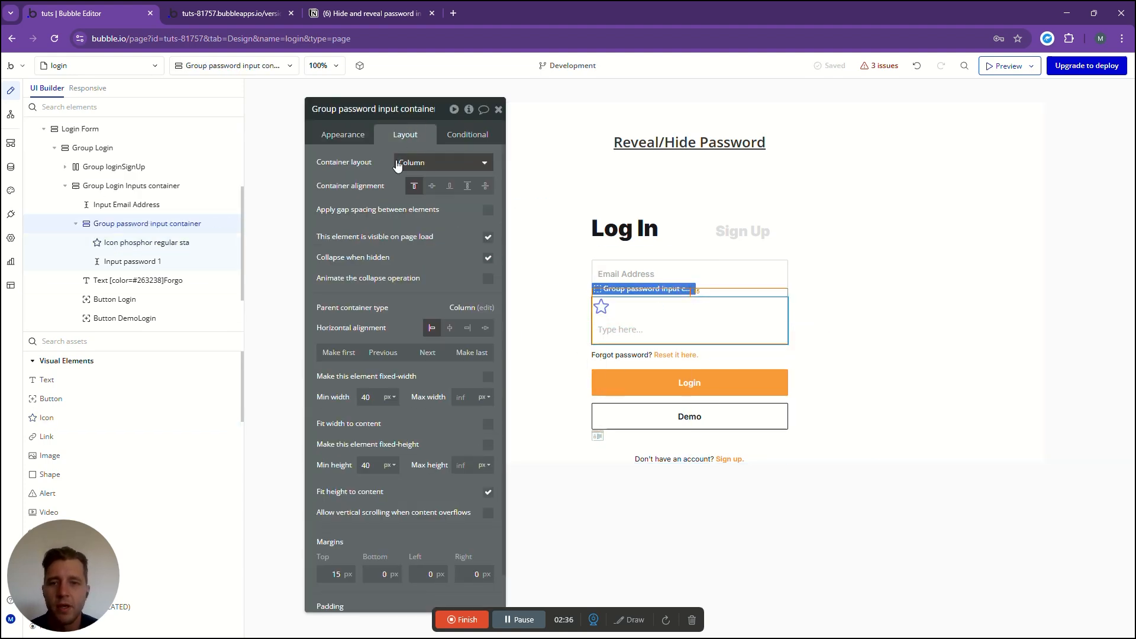
pyautogui.click(440, 162)
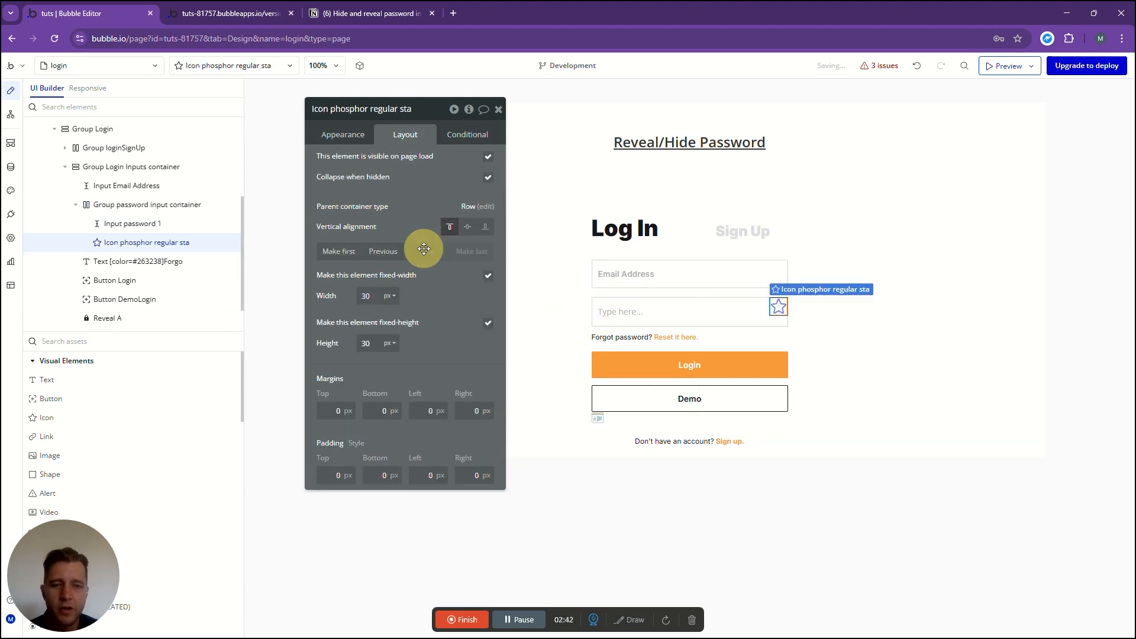
pyautogui.click(469, 227)
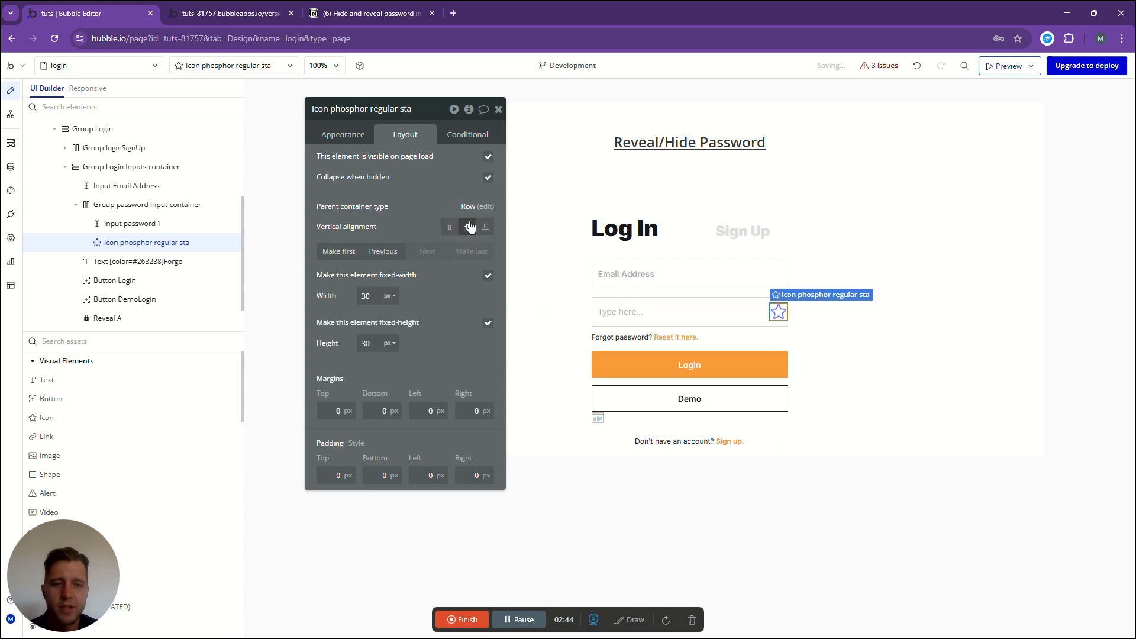
pyautogui.click(343, 134)
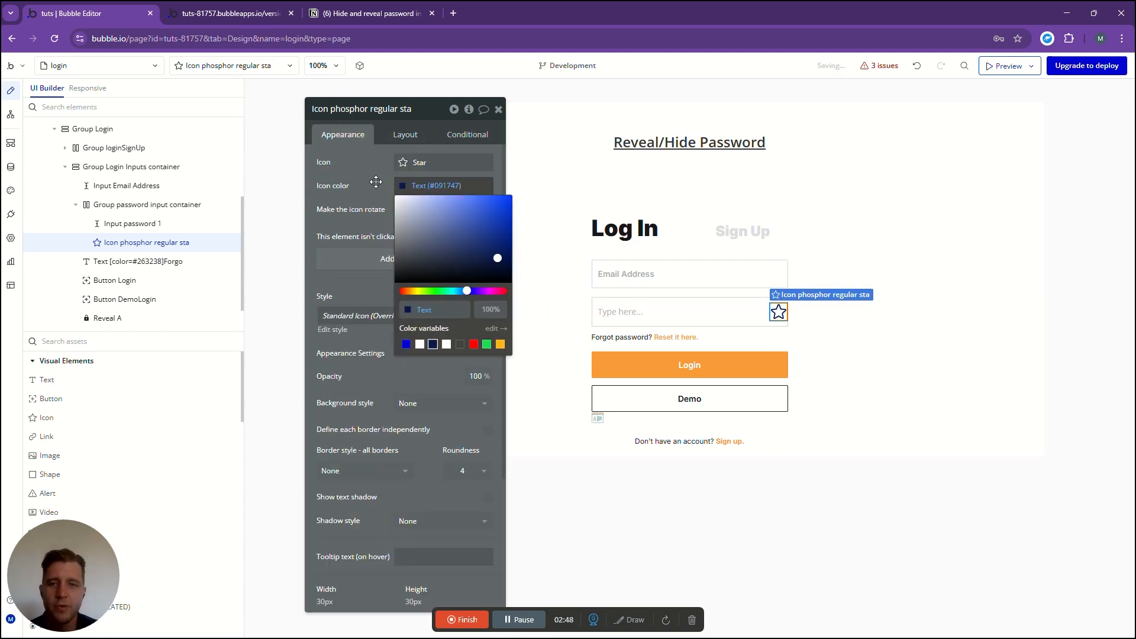
# Swap the star icon for the Phosphor eye-slash icon found by searching 'eye'.
pyautogui.click(442, 161)
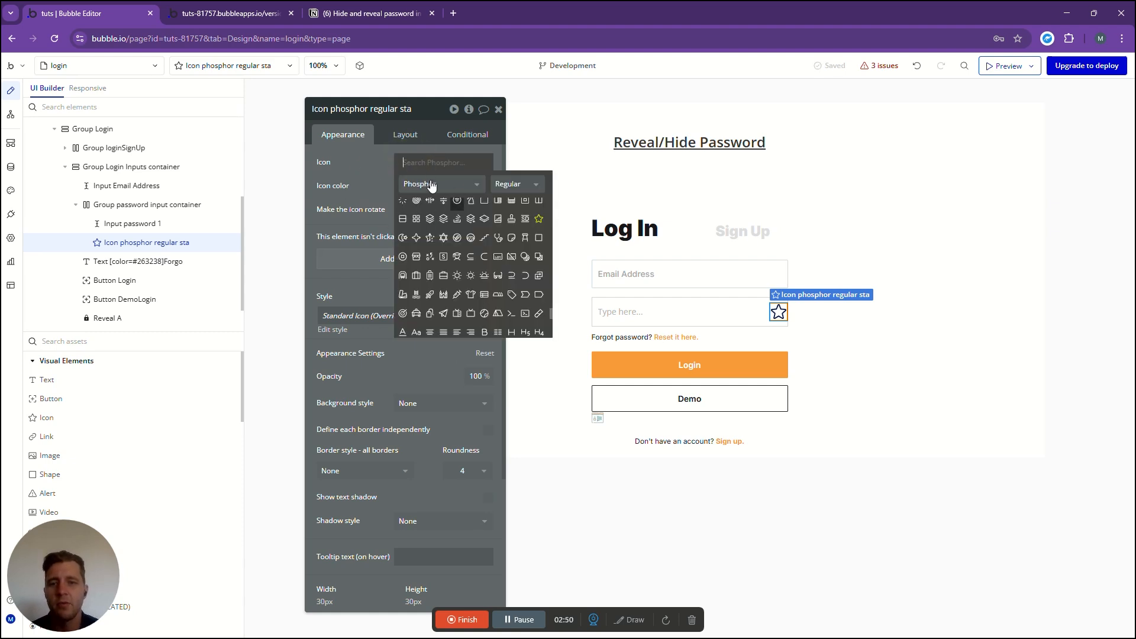
pyautogui.click(438, 183)
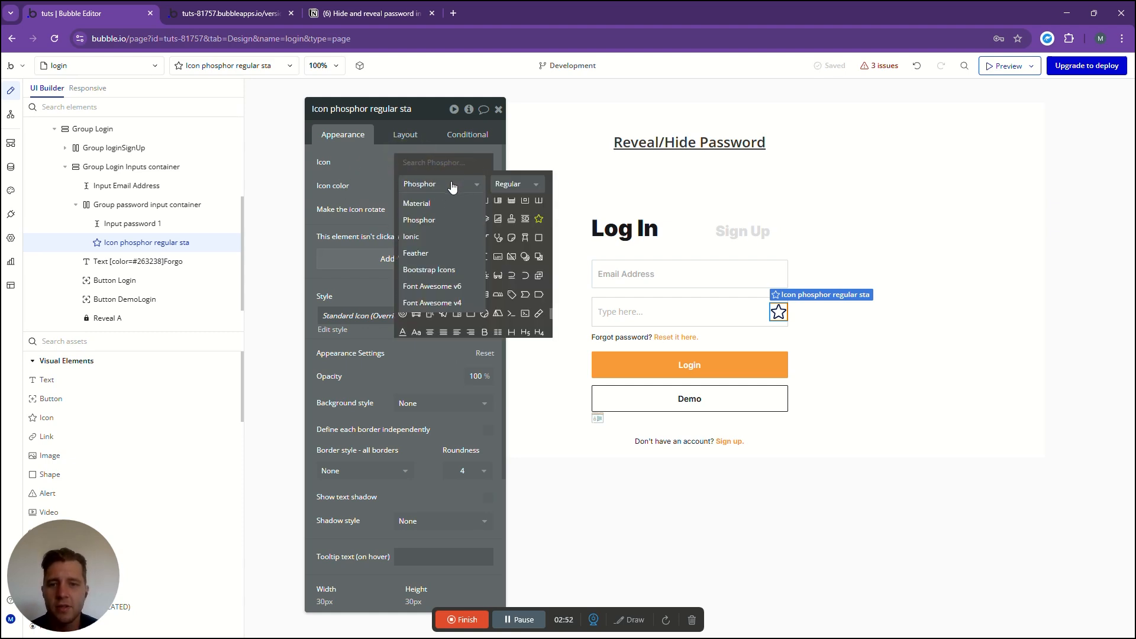
pyautogui.moveTo(430, 219)
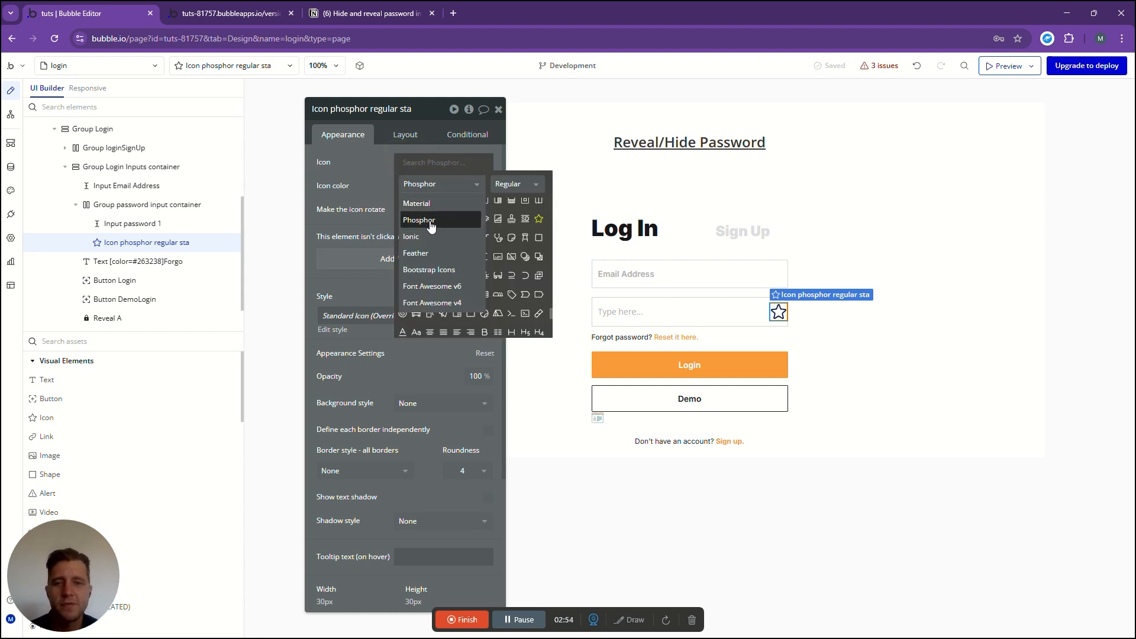
pyautogui.click(429, 220)
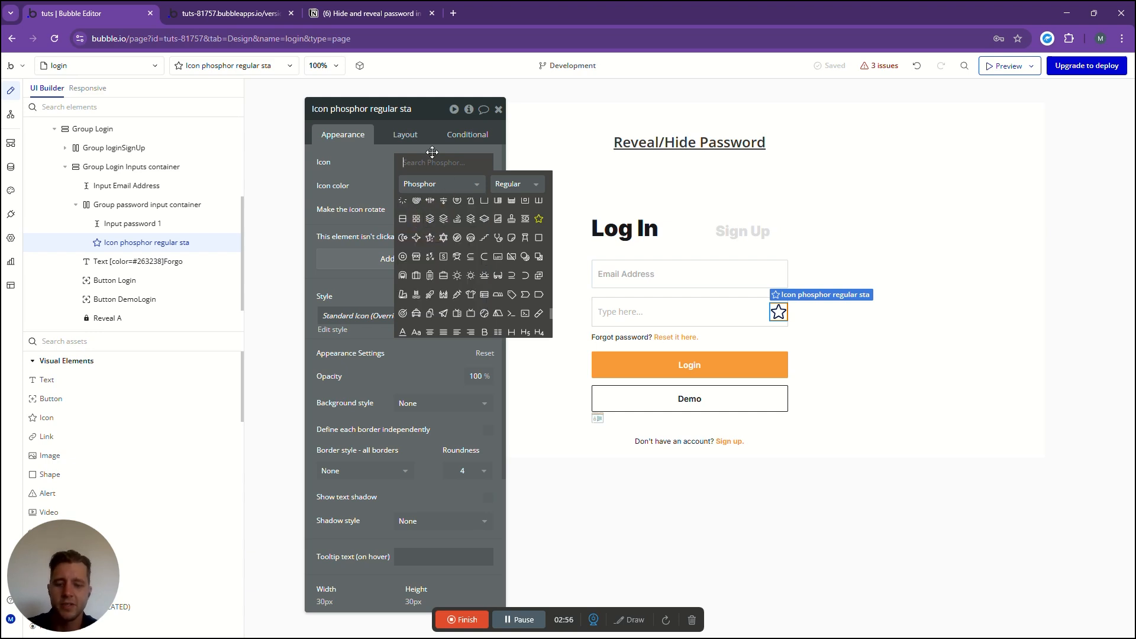
pyautogui.write('eye')
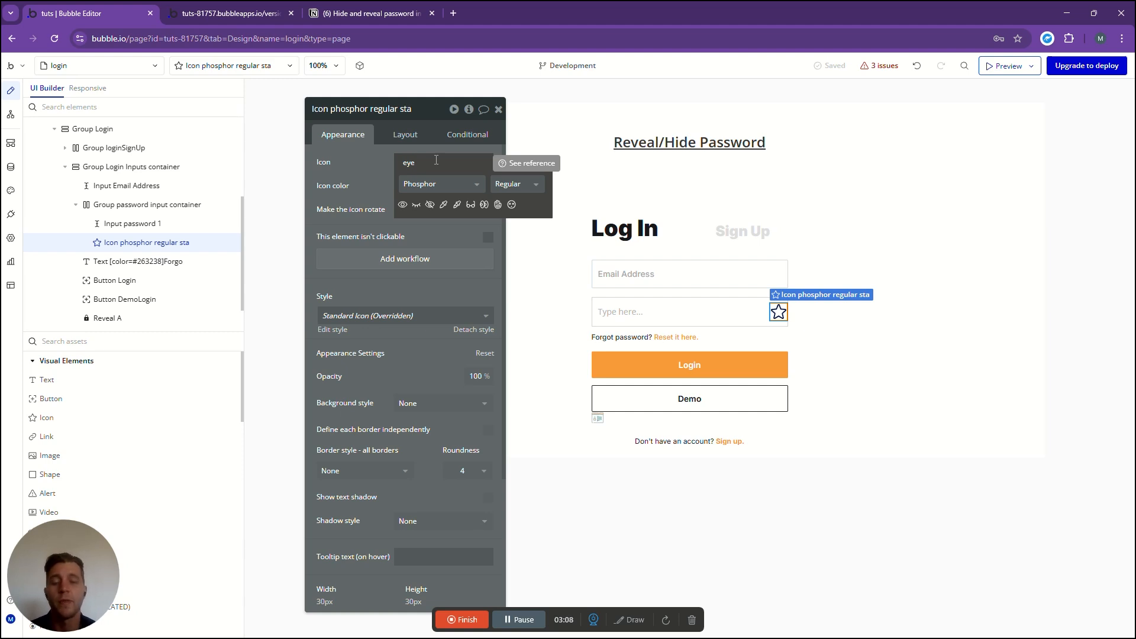
pyautogui.moveTo(409, 206)
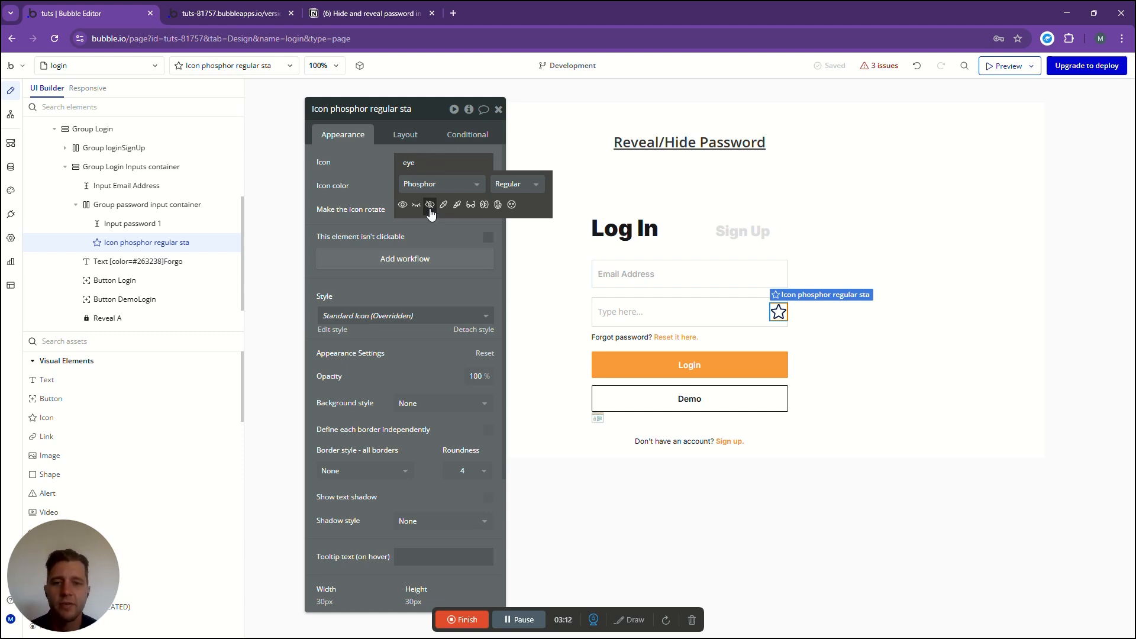
pyautogui.click(430, 204)
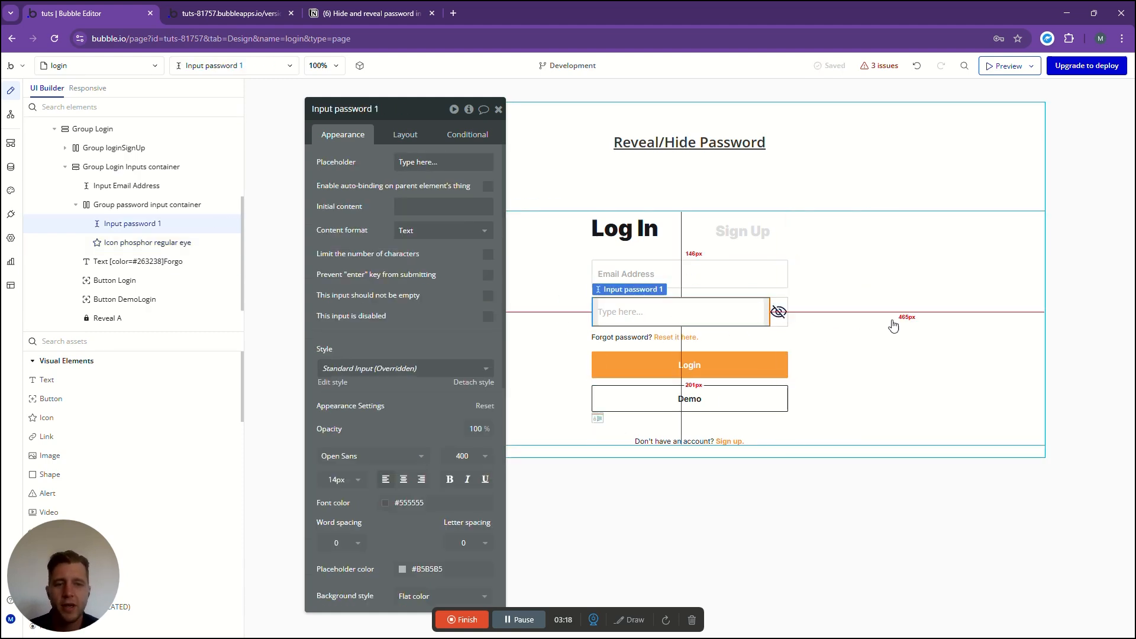
# Tick Container group, password input and Icon in the Notion checklist and return to the editor.
pyautogui.click(369, 13)
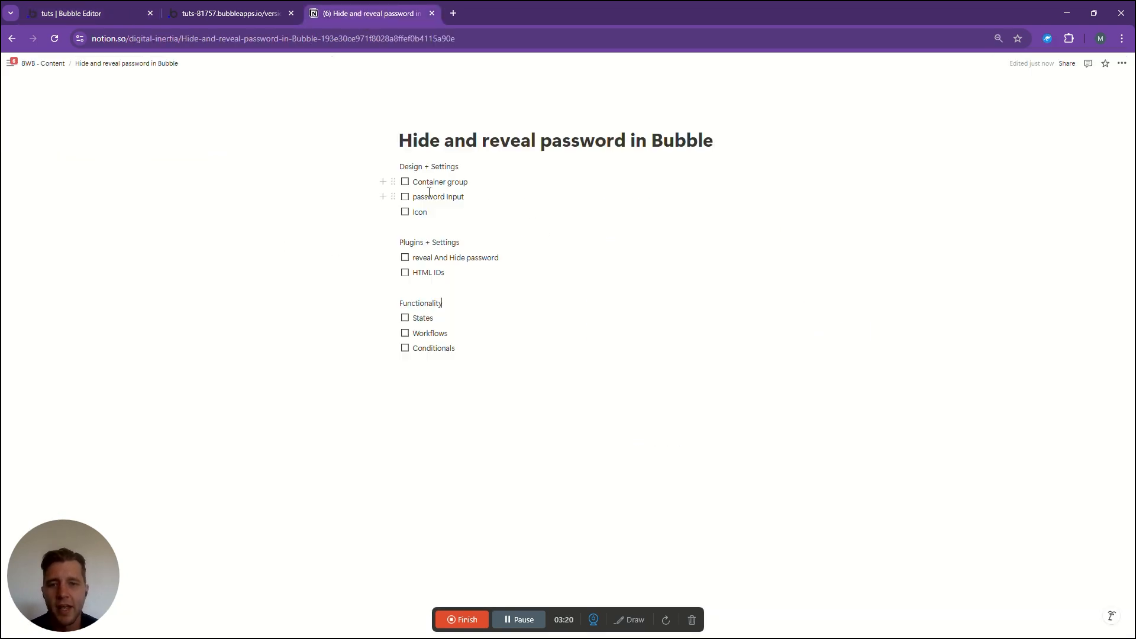
pyautogui.click(405, 197)
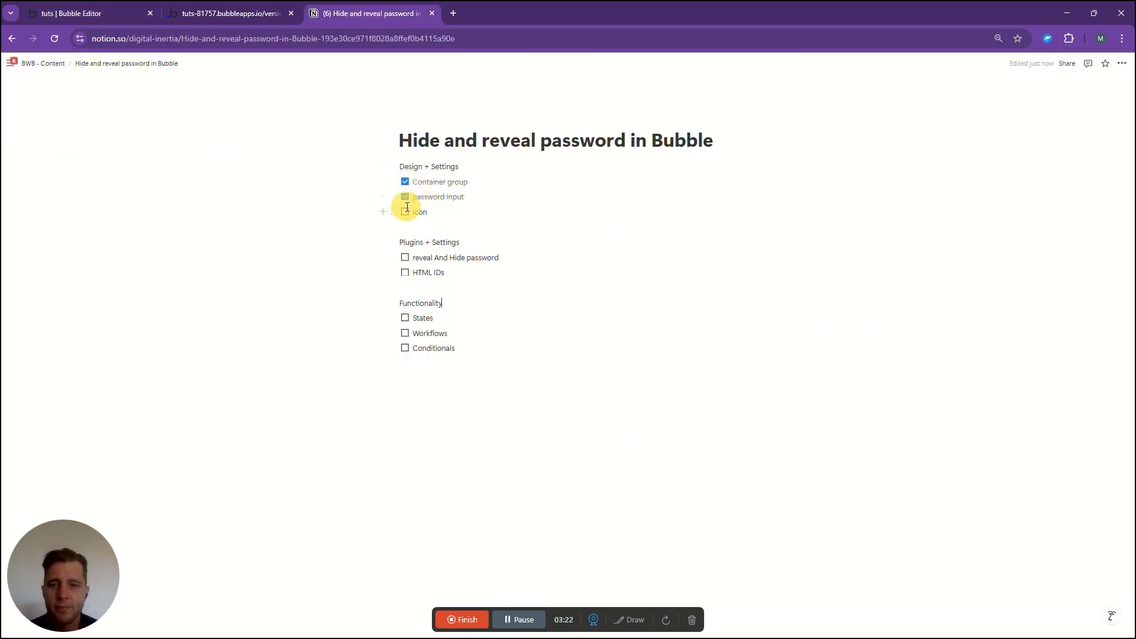
pyautogui.click(405, 212)
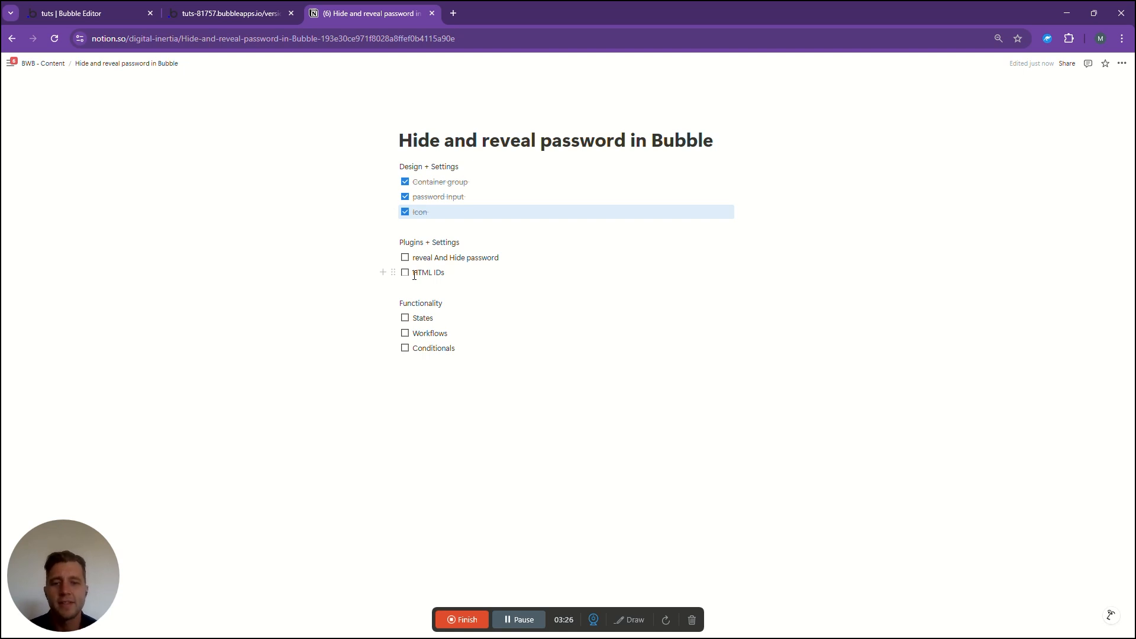
pyautogui.click(87, 13)
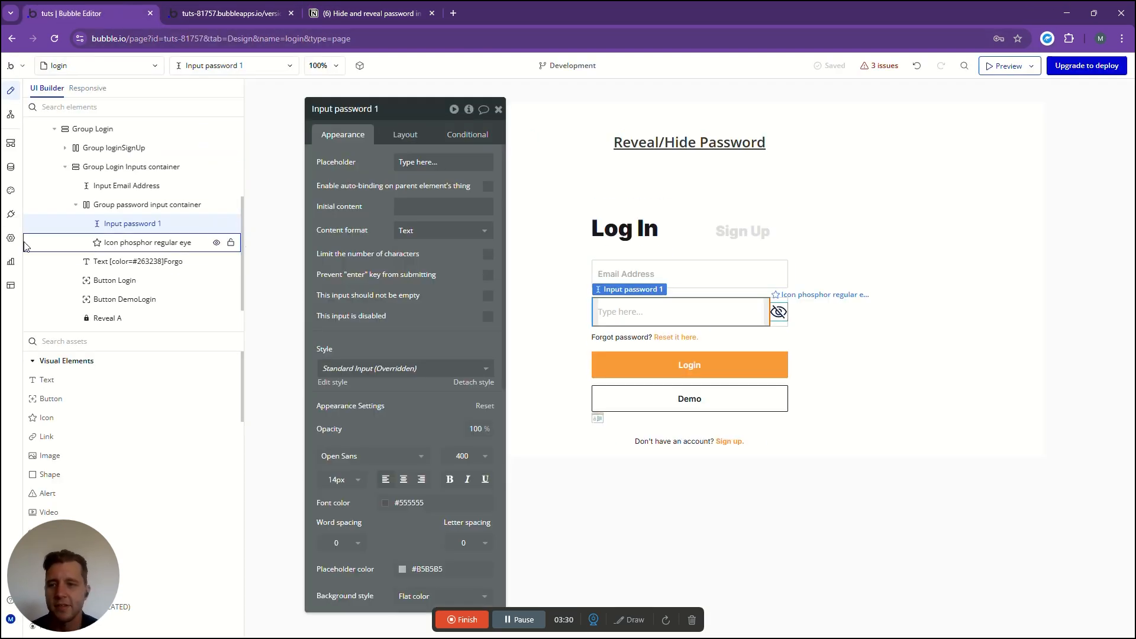
pyautogui.moveTo(11, 239)
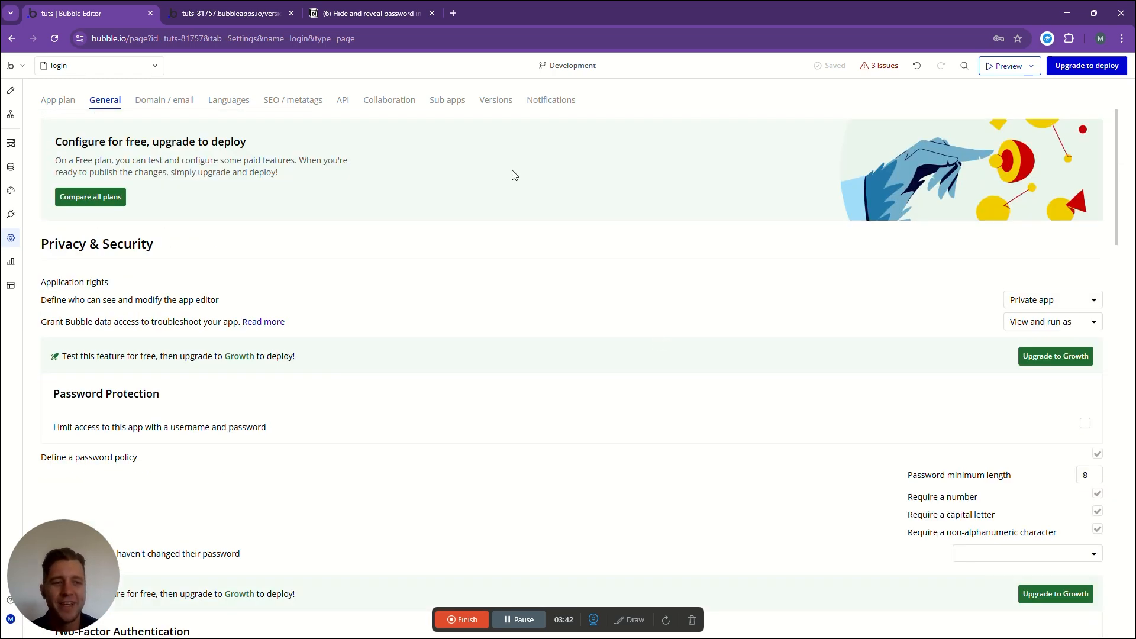
# Scroll the General settings down to the Advanced options section.
pyautogui.scroll(-3)
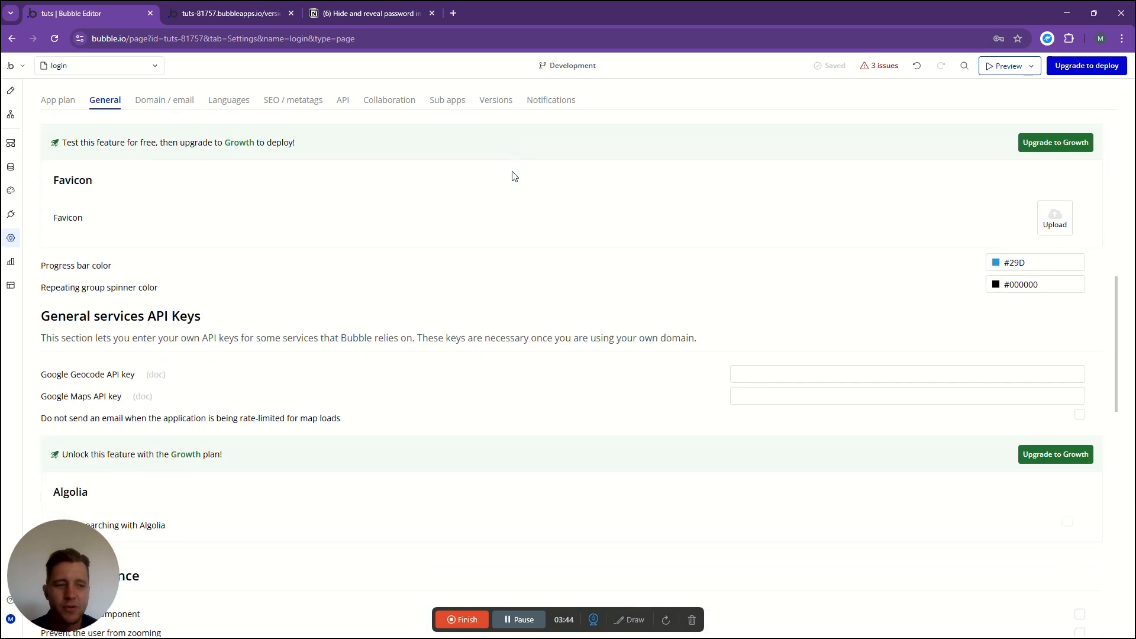
pyautogui.scroll(-3)
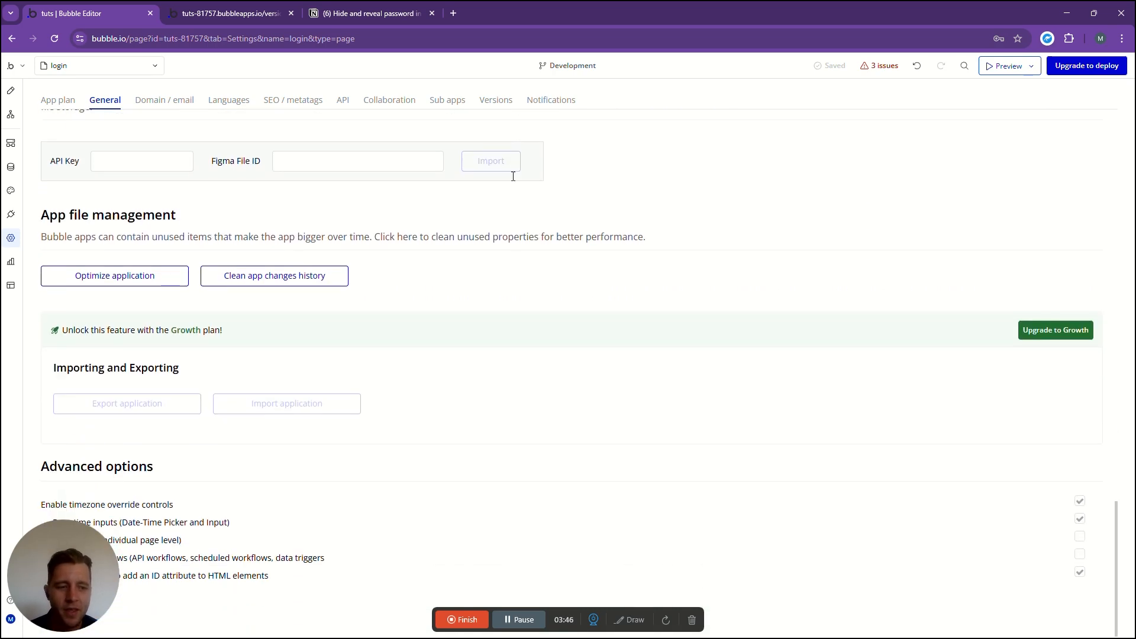
pyautogui.moveTo(125, 553)
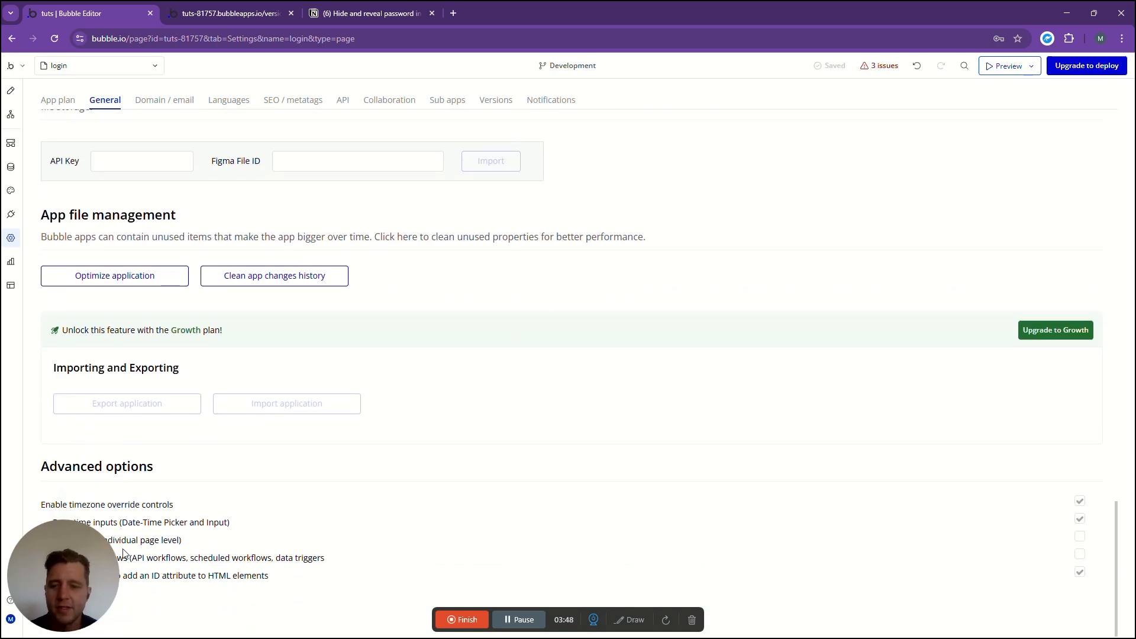
pyautogui.moveTo(134, 590)
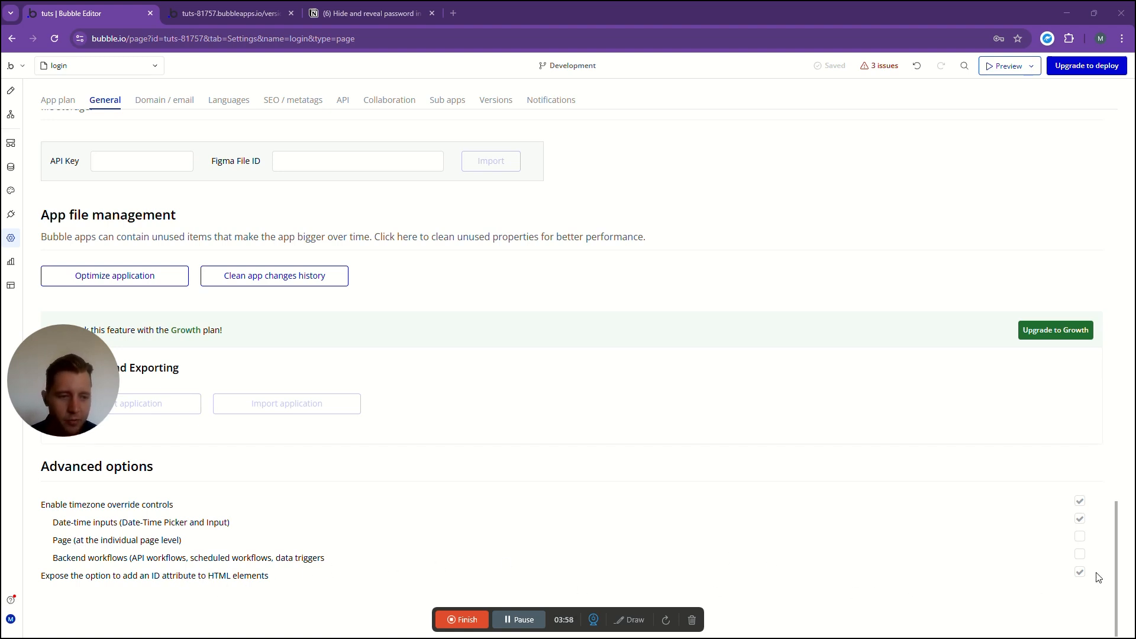
pyautogui.moveTo(33, 348)
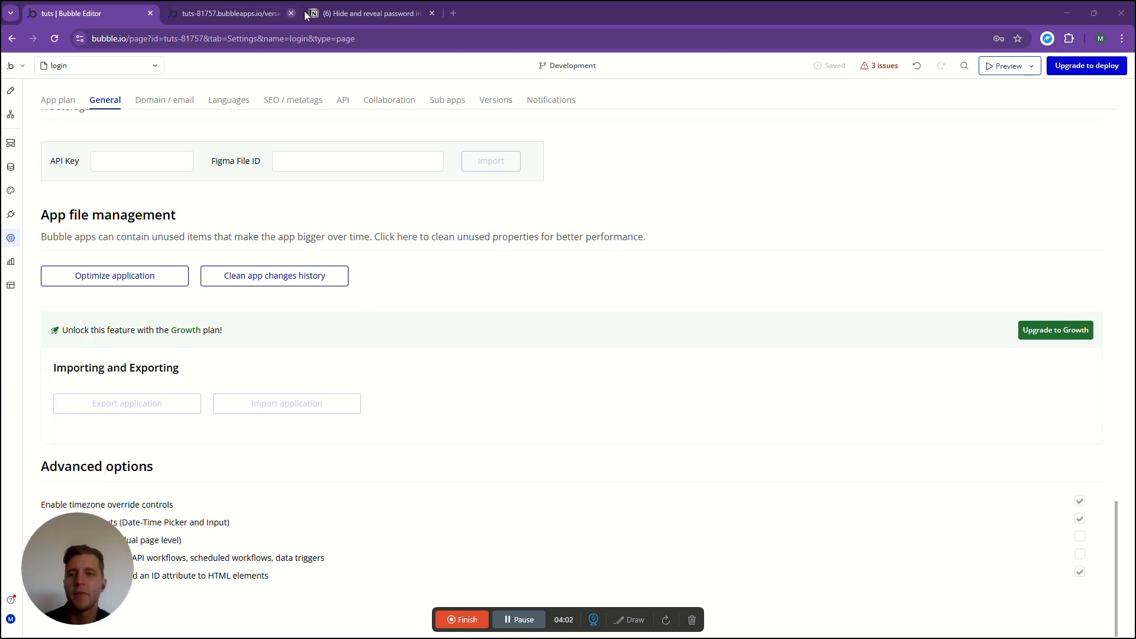
# Tick HTML IDs in the Notion checklist and return to the Bubble editor.
pyautogui.click(369, 13)
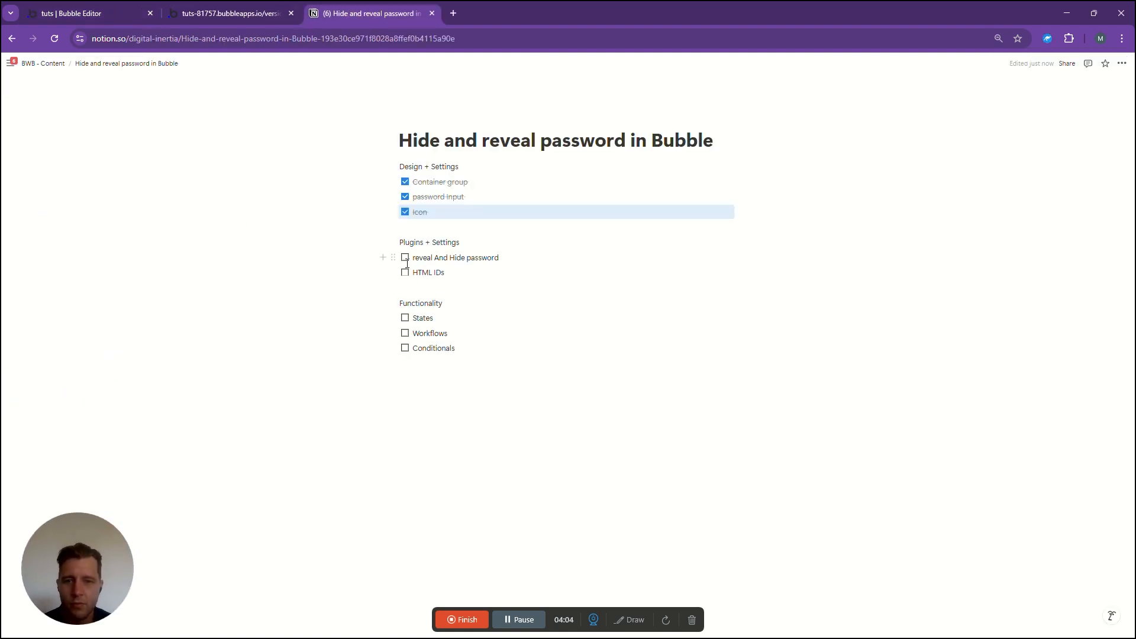
pyautogui.click(404, 272)
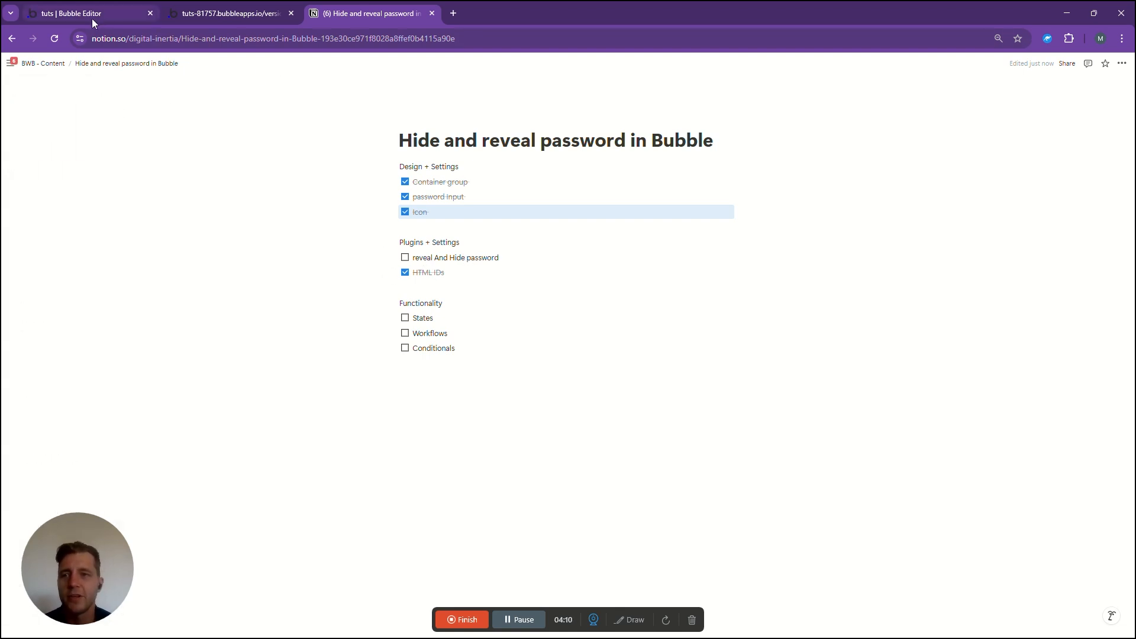
pyautogui.click(69, 13)
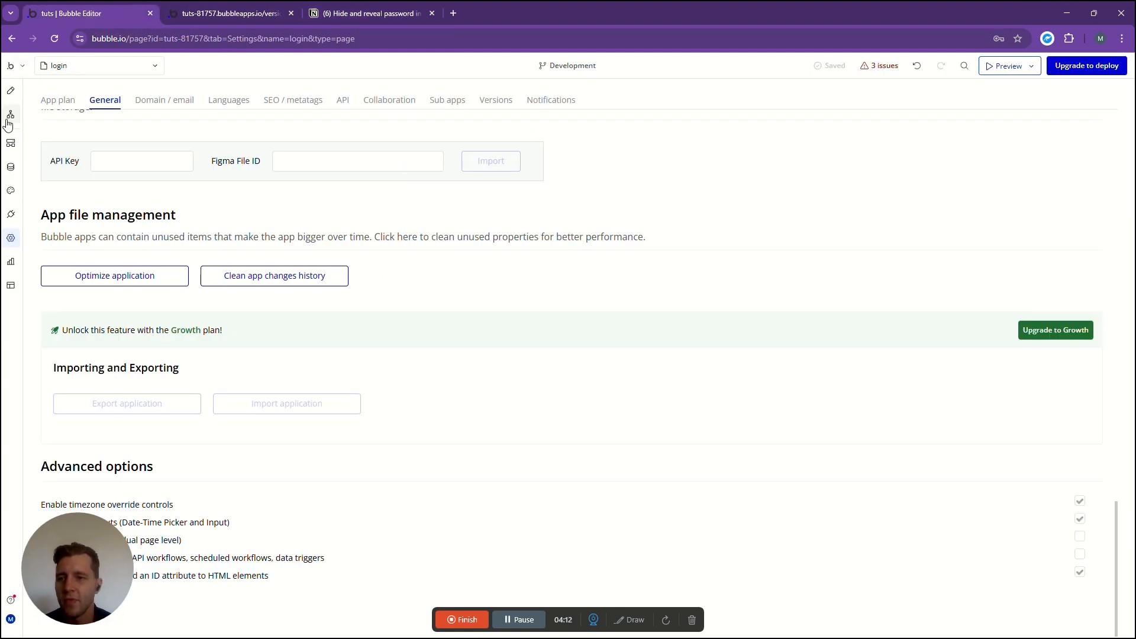
# Search Add plugins for 're' to confirm Reveal & Hide Password is already installed.
pyautogui.click(11, 216)
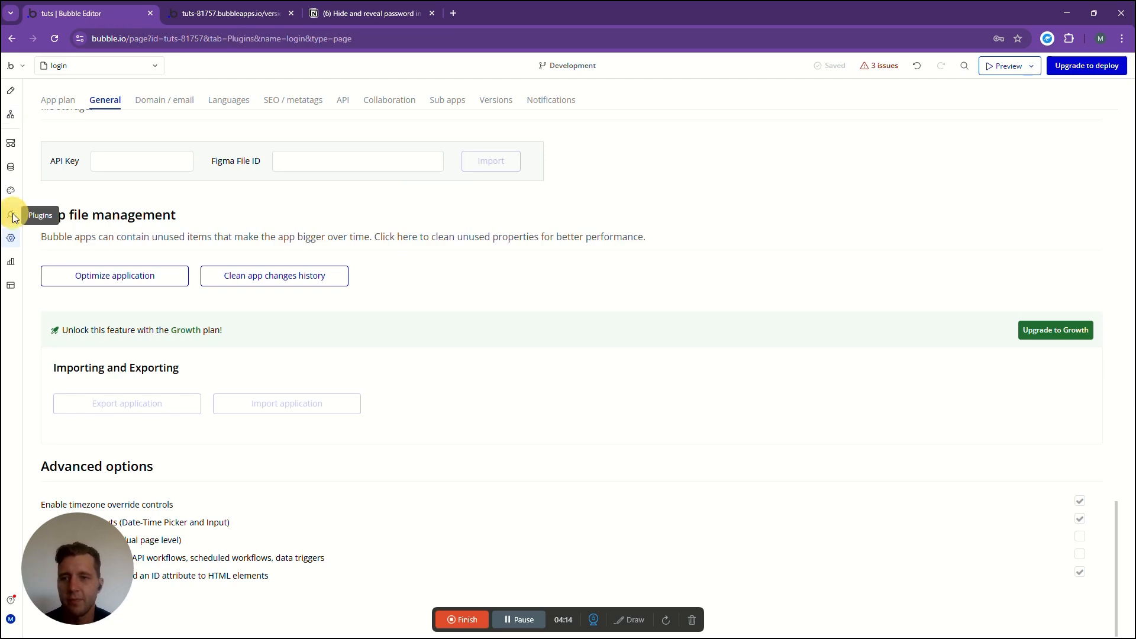
pyautogui.click(10, 215)
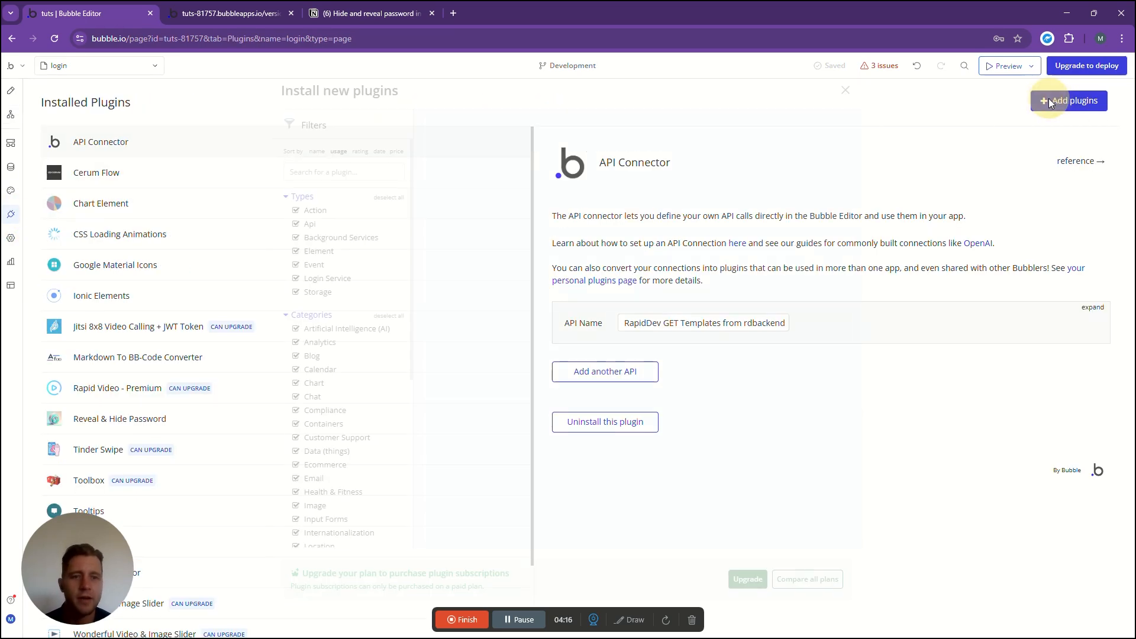
pyautogui.write('reveal')
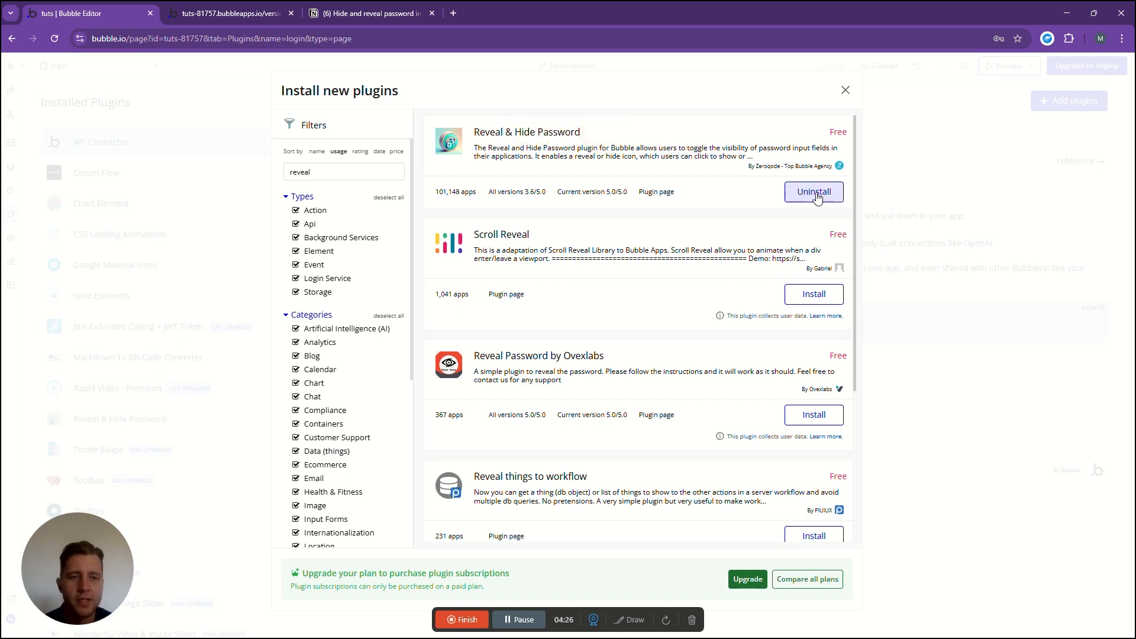
pyautogui.click(845, 90)
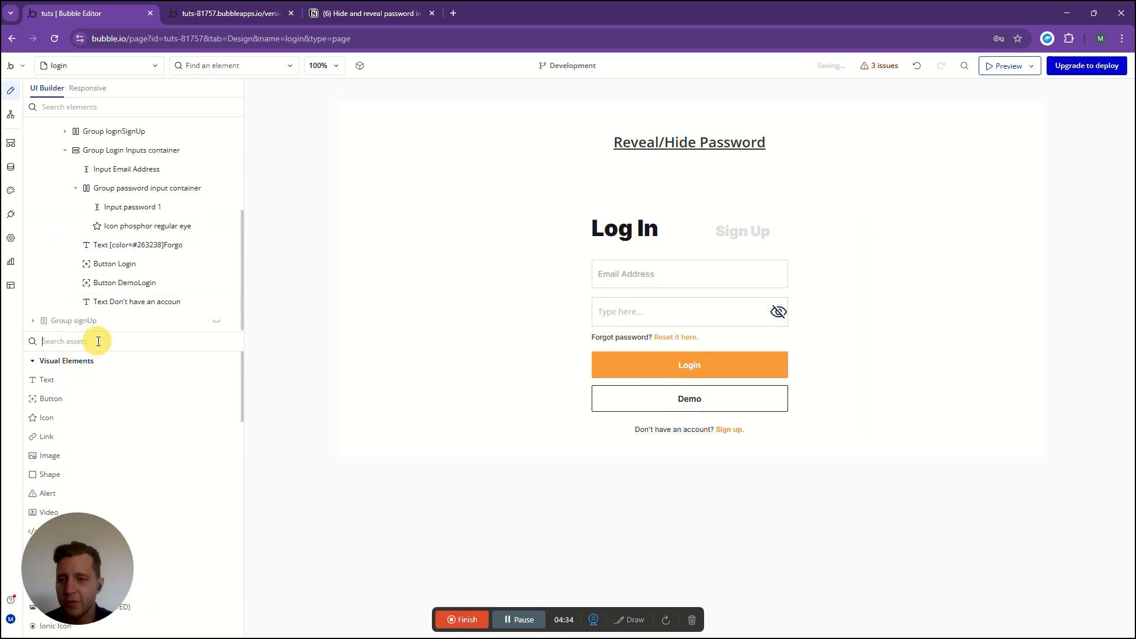
# Locate the password input container group back in the login page design.
pyautogui.write('reve')
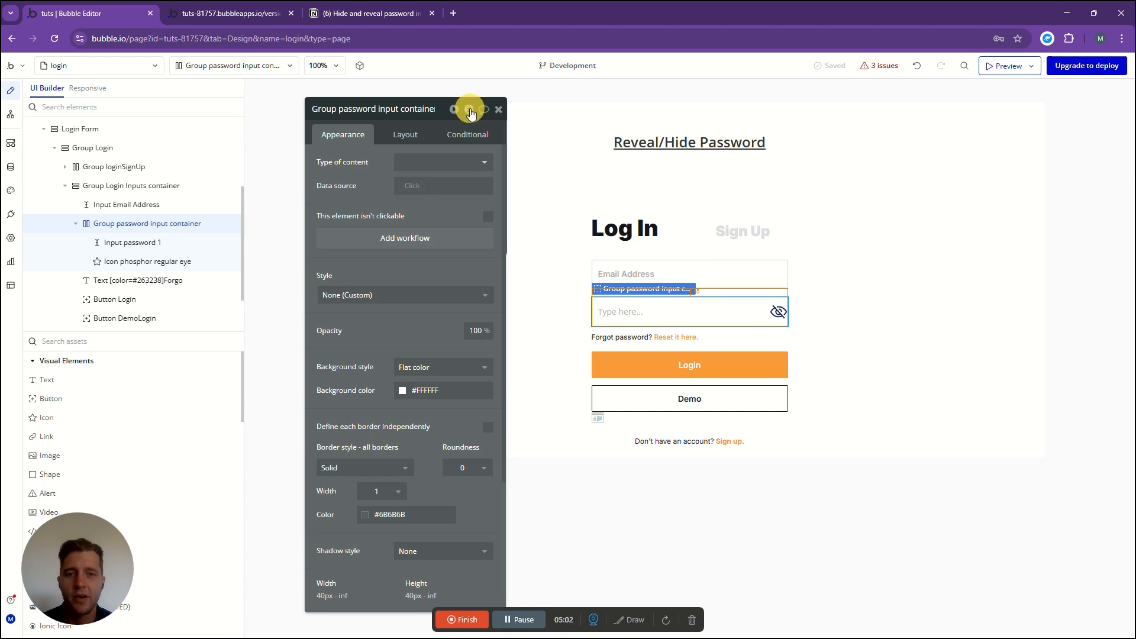
# Create a yes/no custom state named Hidden on the container with default value yes.
pyautogui.click(469, 109)
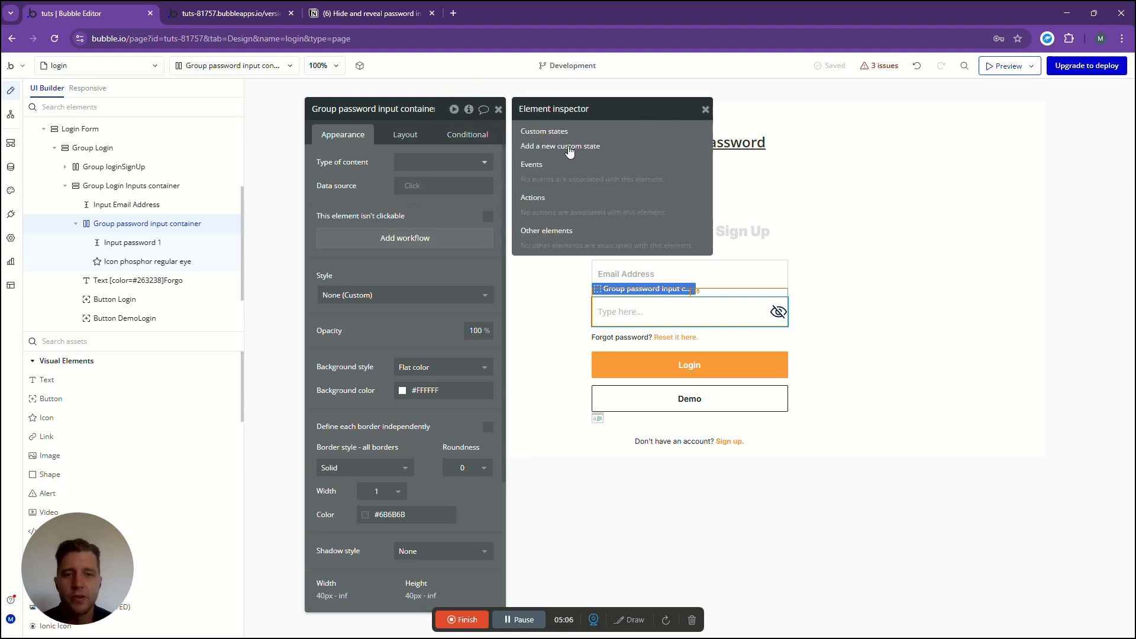
pyautogui.click(561, 145)
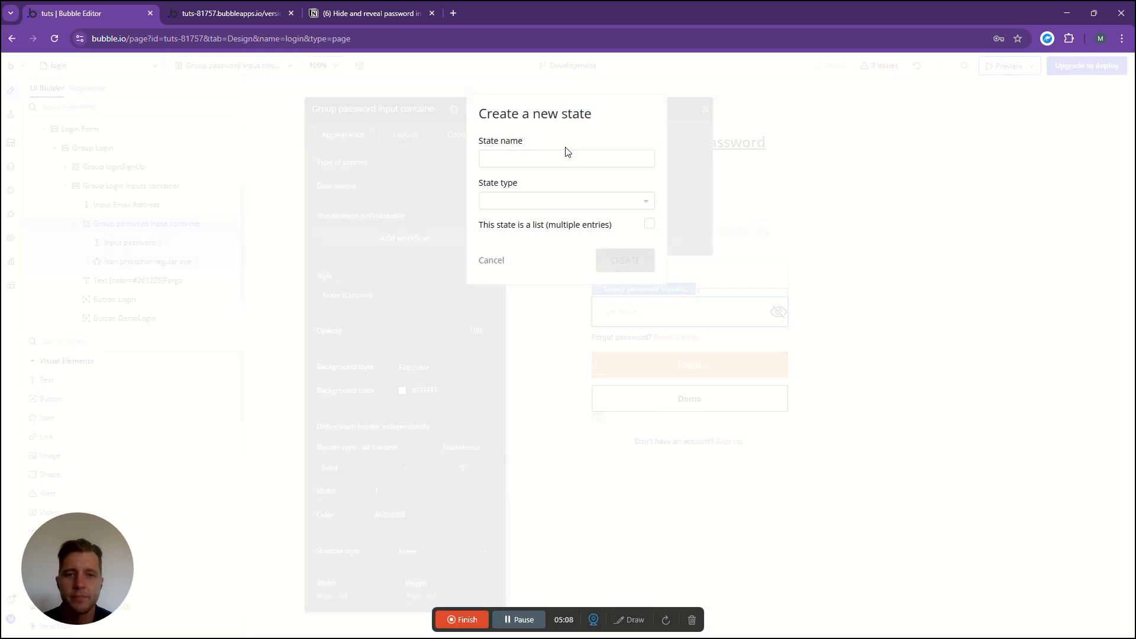
pyautogui.click(566, 158)
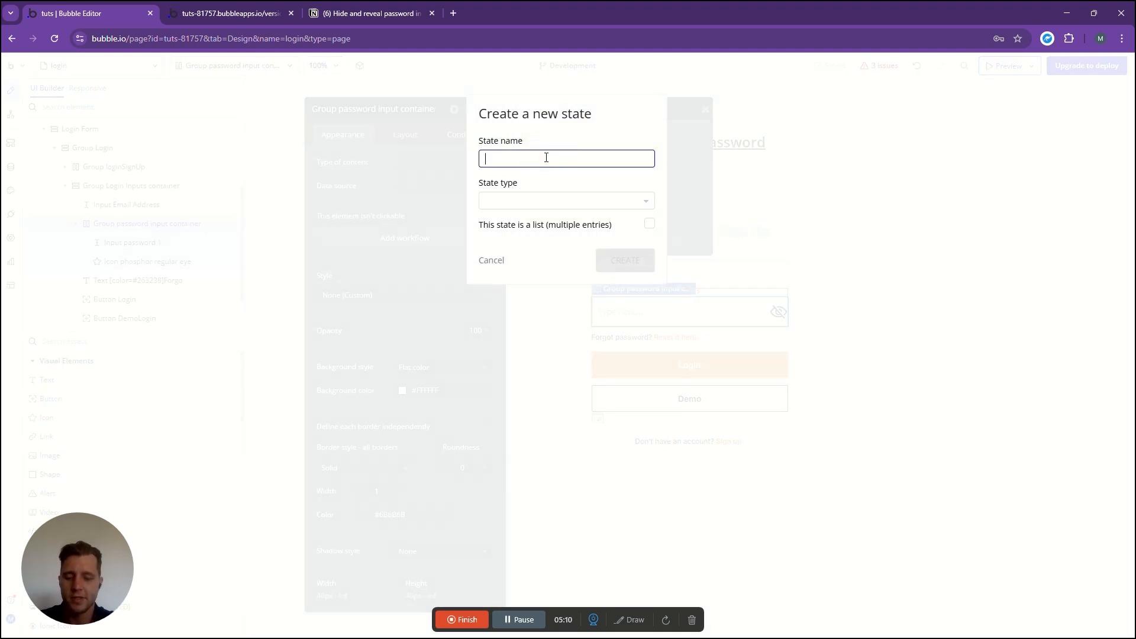
pyautogui.write('Hidden')
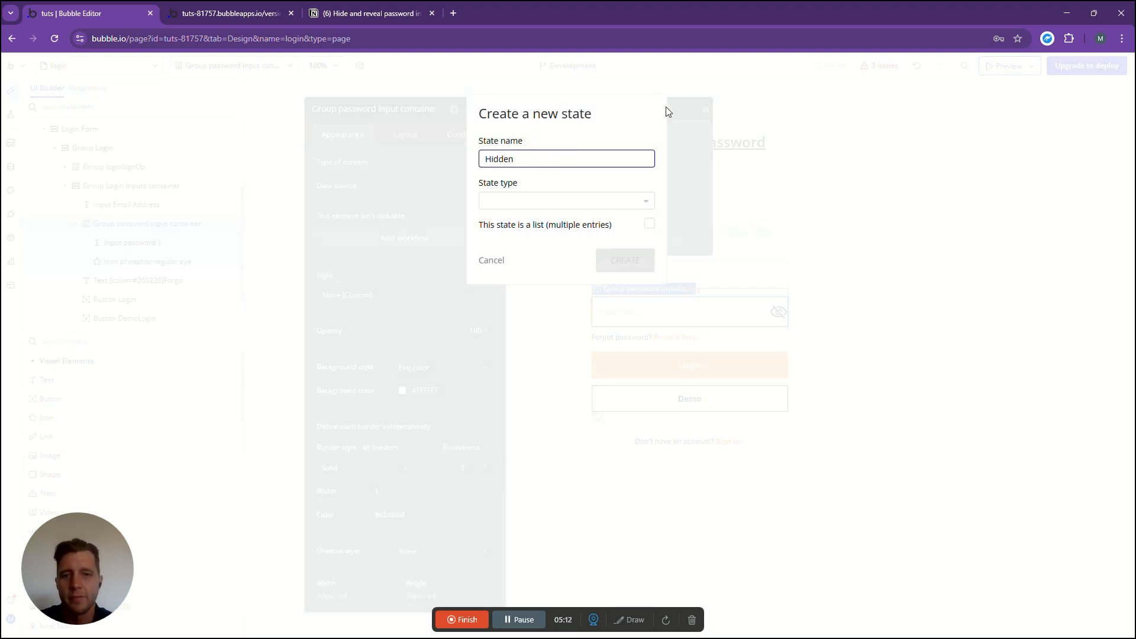
pyautogui.write('ye')
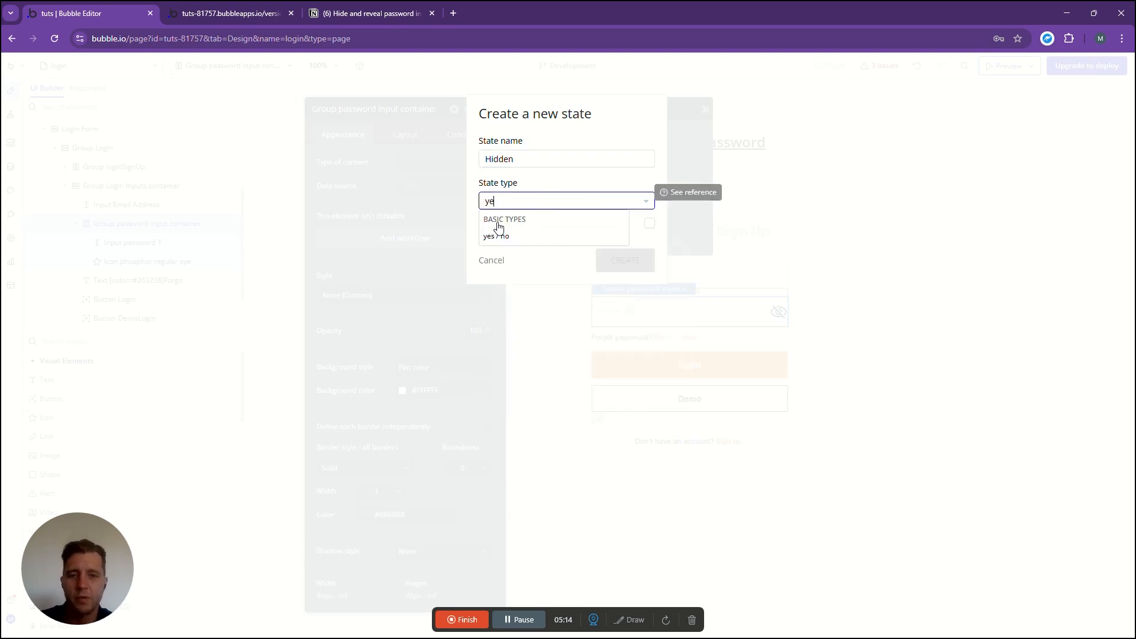
pyautogui.click(497, 236)
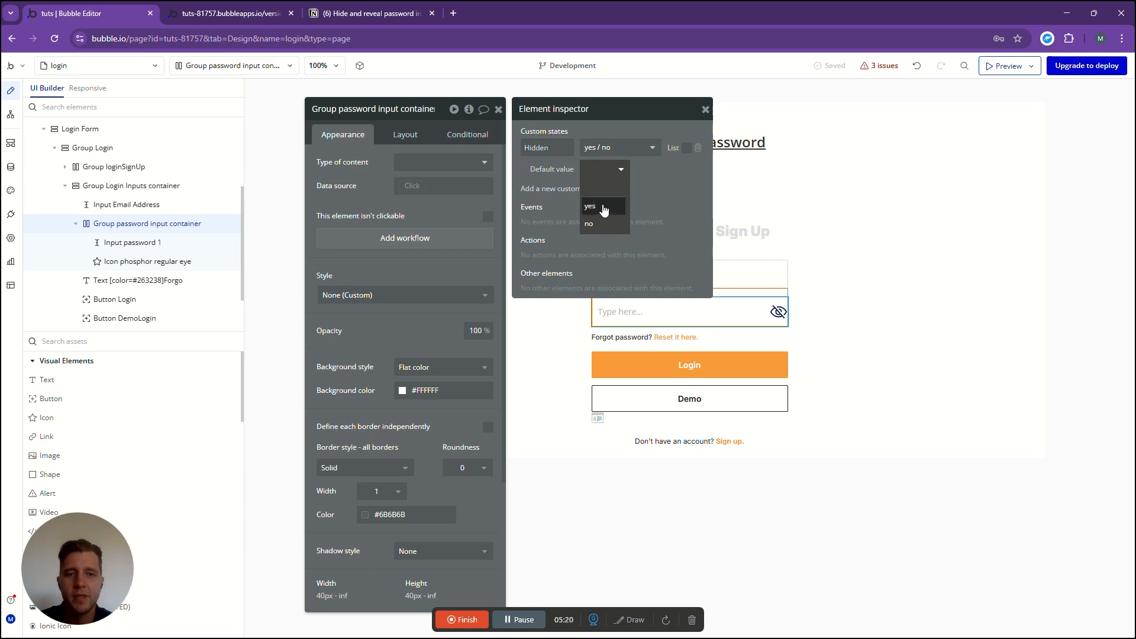
pyautogui.click(590, 205)
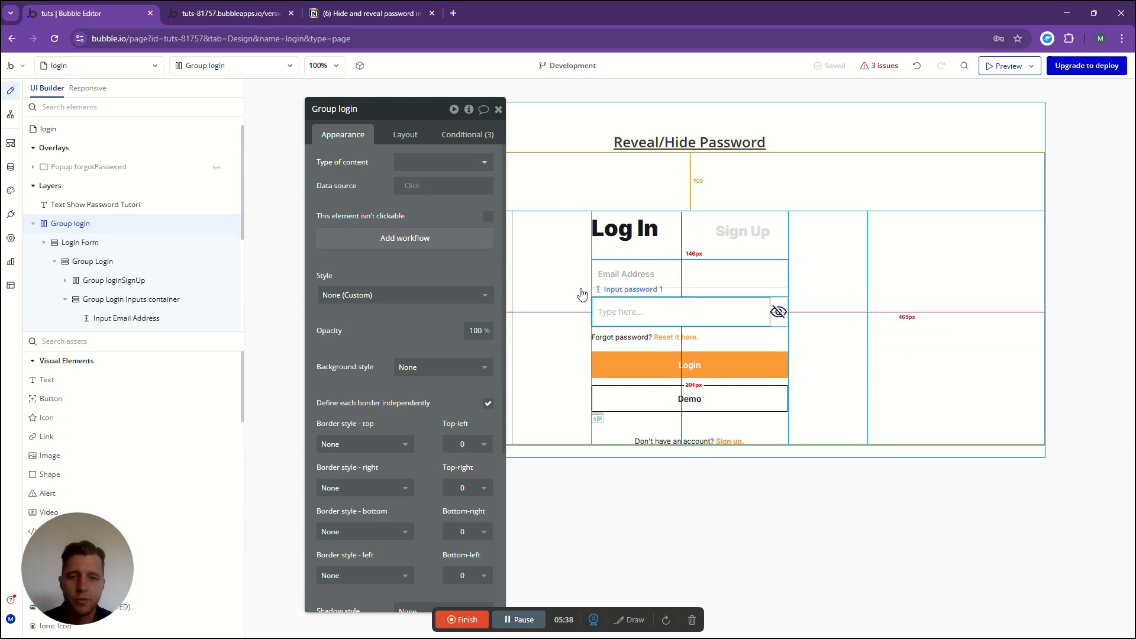
# Start a new workflow triggered by clicking the eye icon.
pyautogui.click(778, 313)
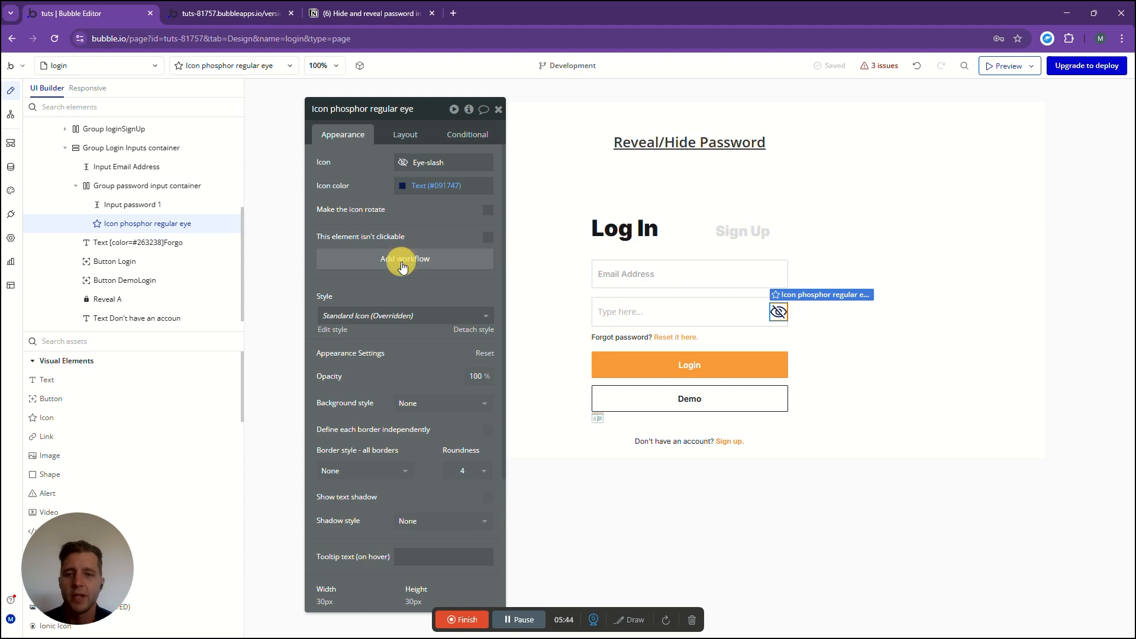
pyautogui.click(404, 258)
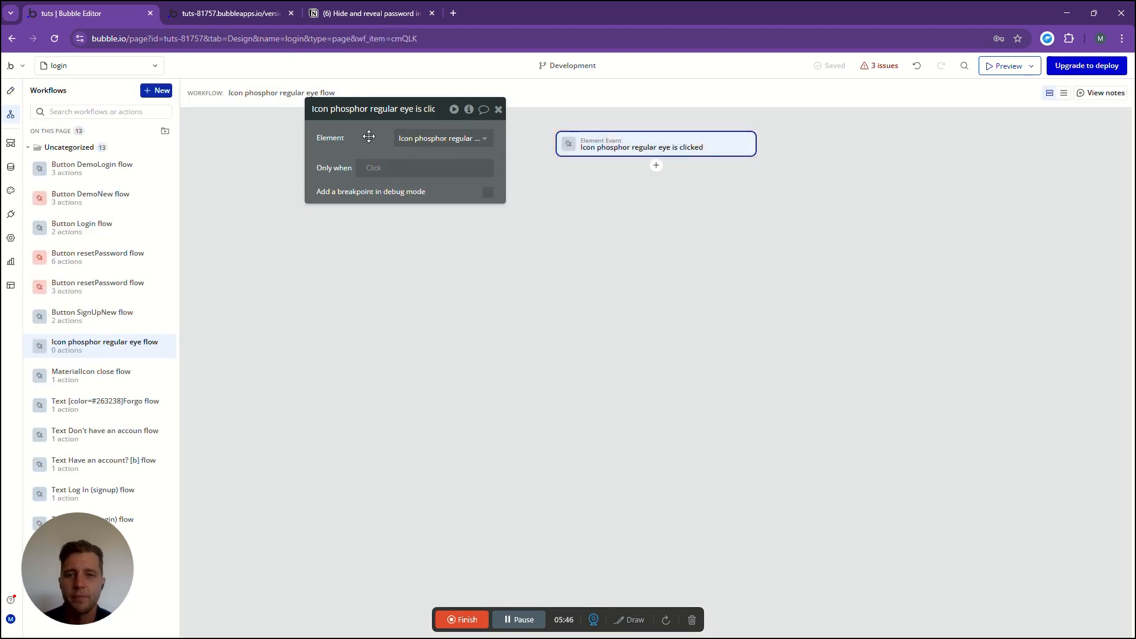
pyautogui.moveTo(373, 109); pyautogui.dragTo(296, 219)
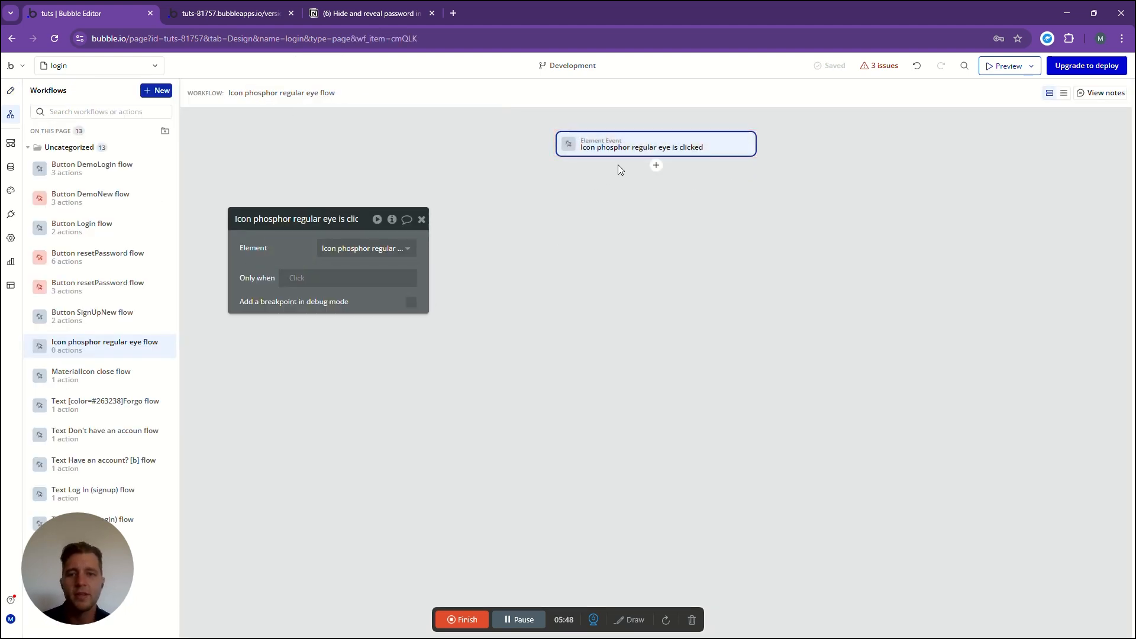
pyautogui.click(654, 165)
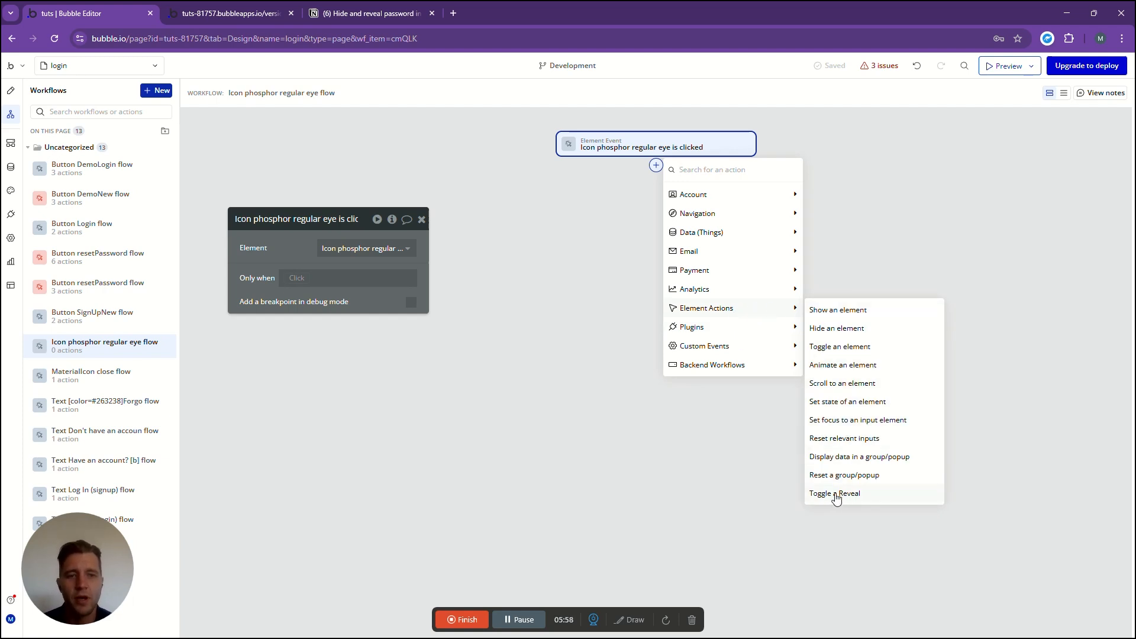
# Add a Toggle a Reveal action targeting Reveal A as the workflow's first step.
pyautogui.click(835, 493)
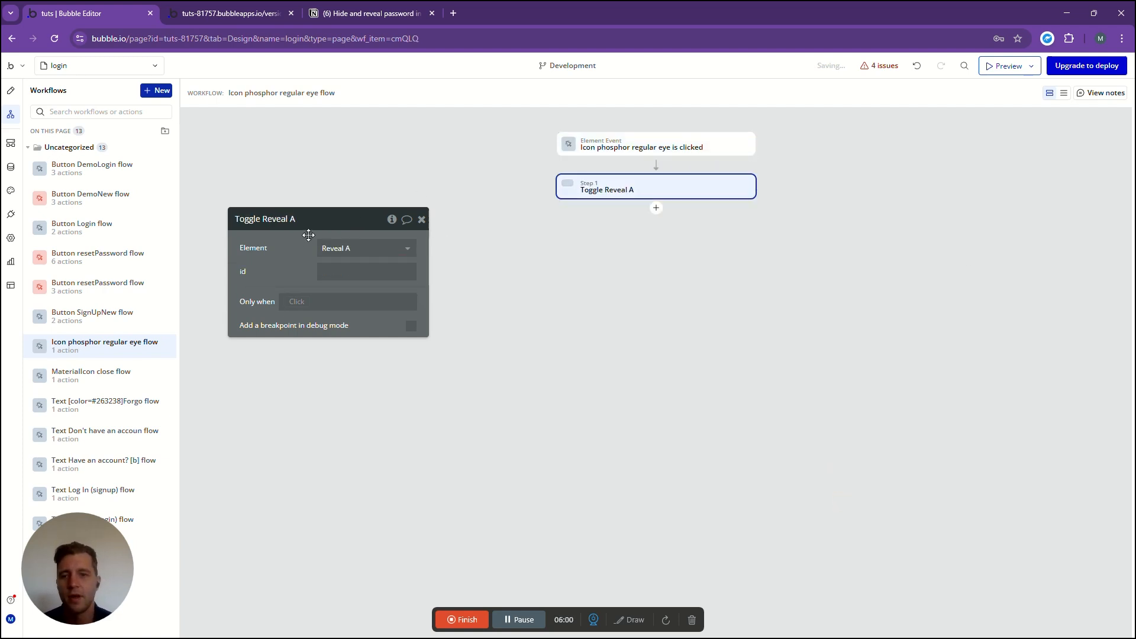
pyautogui.click(365, 248)
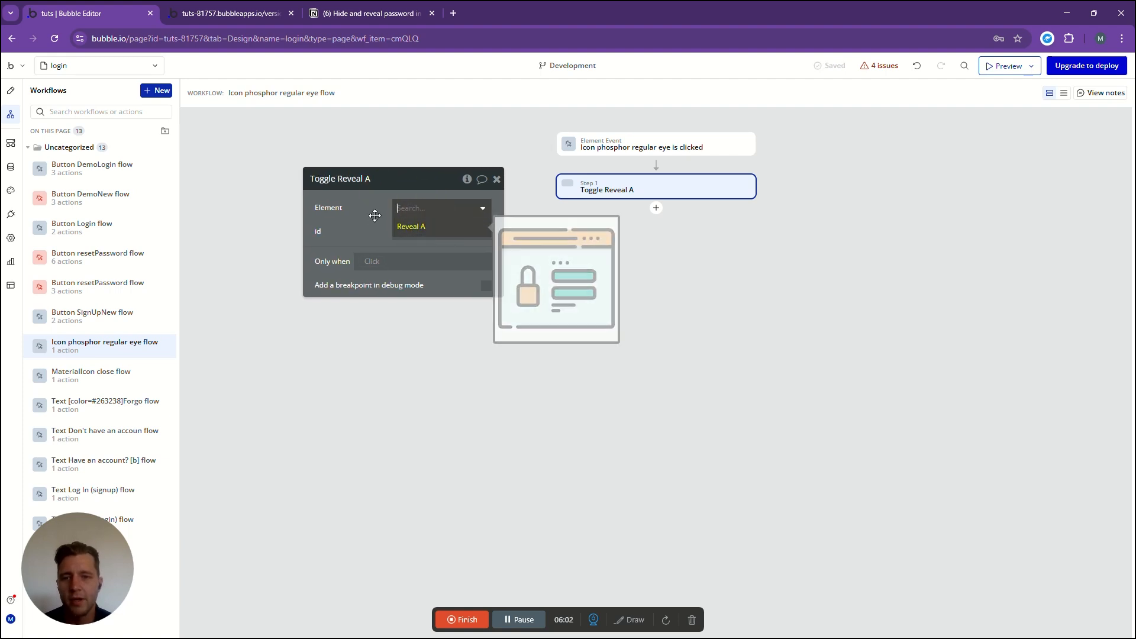
pyautogui.click(411, 226)
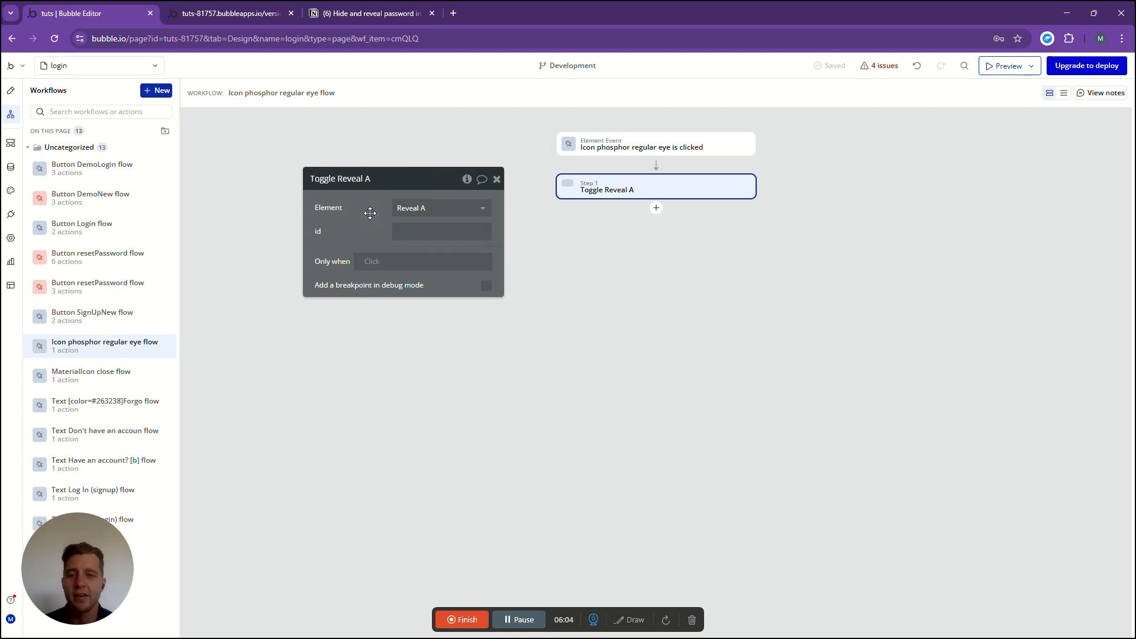
pyautogui.moveTo(306, 236)
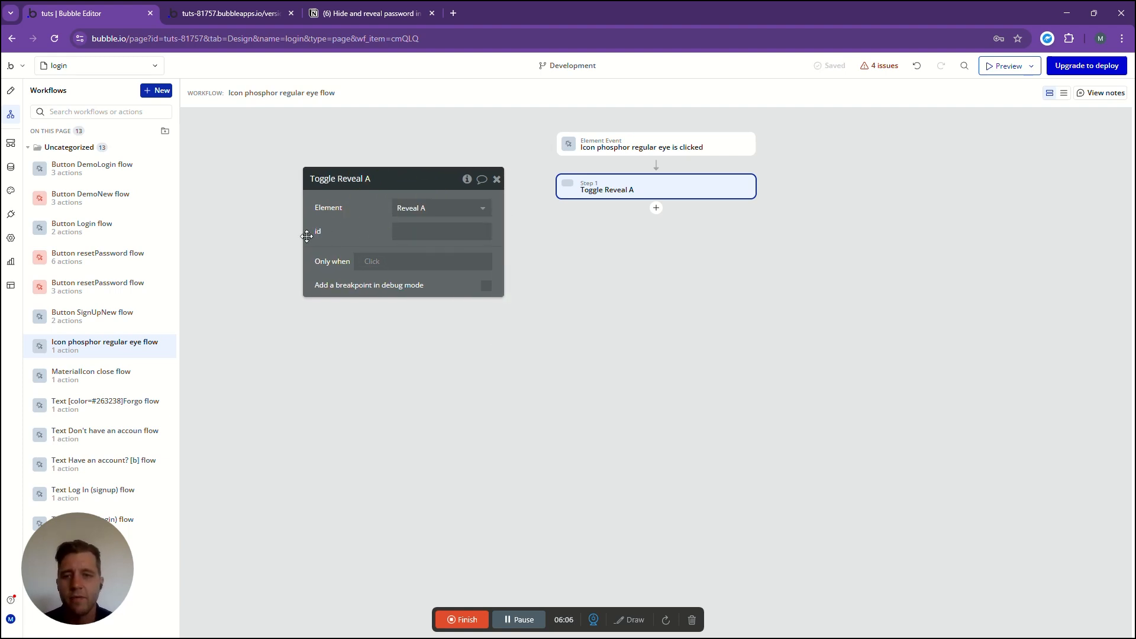
pyautogui.click(441, 231)
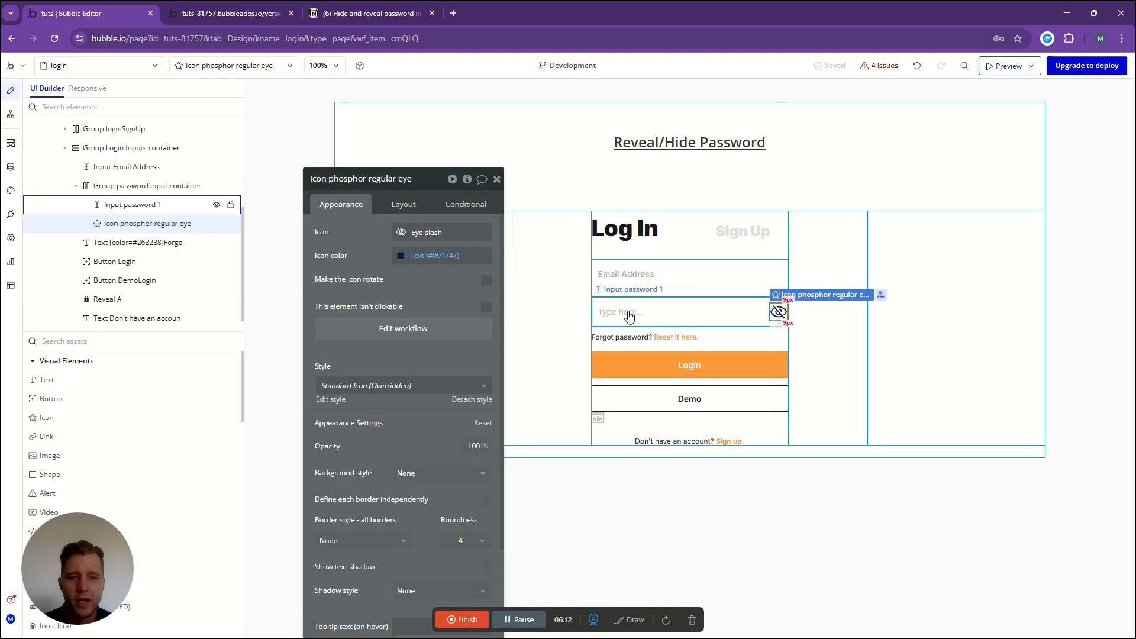
# Assign Input password 1 the ID attribute Password1.
pyautogui.click(680, 312)
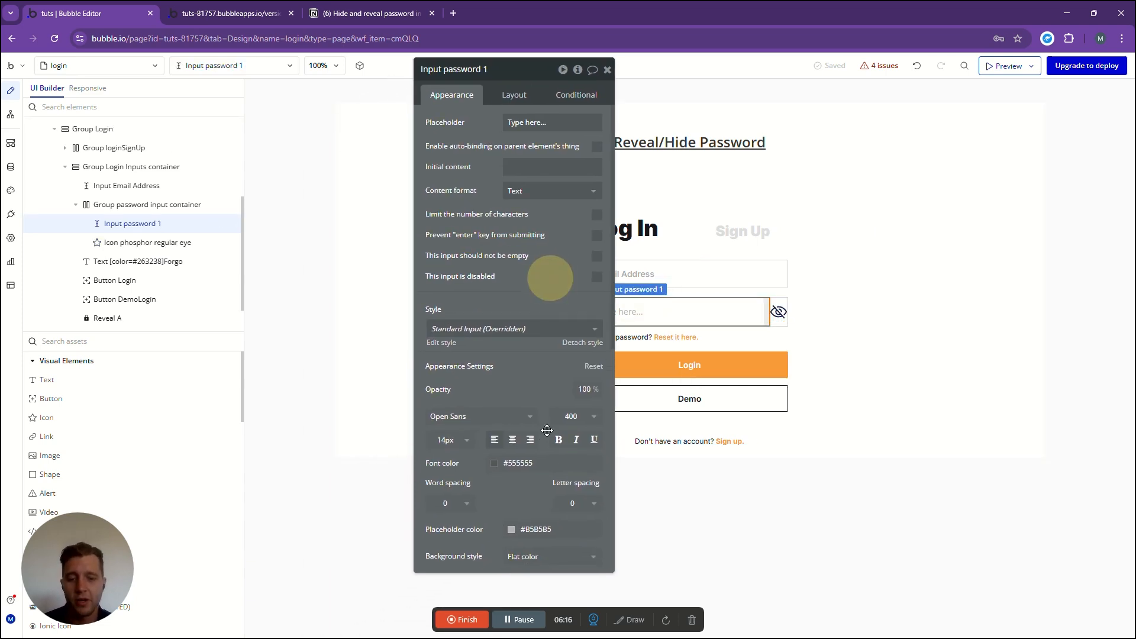
pyautogui.scroll(-3)
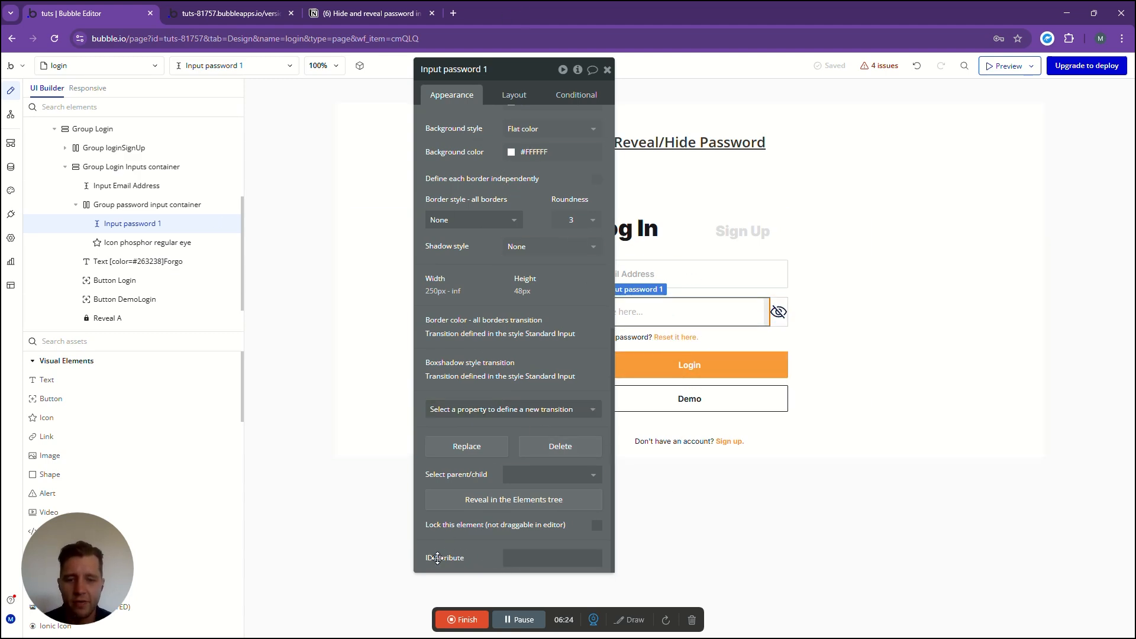
pyautogui.click(551, 559)
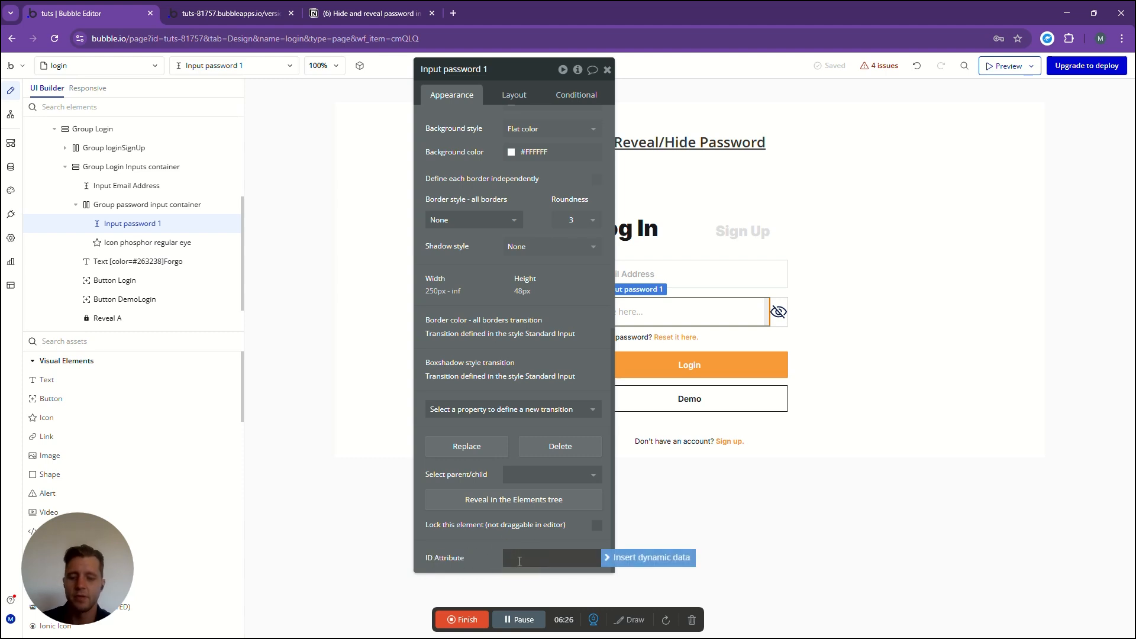
pyautogui.write('Password1')
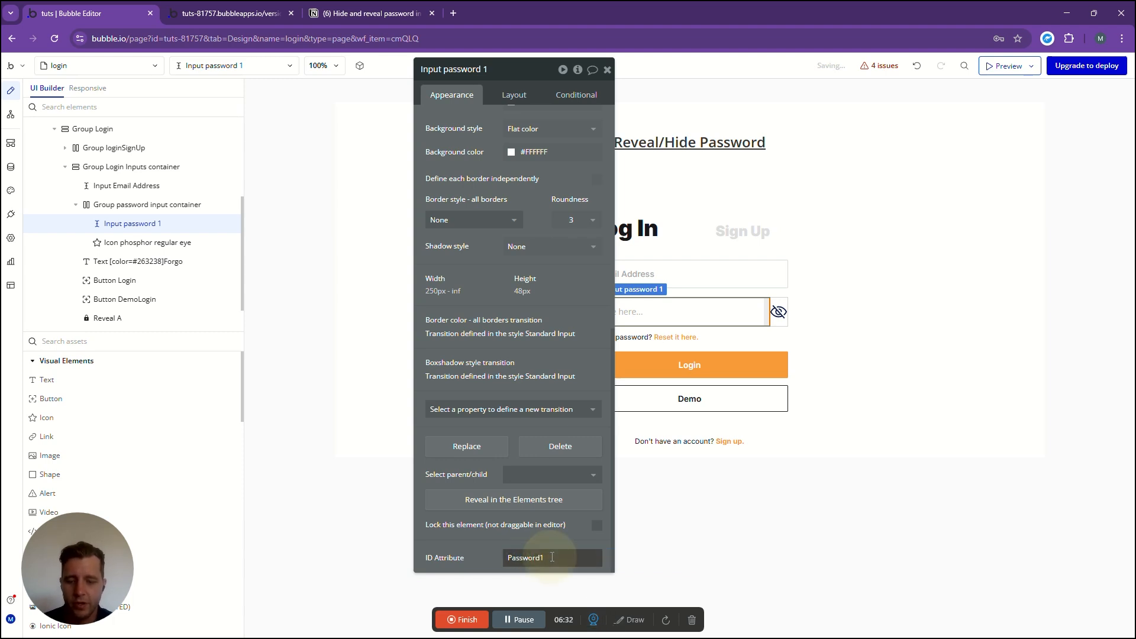
pyautogui.click(551, 557)
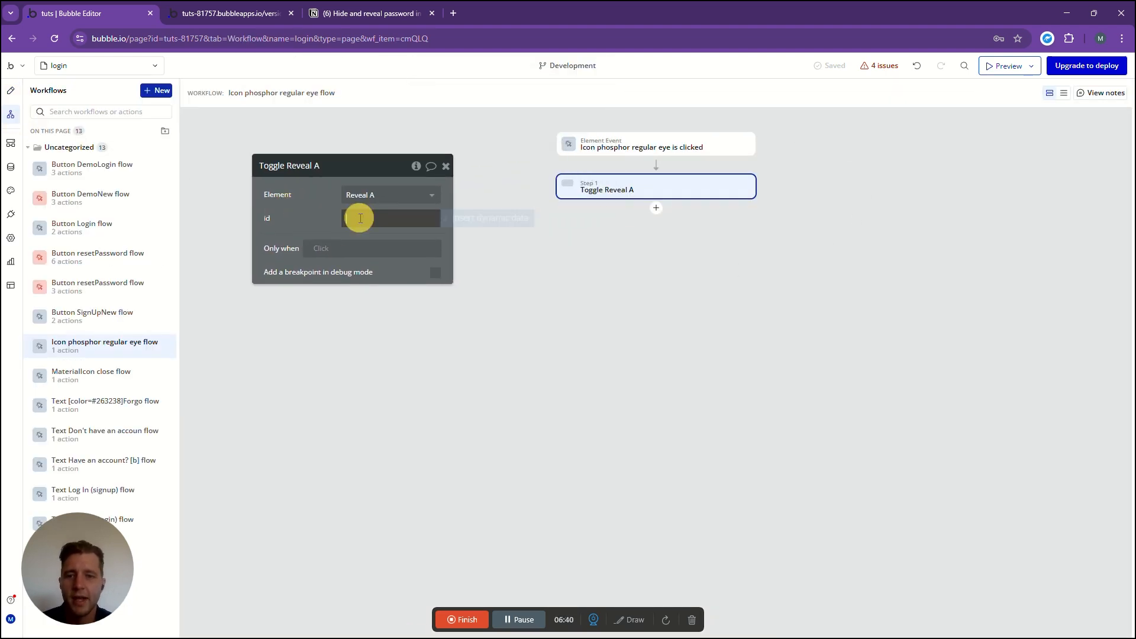
# Point the Toggle Reveal A step at the element id Password1.
pyautogui.click(390, 219)
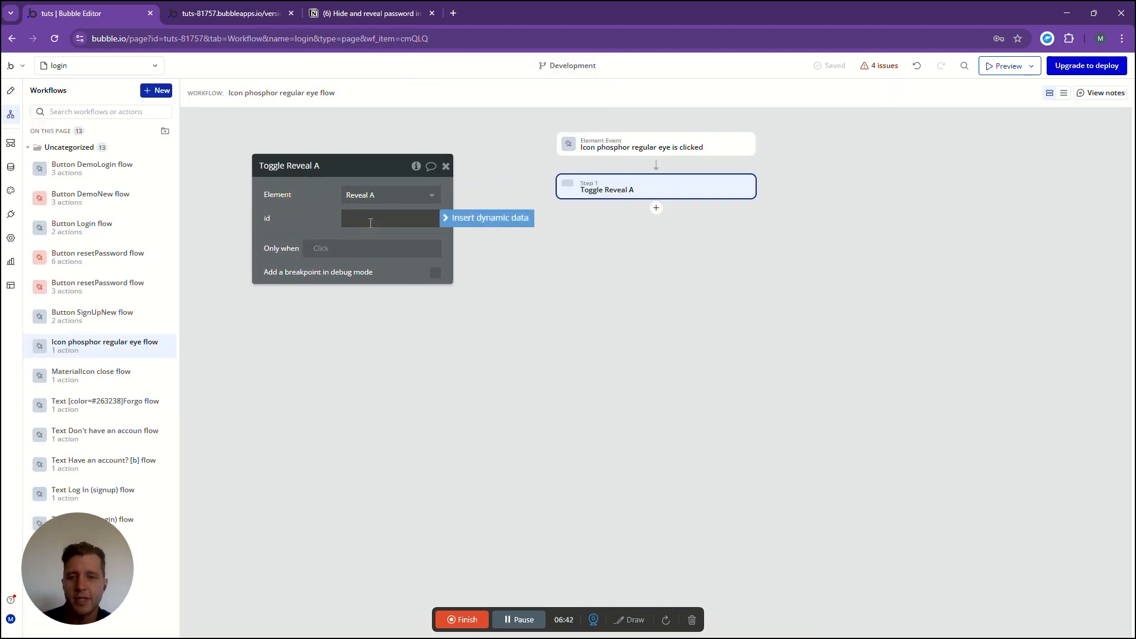
pyautogui.write('Password1')
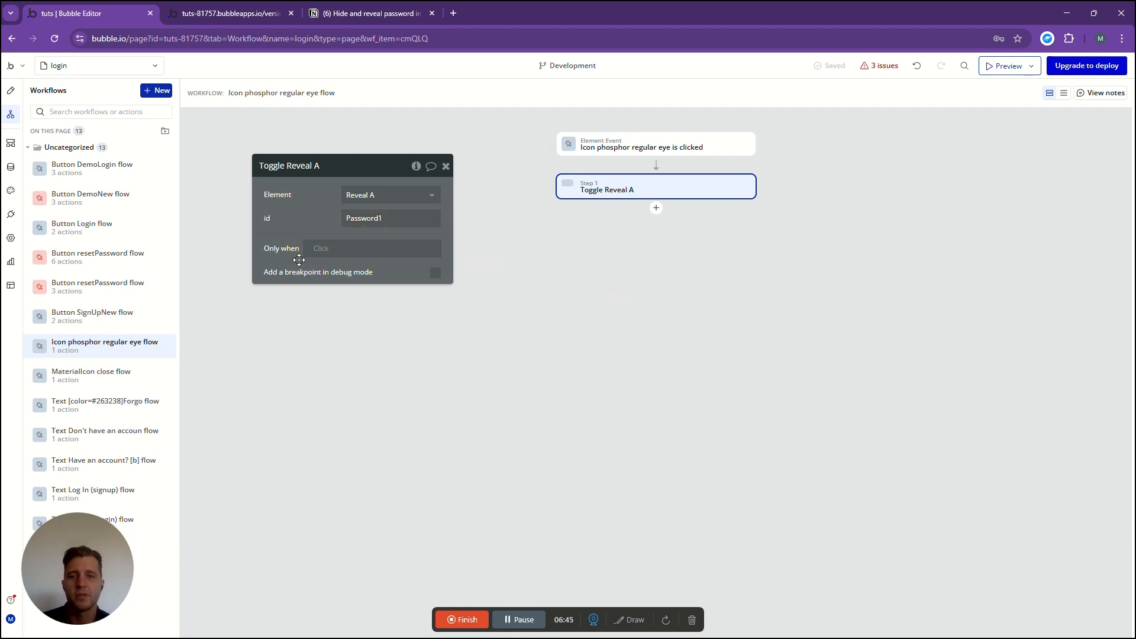
pyautogui.moveTo(792, 6)
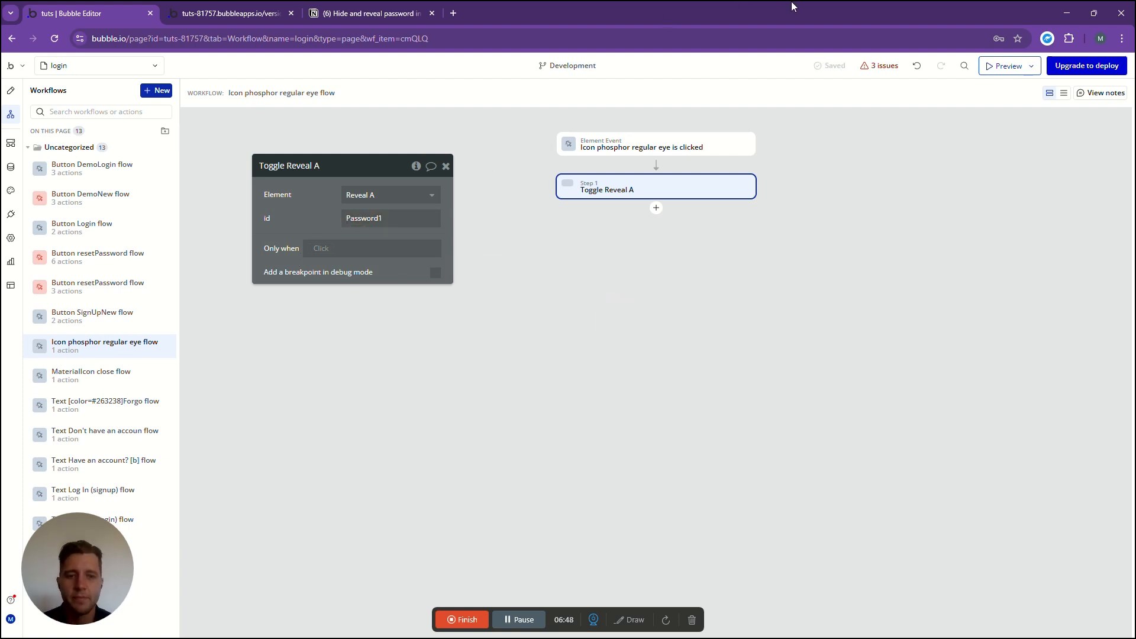
pyautogui.click(655, 208)
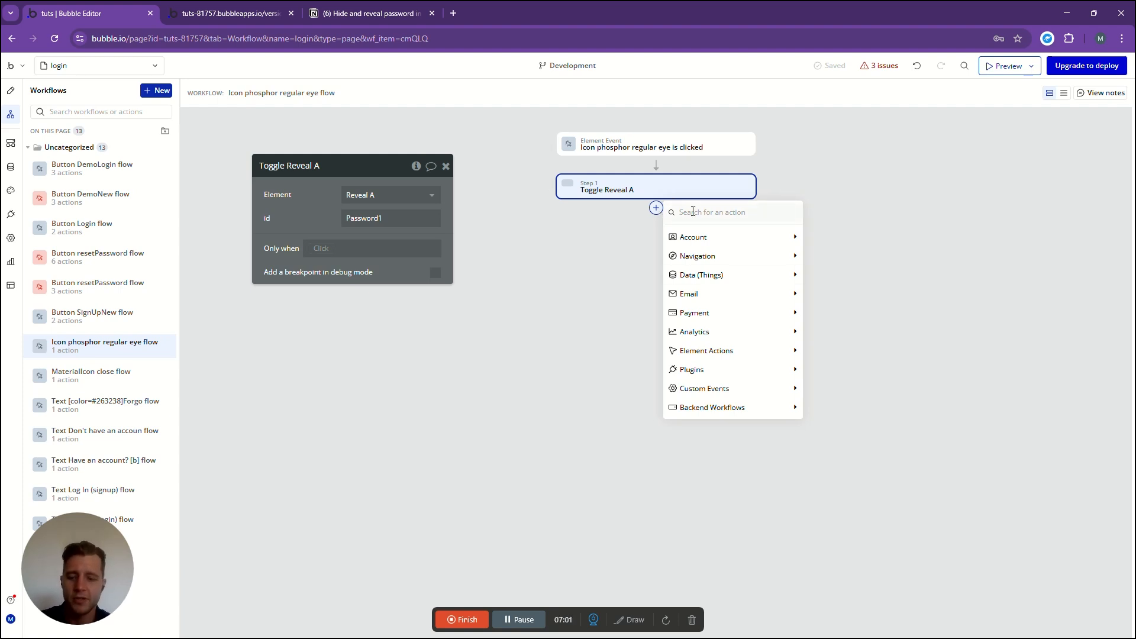
# Add a Set state action targeting Group password input container.
pyautogui.write('set st')
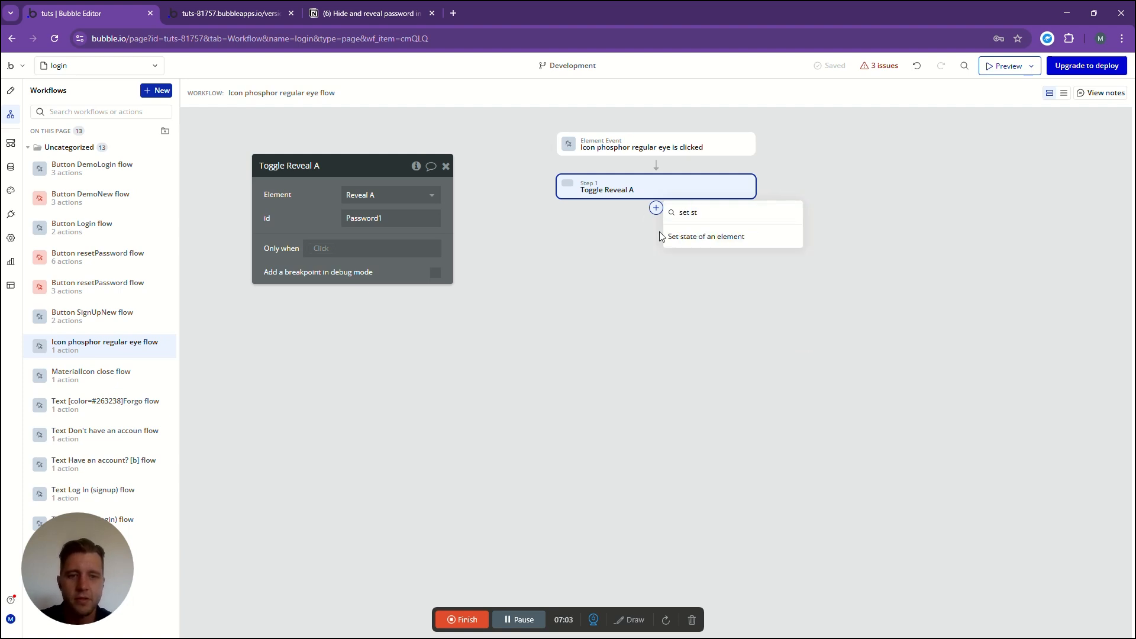
pyautogui.click(705, 236)
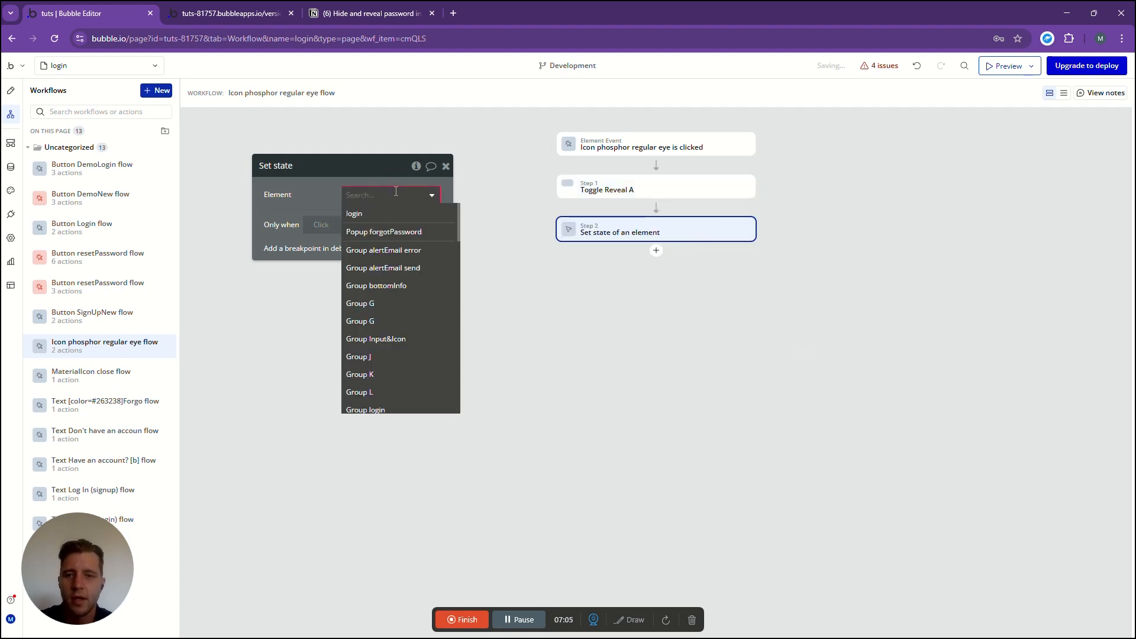
pyautogui.write('contain')
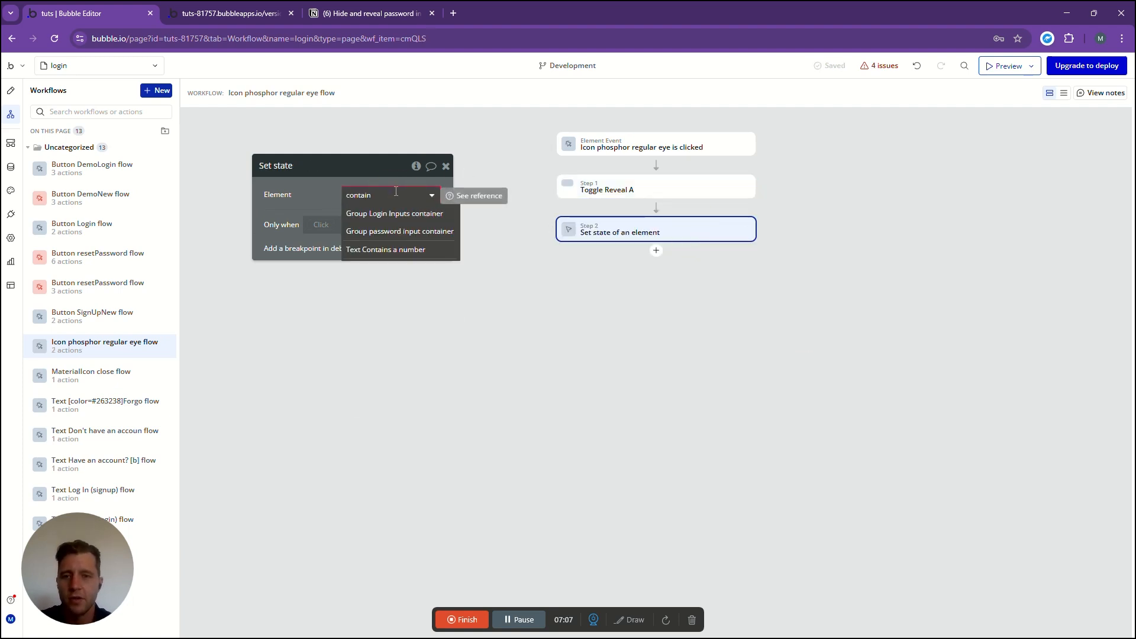
pyautogui.click(399, 230)
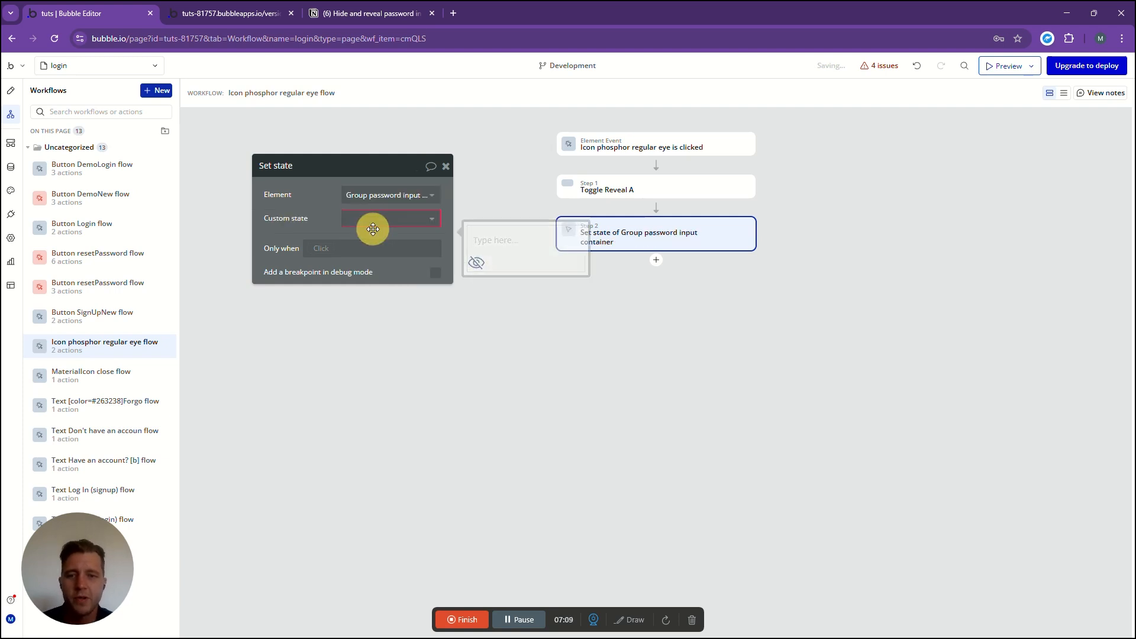
# Set the container's Hidden custom state to no in that action.
pyautogui.click(390, 219)
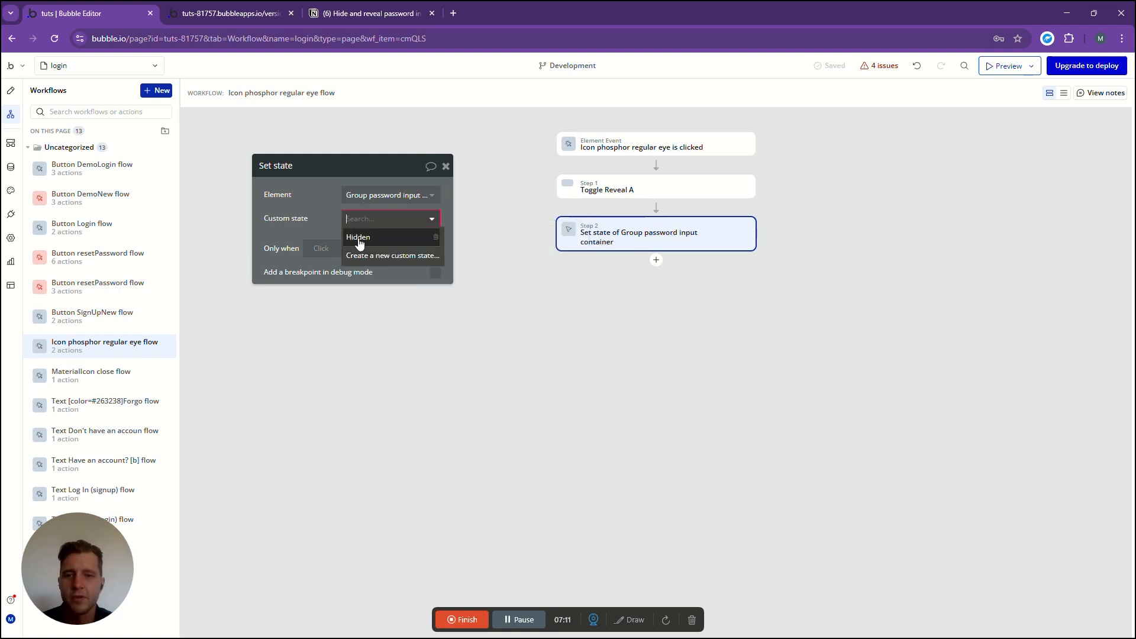
pyautogui.click(358, 237)
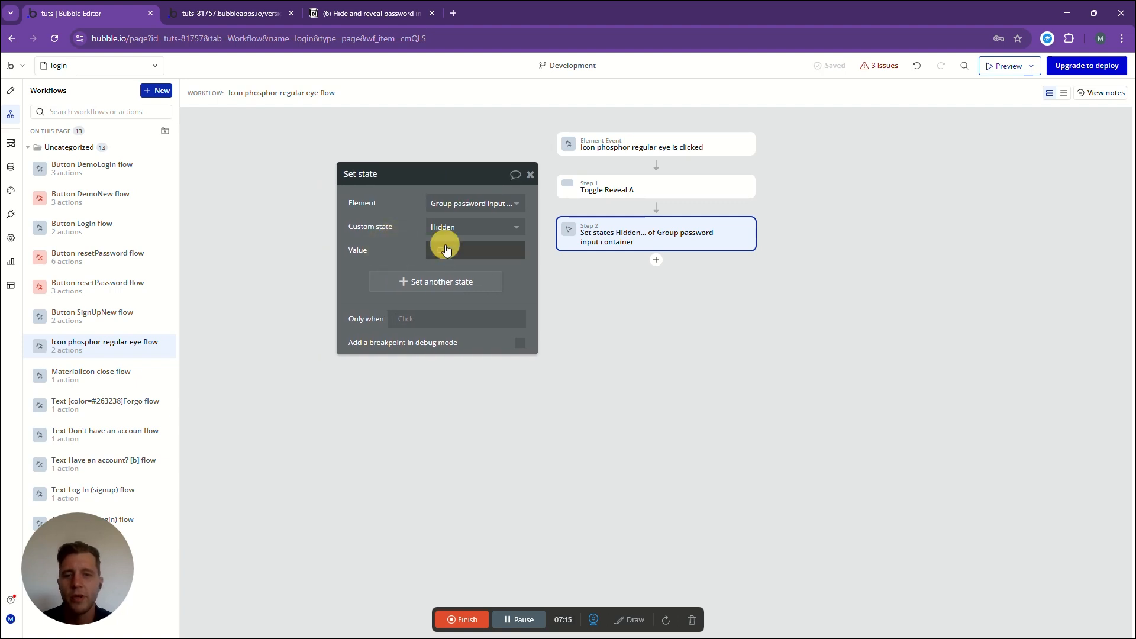
pyautogui.click(475, 250)
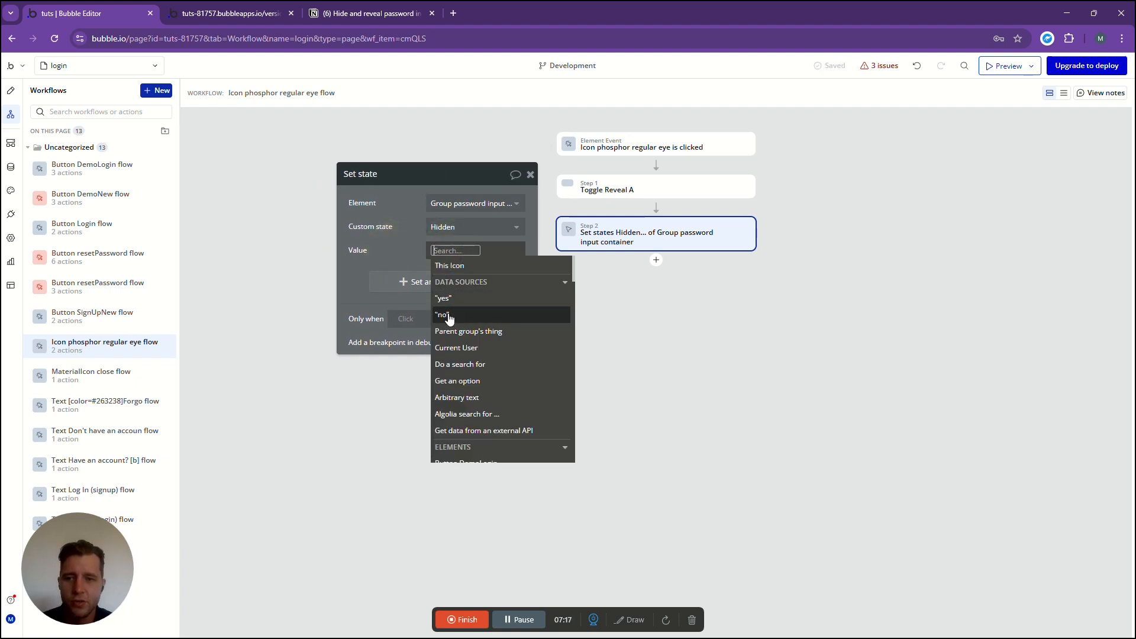
pyautogui.click(443, 315)
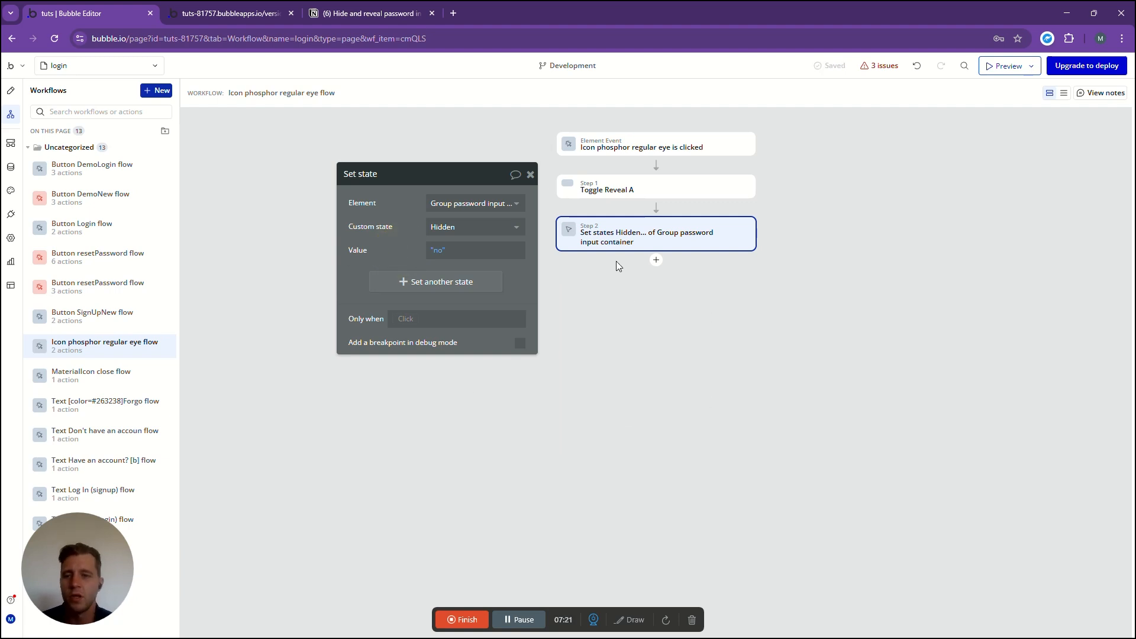
pyautogui.moveTo(261, 339)
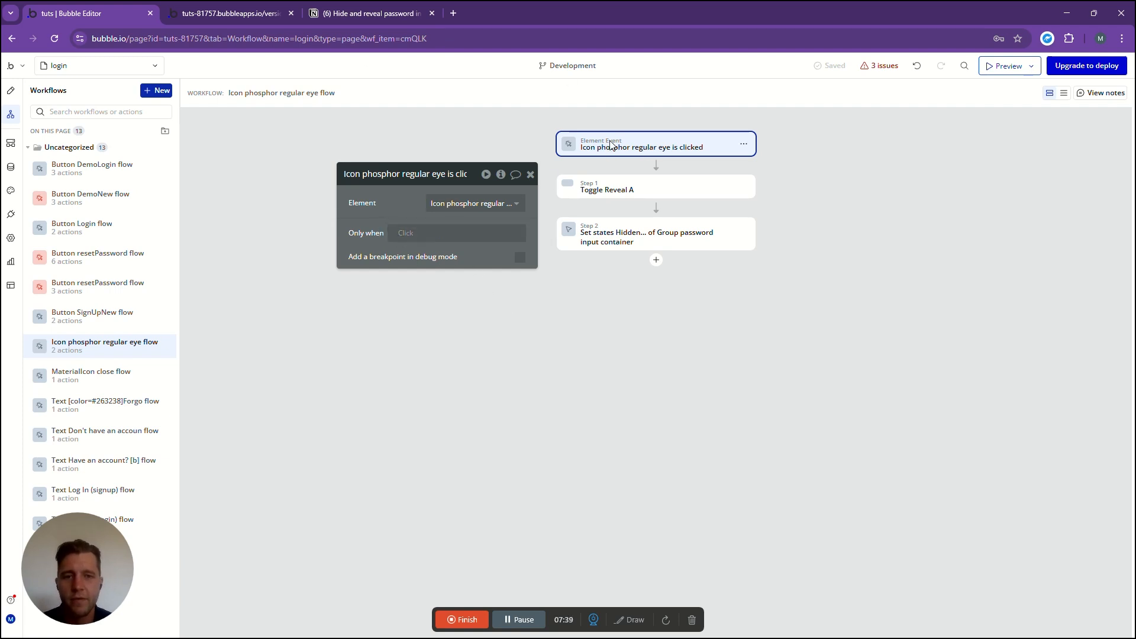
pyautogui.moveTo(635, 142)
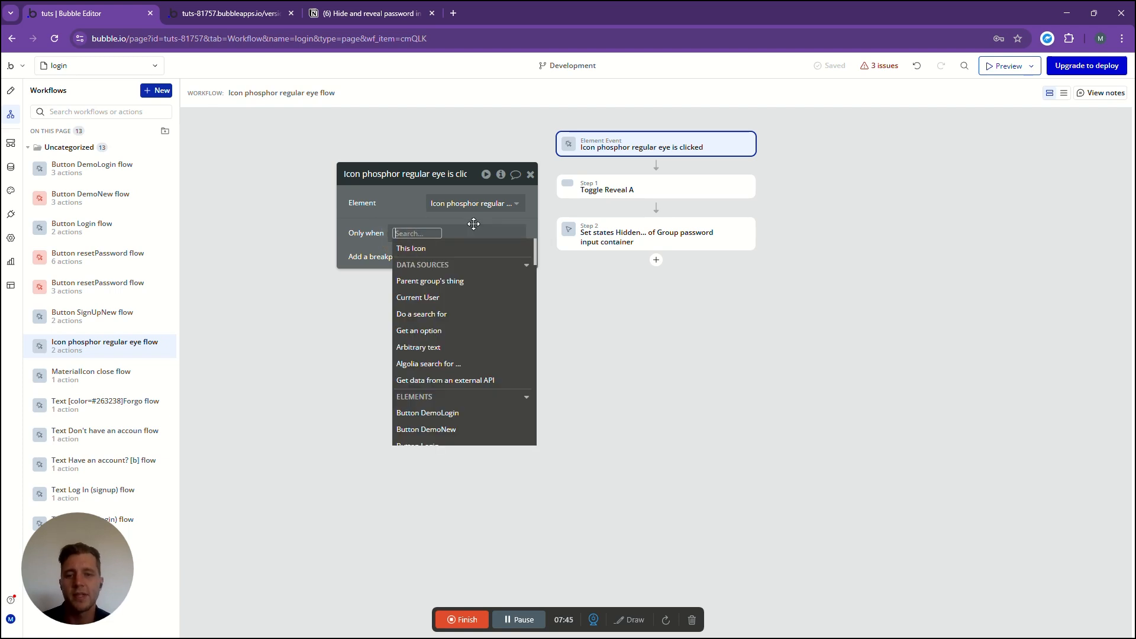
# Restrict the eye-click event to run only when the container's Hidden is yes.
pyautogui.write('container')
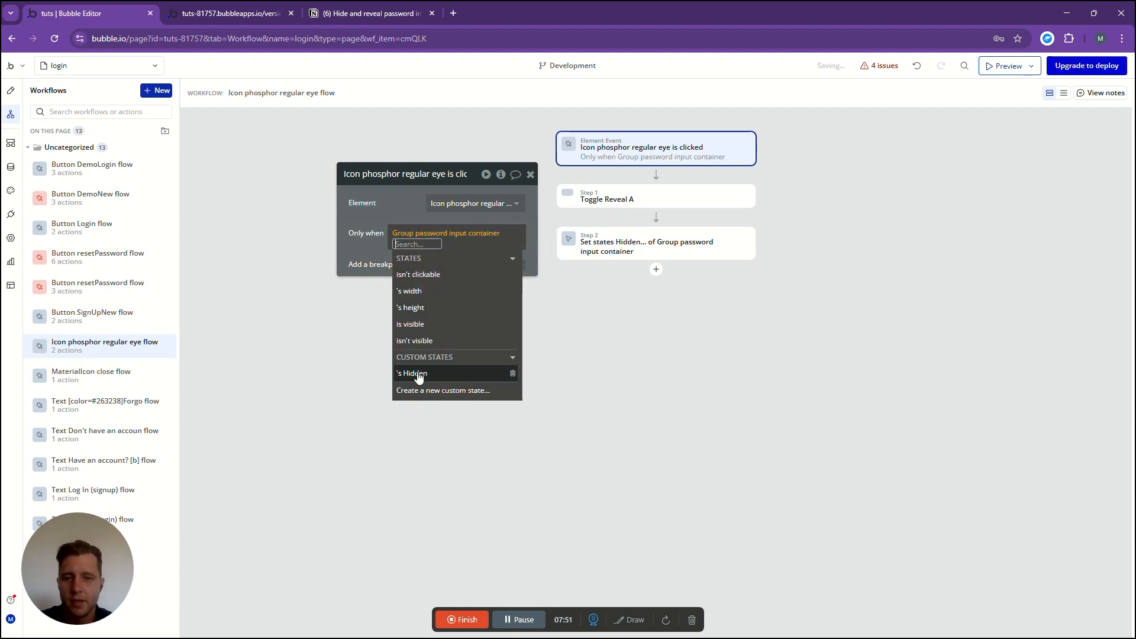
pyautogui.click(411, 373)
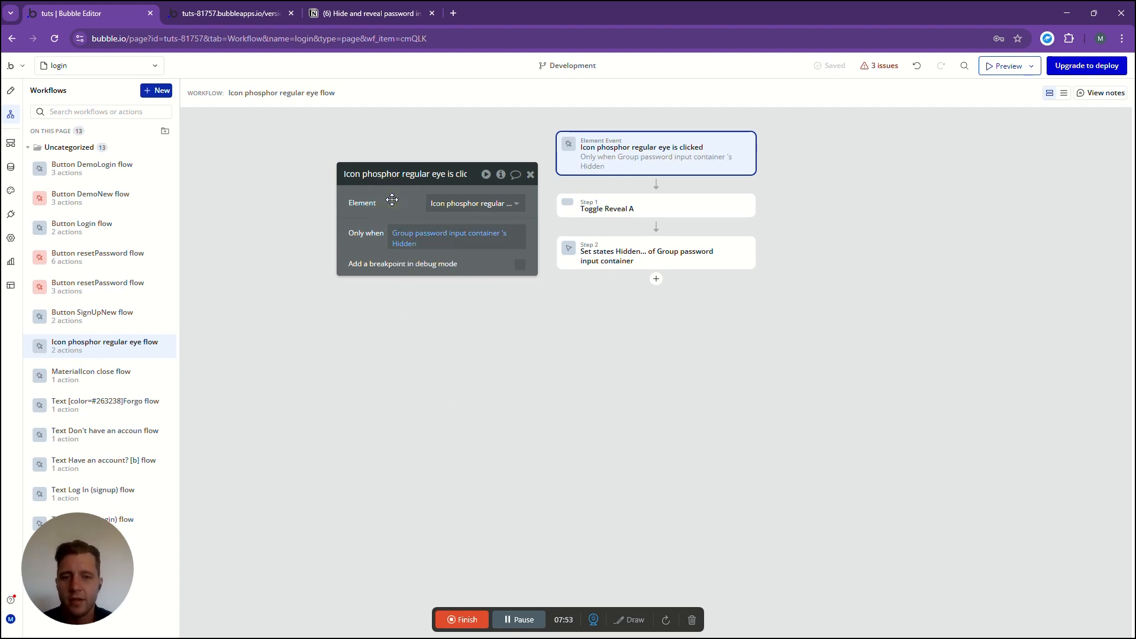
pyautogui.click(449, 238)
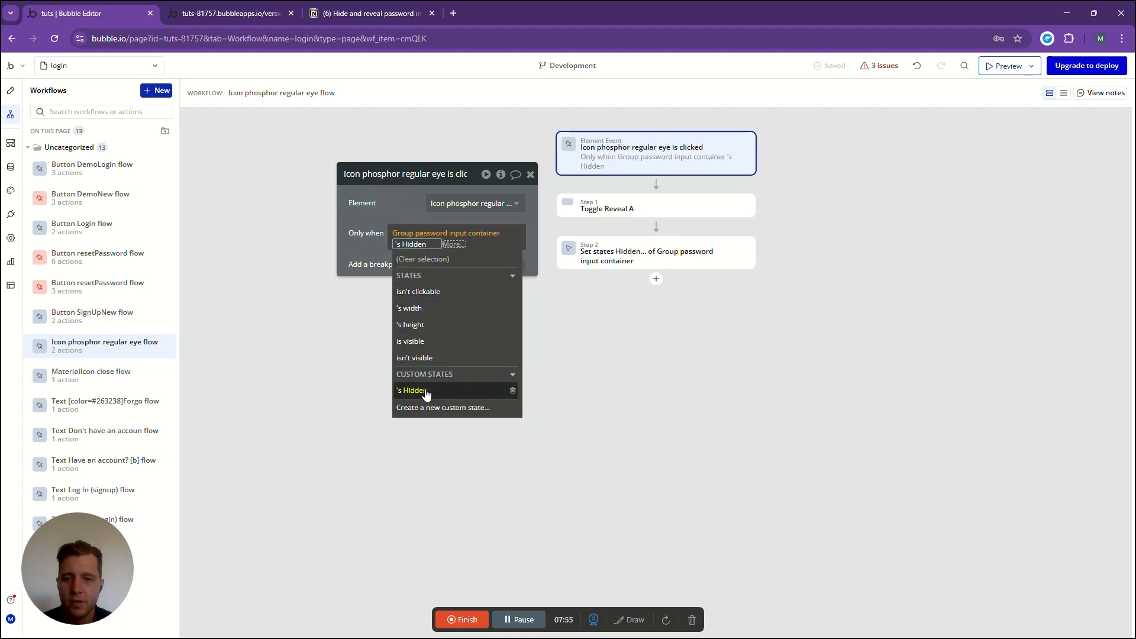
pyautogui.click(411, 390)
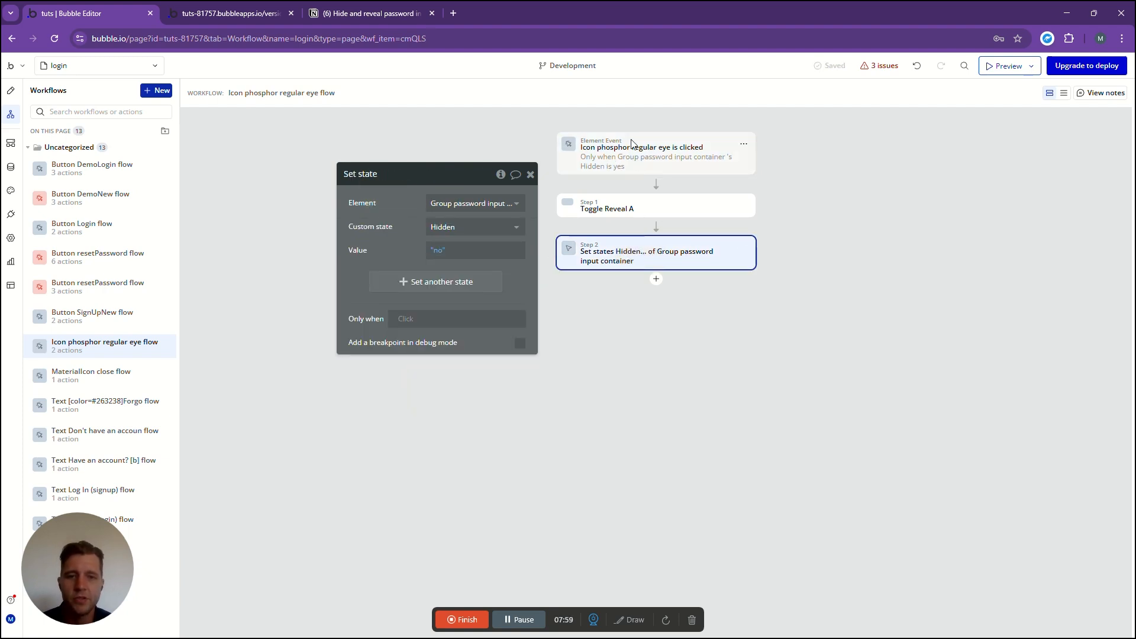
pyautogui.click(652, 152)
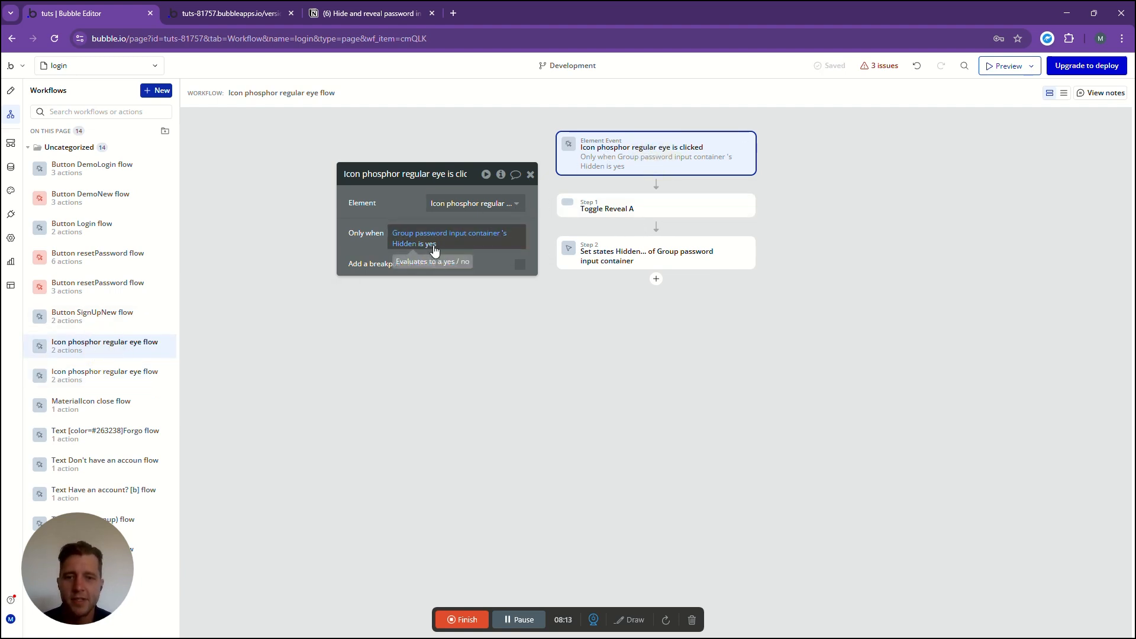
# In the duplicate workflow, require Hidden is no and make Step 2 set Hidden to yes.
pyautogui.click(421, 244)
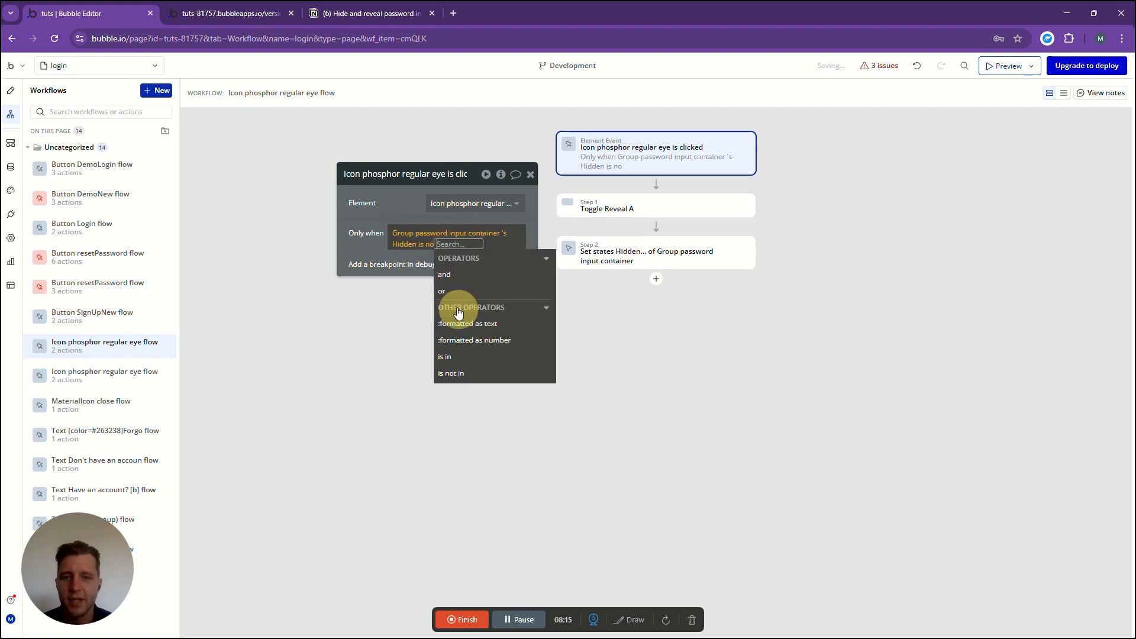
pyautogui.click(655, 252)
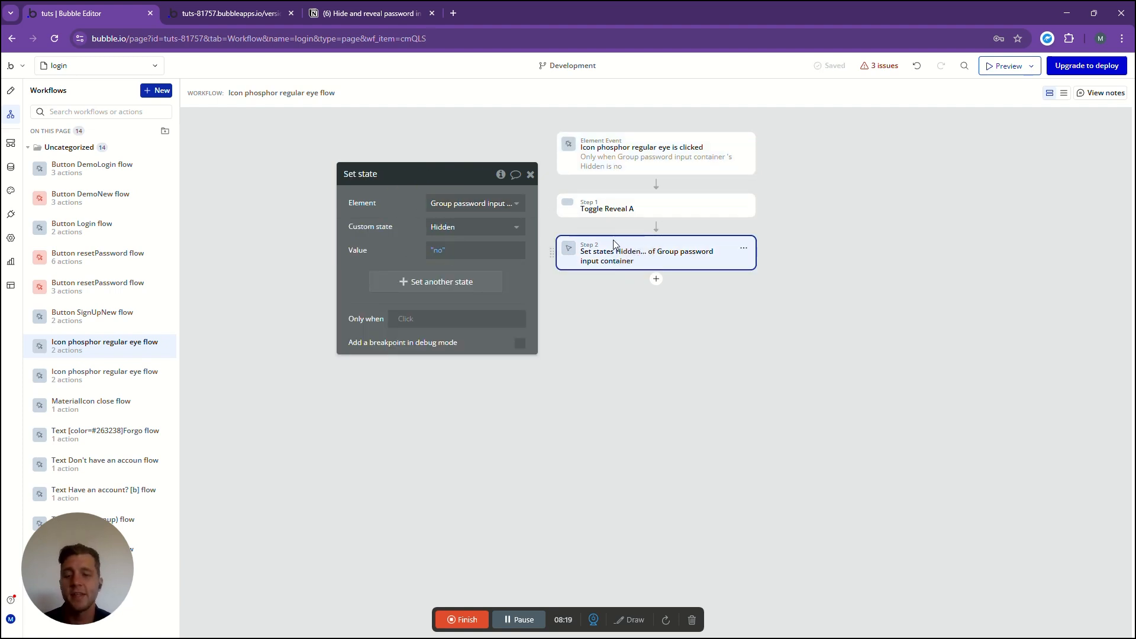
pyautogui.click(475, 250)
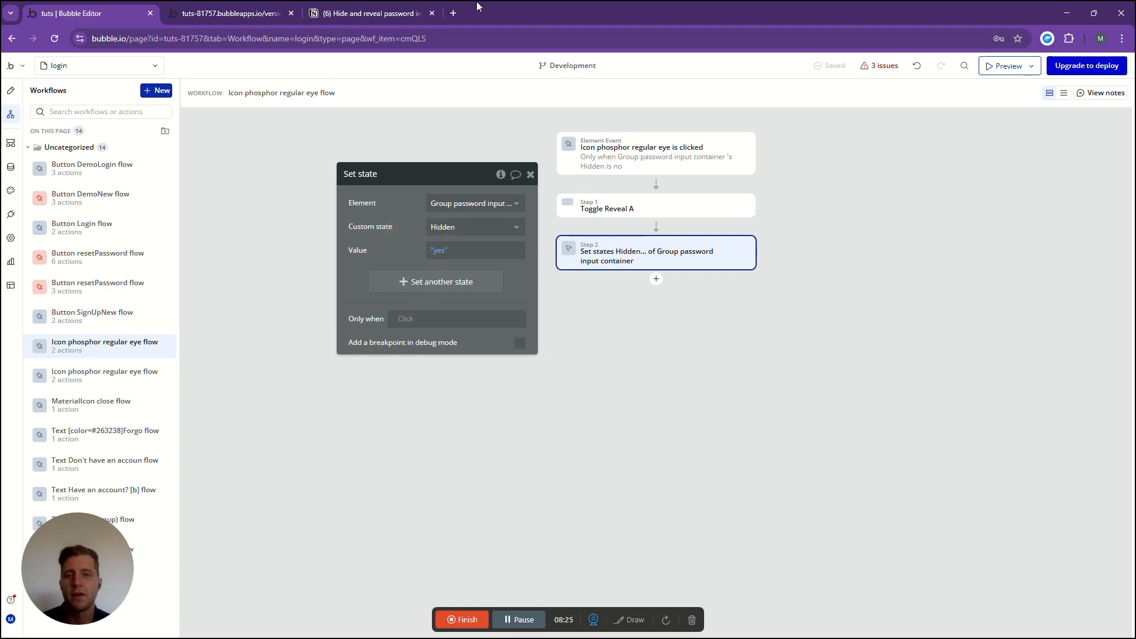
# Select the eye icon and begin a conditional based on the password container.
pyautogui.click(10, 95)
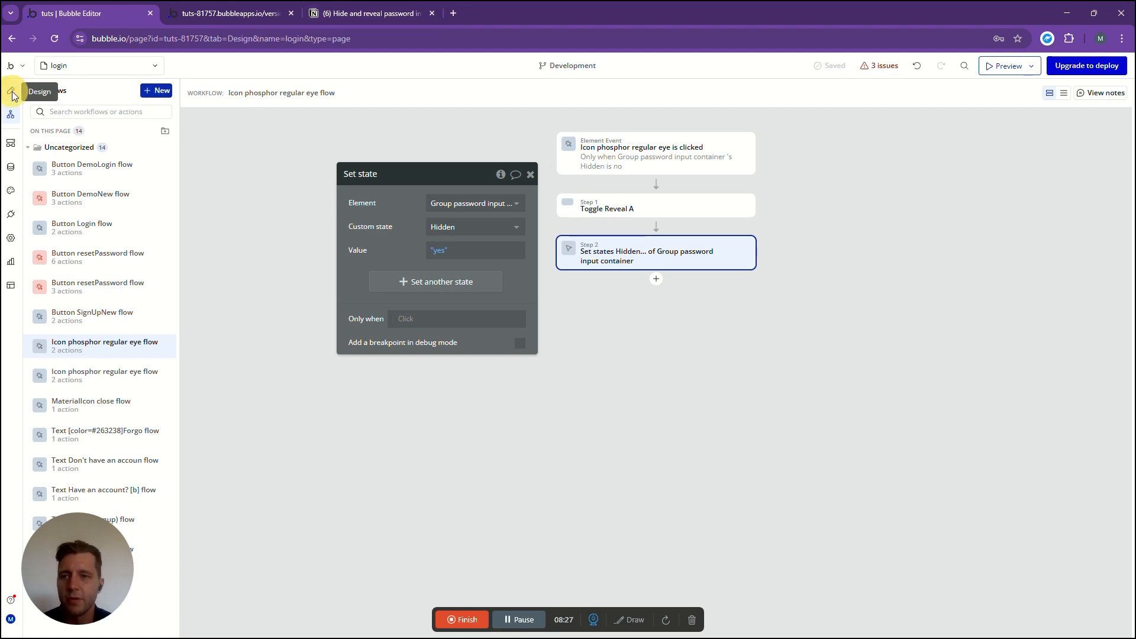
pyautogui.click(11, 94)
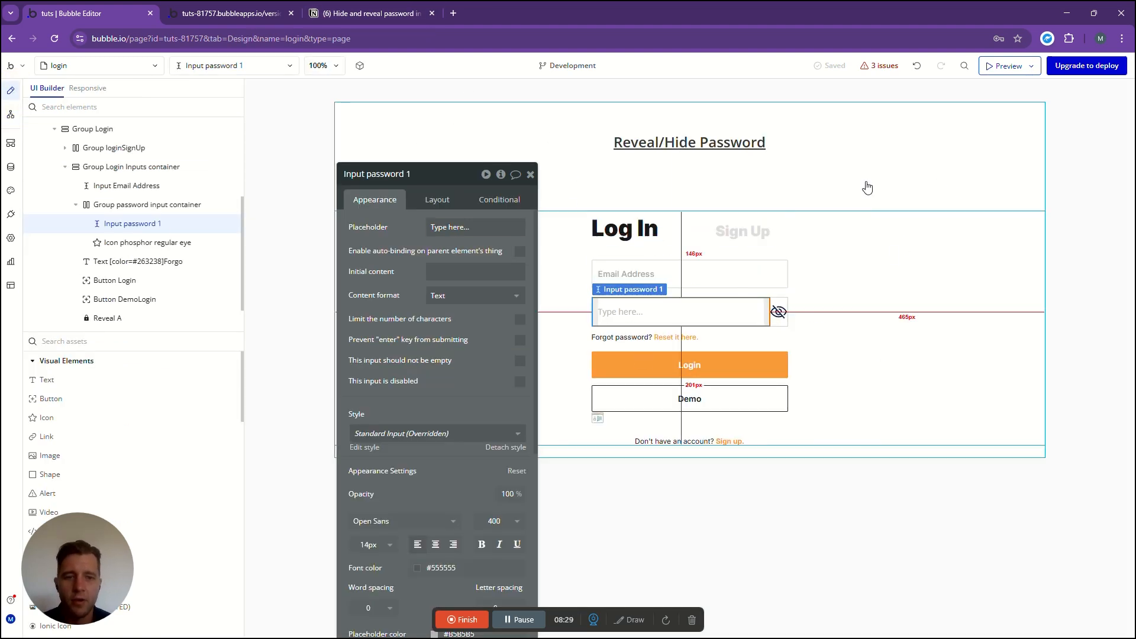
pyautogui.click(778, 312)
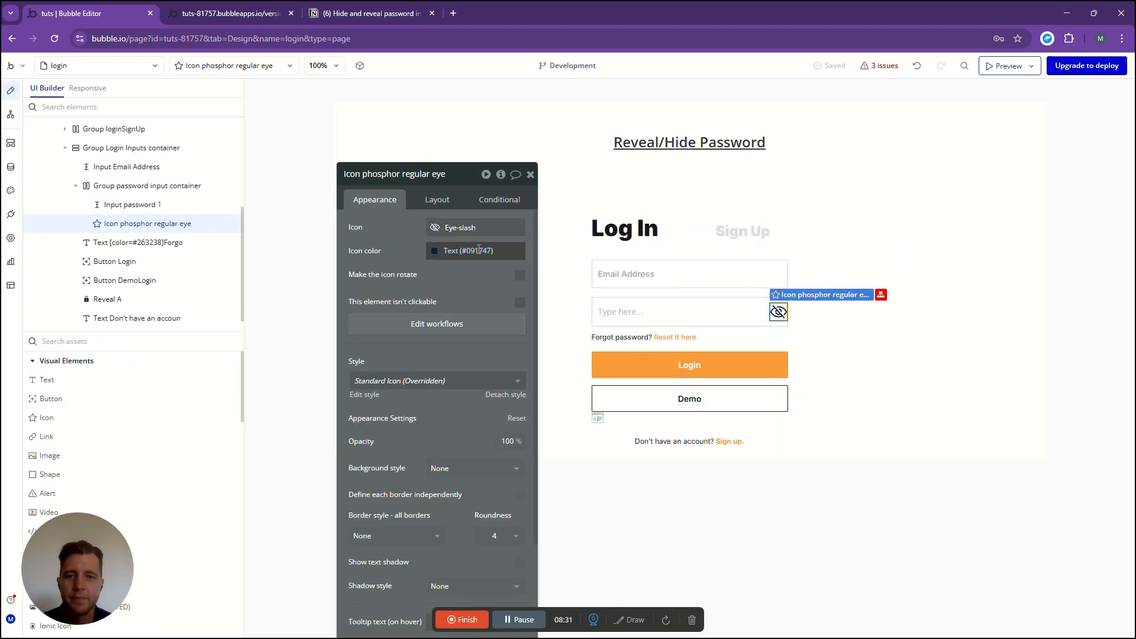
pyautogui.moveTo(477, 250)
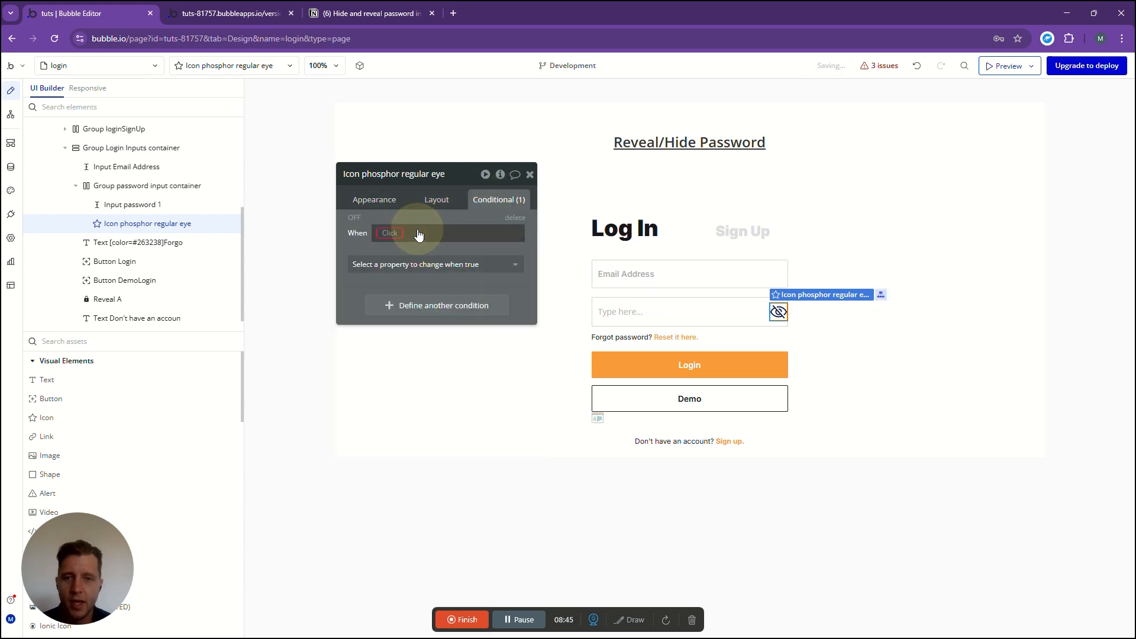
pyautogui.click(400, 233)
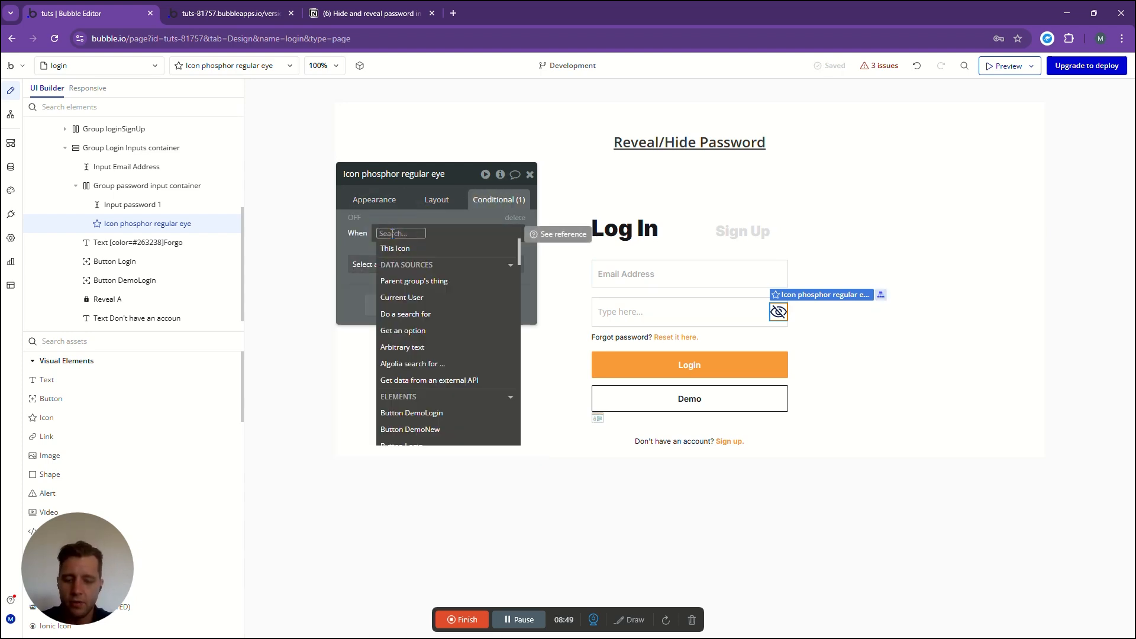
pyautogui.write('contain')
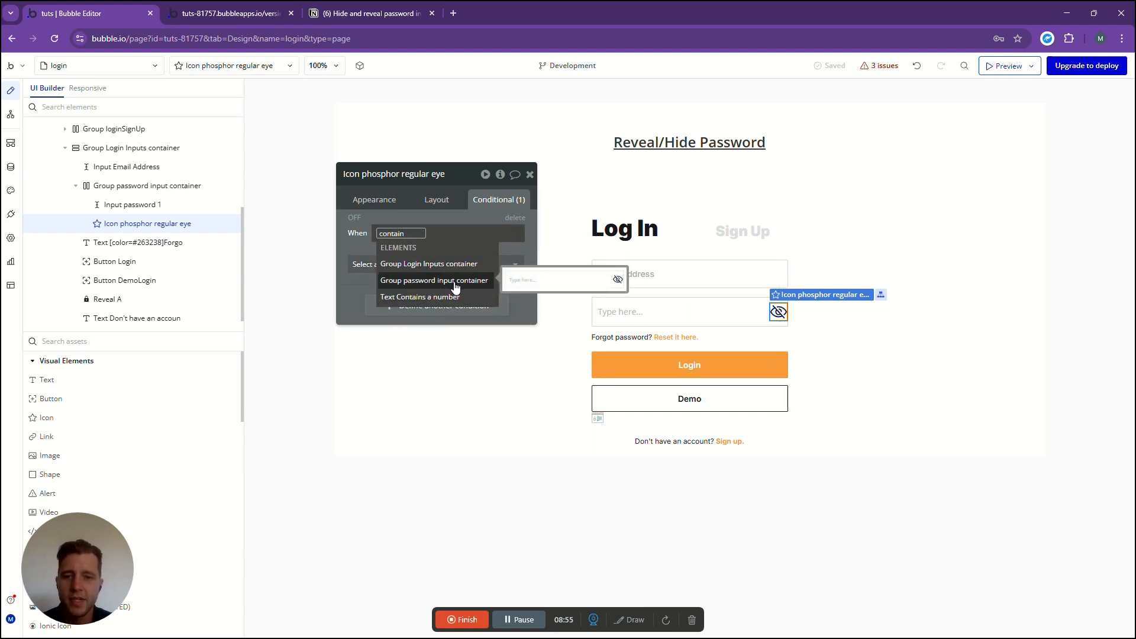
# When the container's Hidden is yes, change the icon to Eye-slash.
pyautogui.click(433, 281)
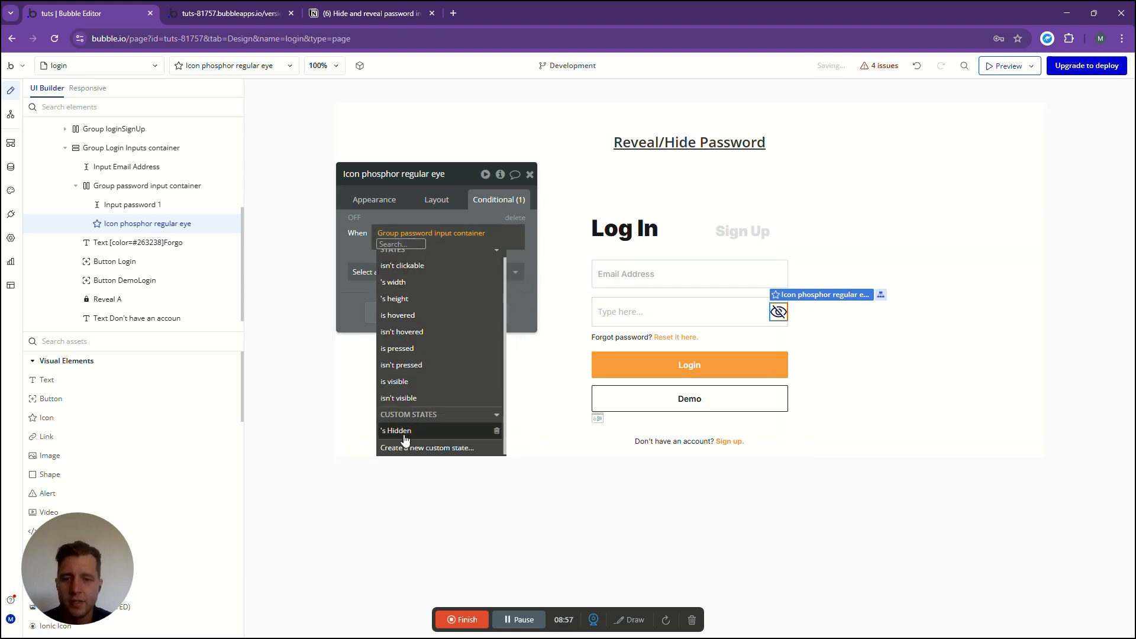
pyautogui.click(396, 429)
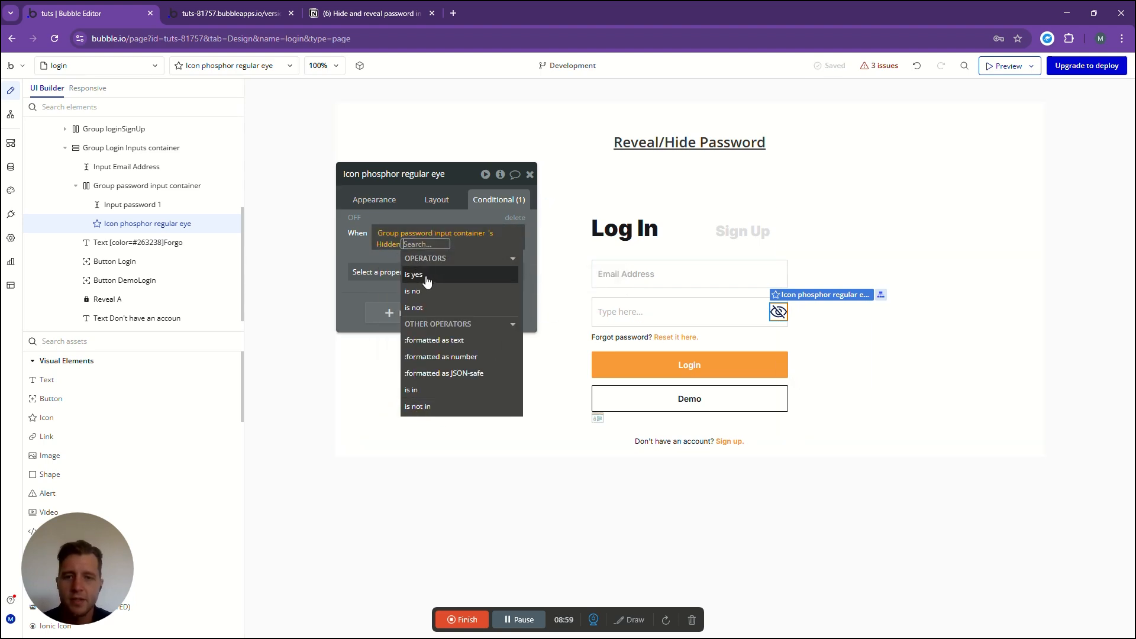
pyautogui.click(413, 275)
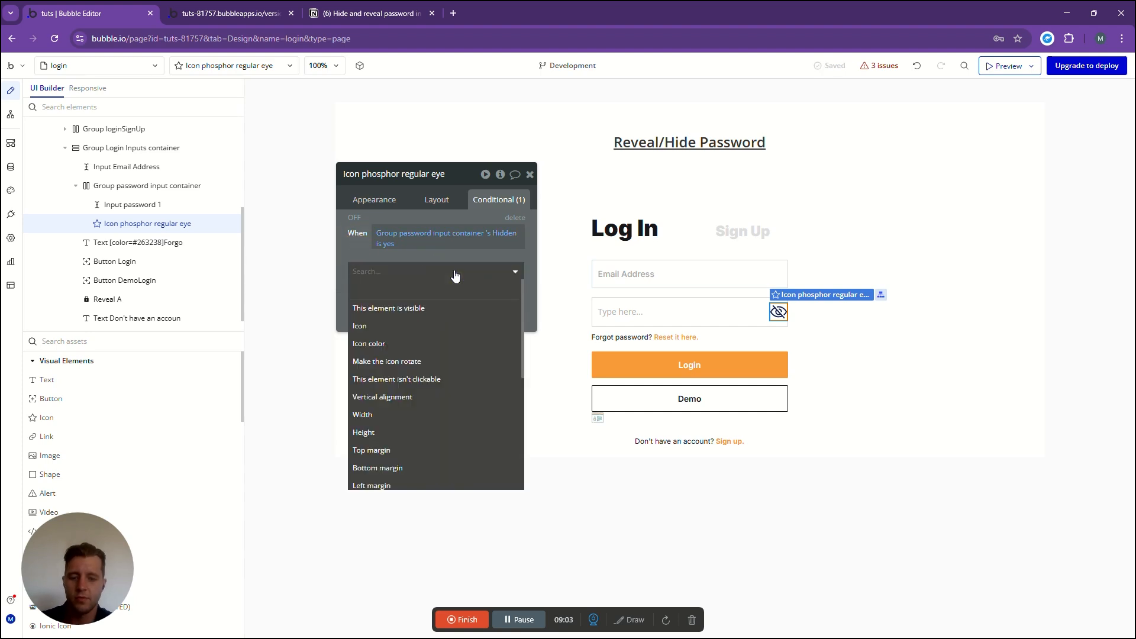
pyautogui.click(360, 325)
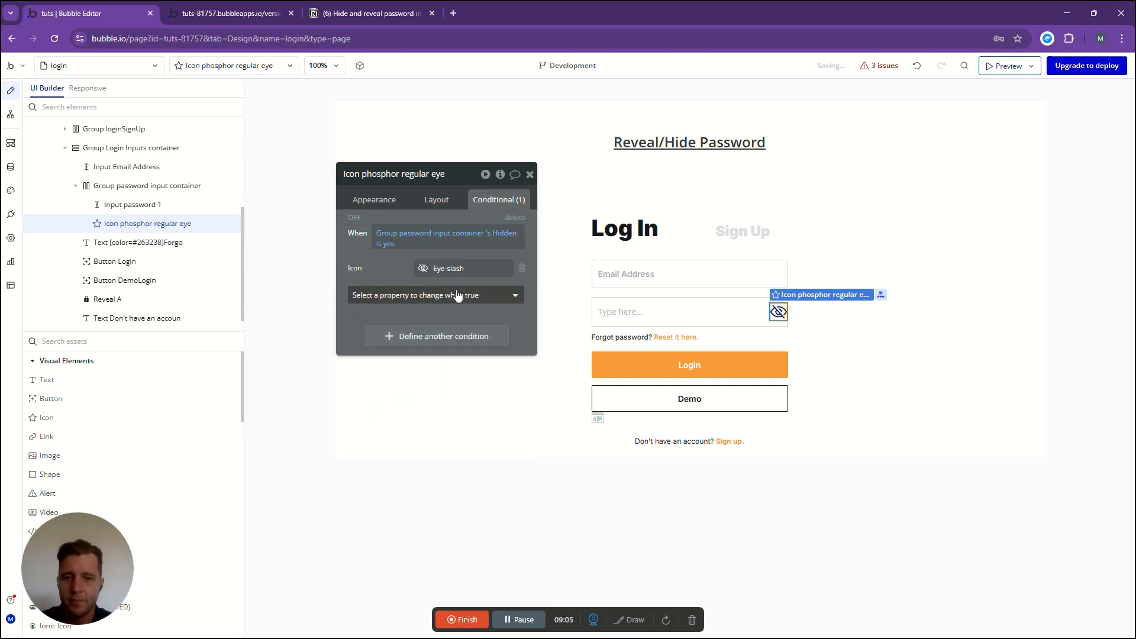
pyautogui.moveTo(413, 259)
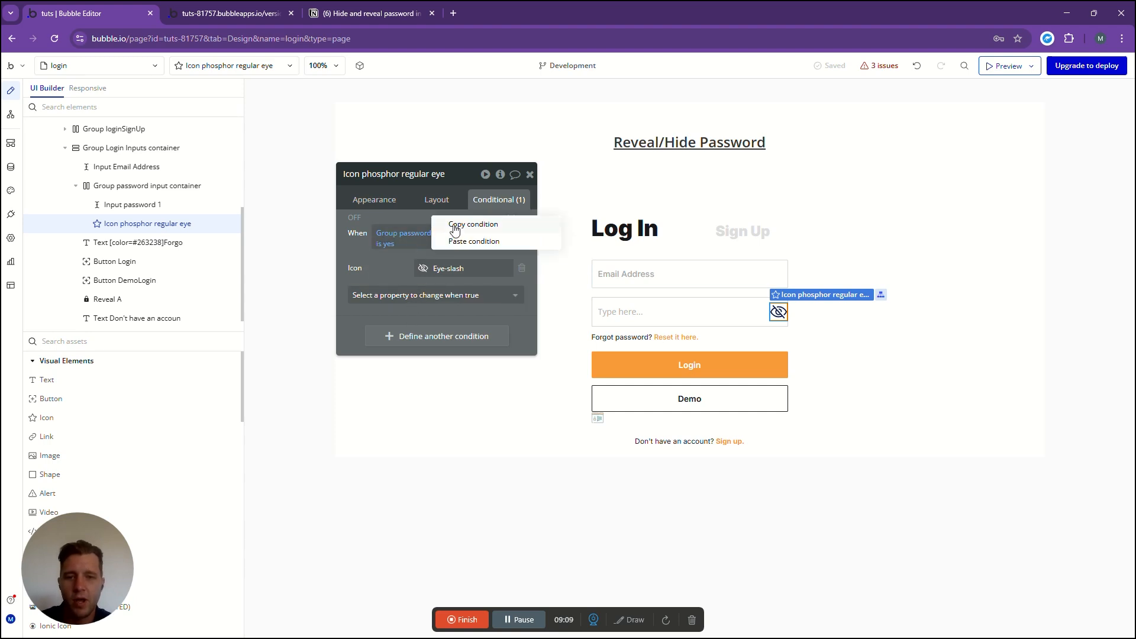
# Duplicate the condition as Hidden is no showing the regular eye icon.
pyautogui.click(471, 242)
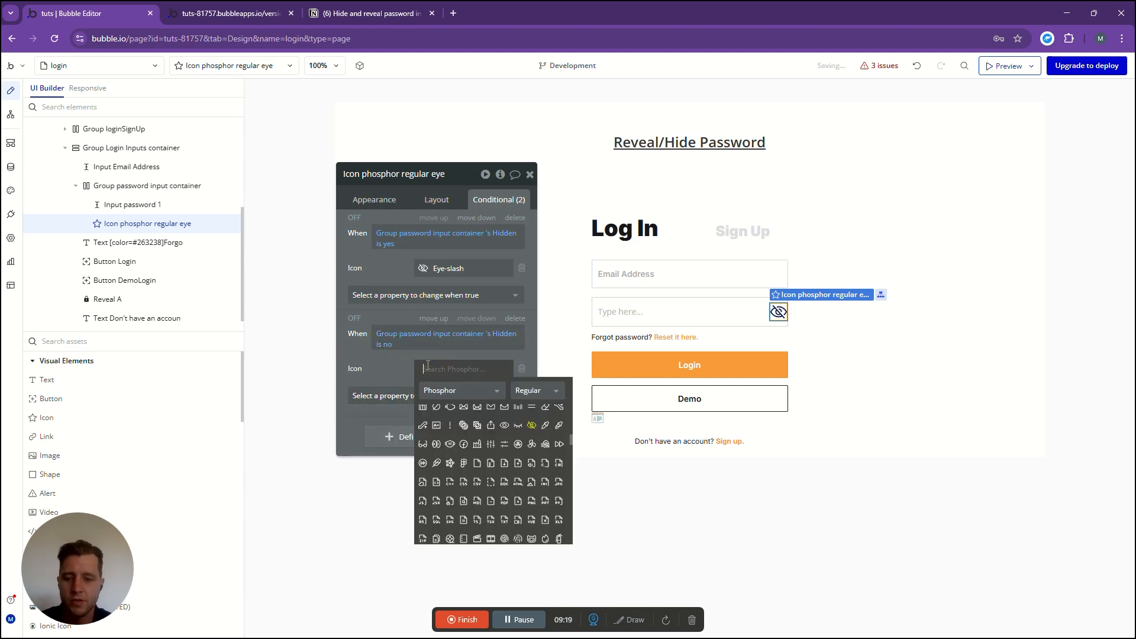
pyautogui.click(505, 425)
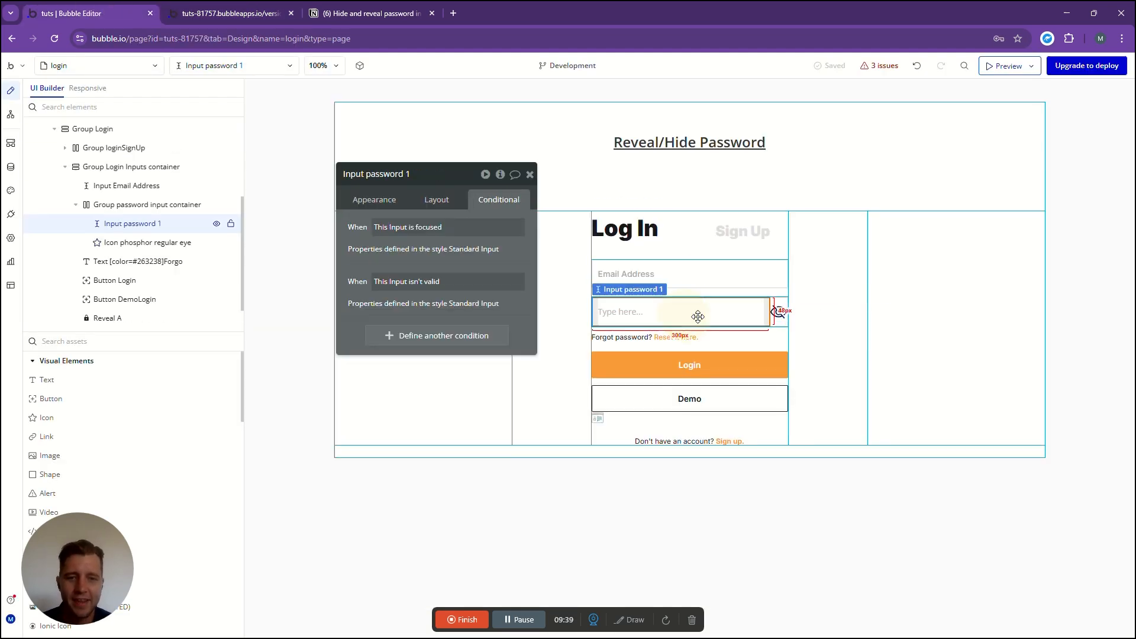
# Set Input password 1's Content format to Password so typed characters are masked.
pyautogui.click(374, 200)
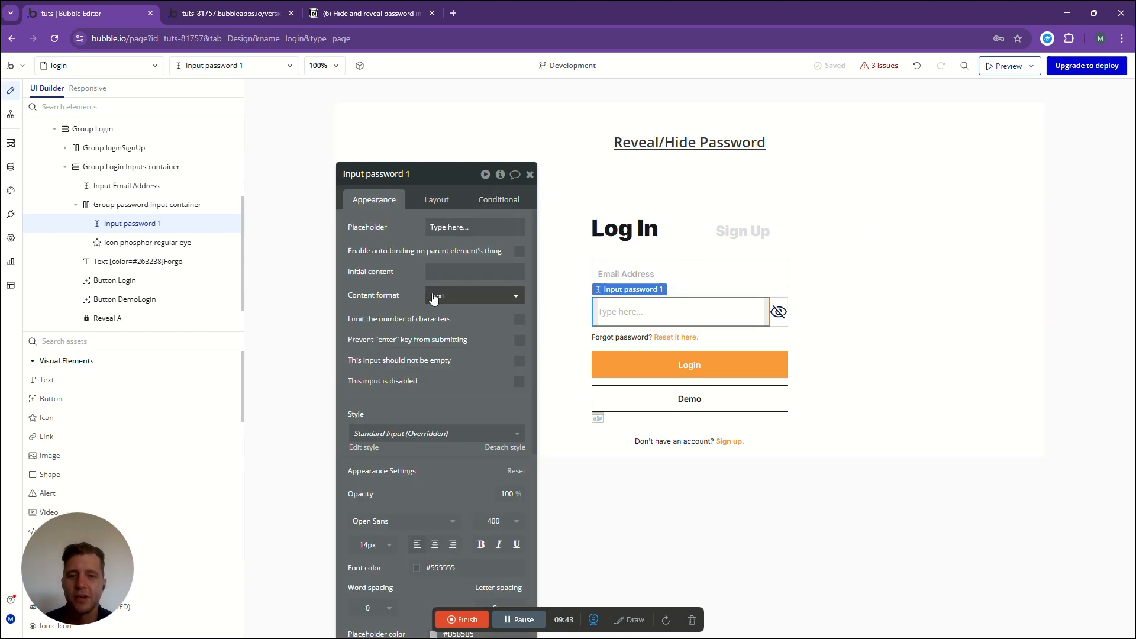
pyautogui.click(475, 296)
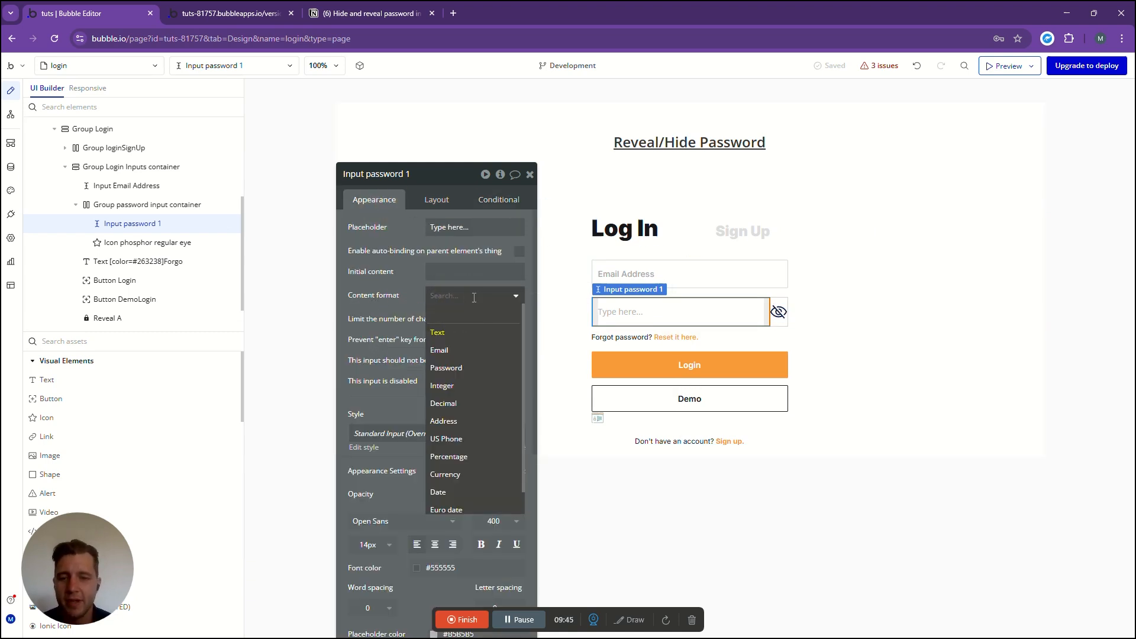
pyautogui.write('pass')
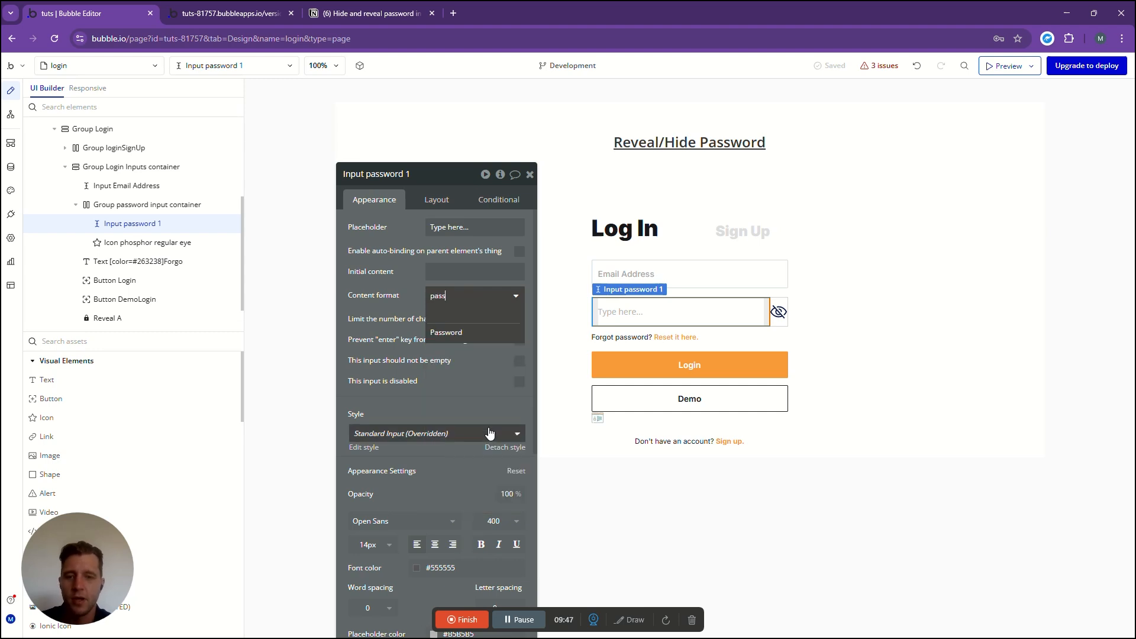
pyautogui.click(446, 332)
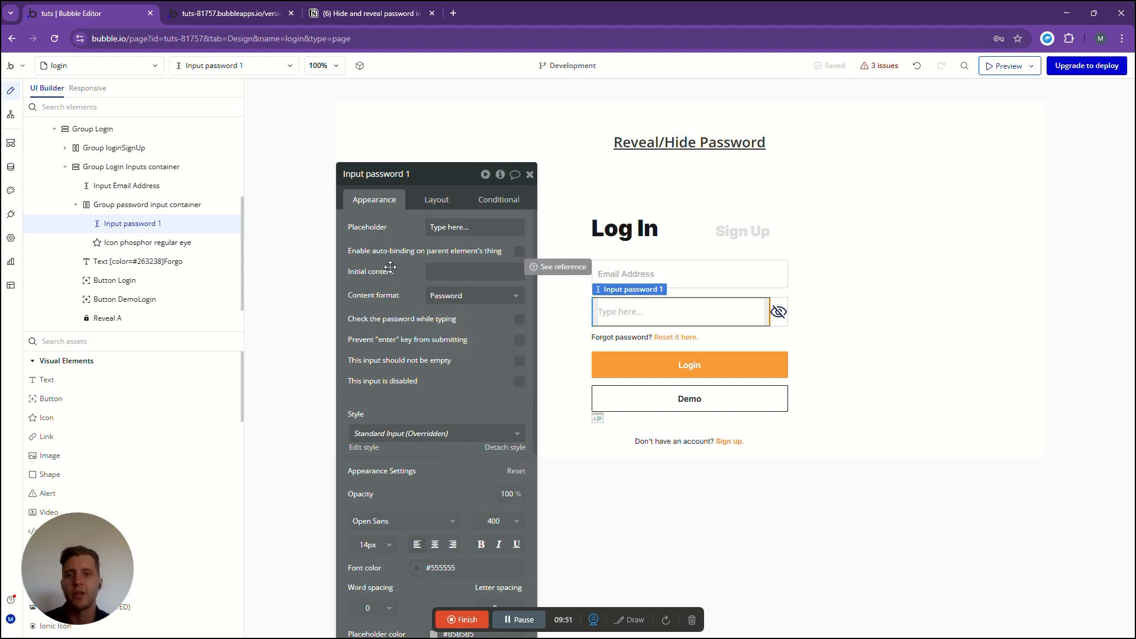
pyautogui.click(229, 13)
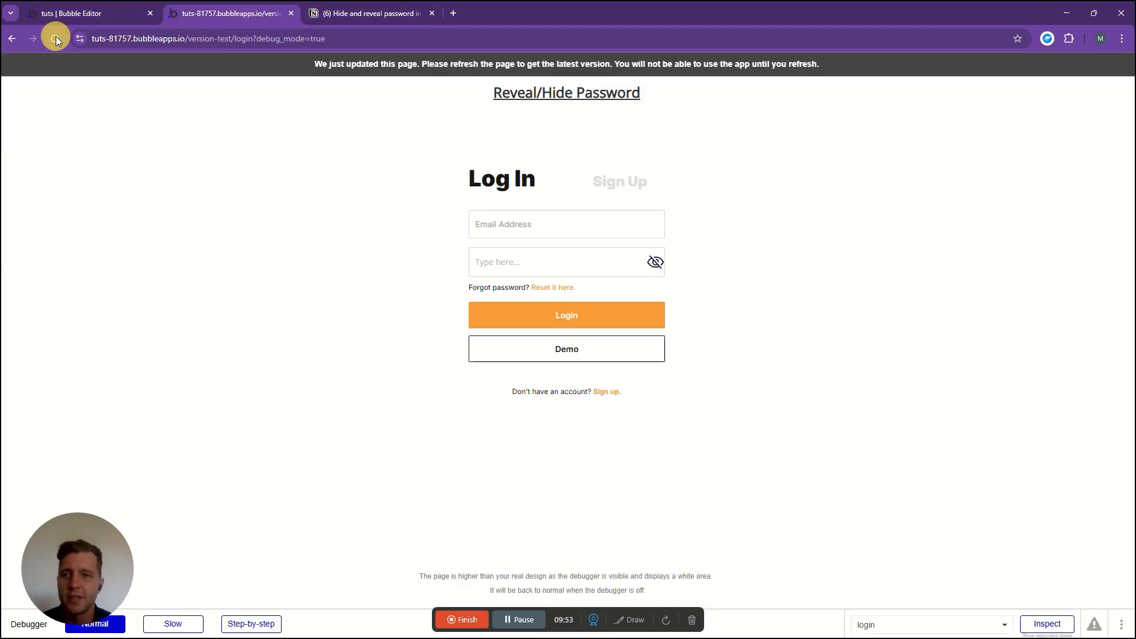
pyautogui.click(558, 262)
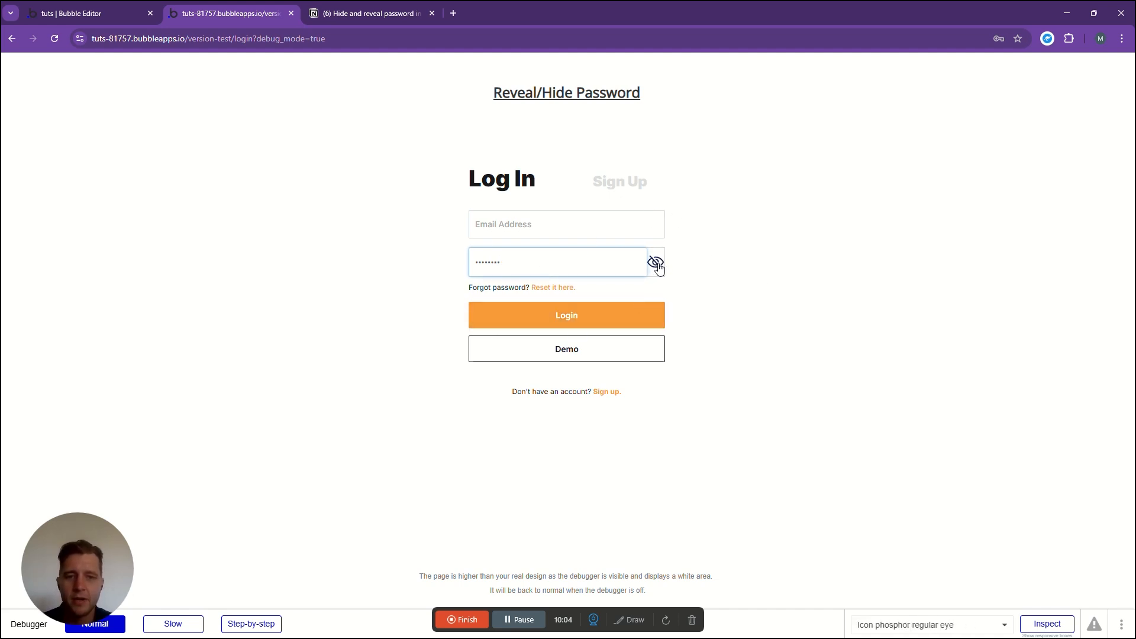
pyautogui.click(654, 263)
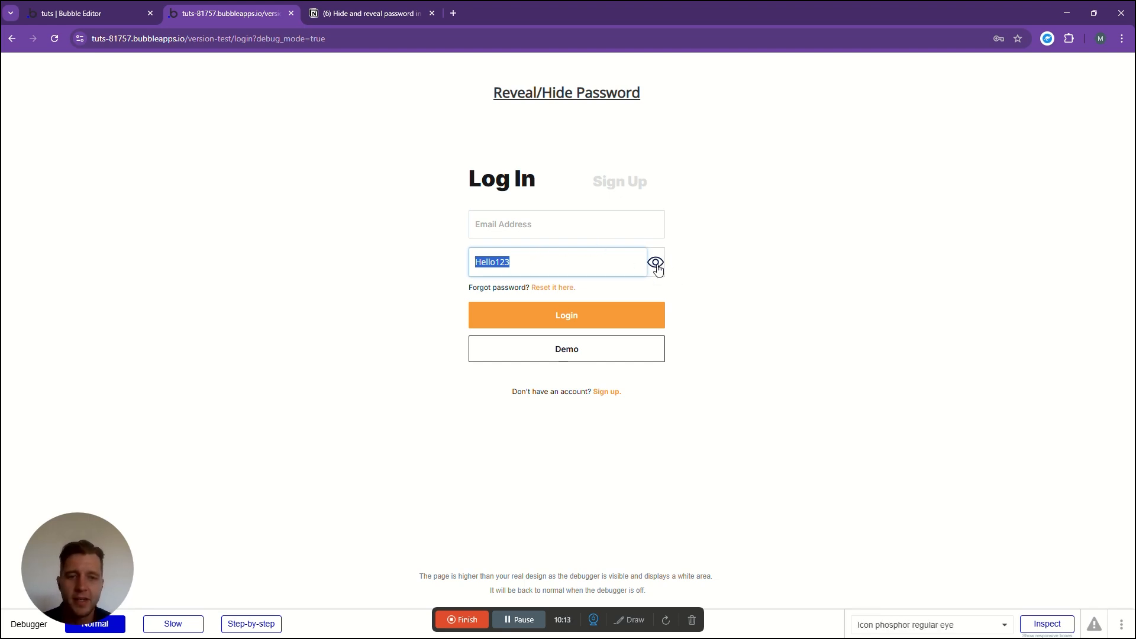
pyautogui.click(655, 262)
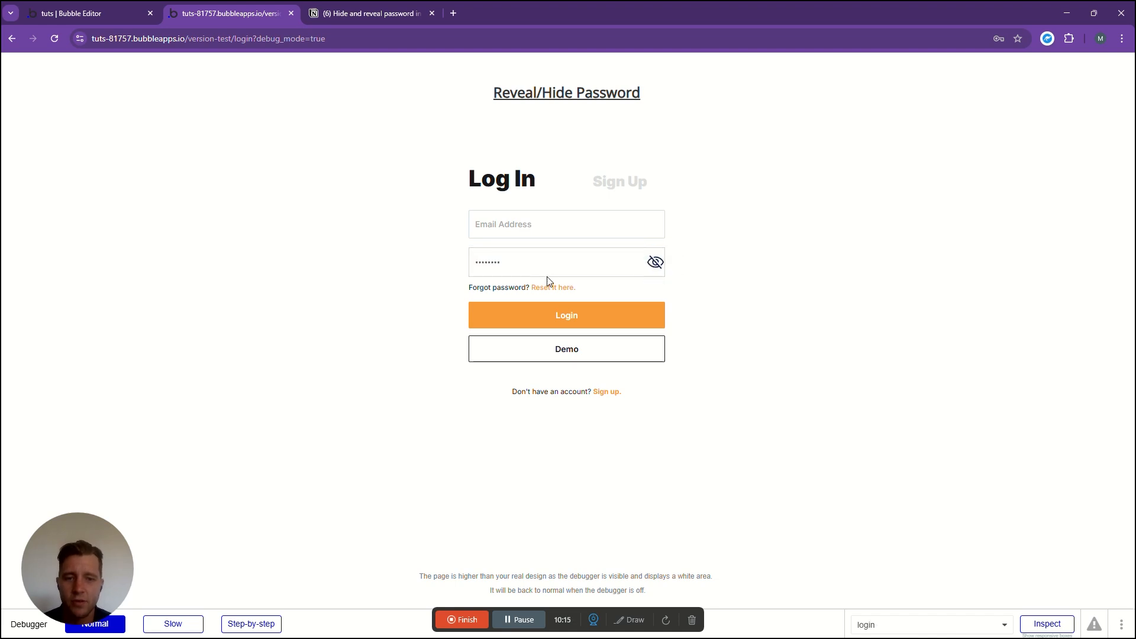
pyautogui.click(559, 262)
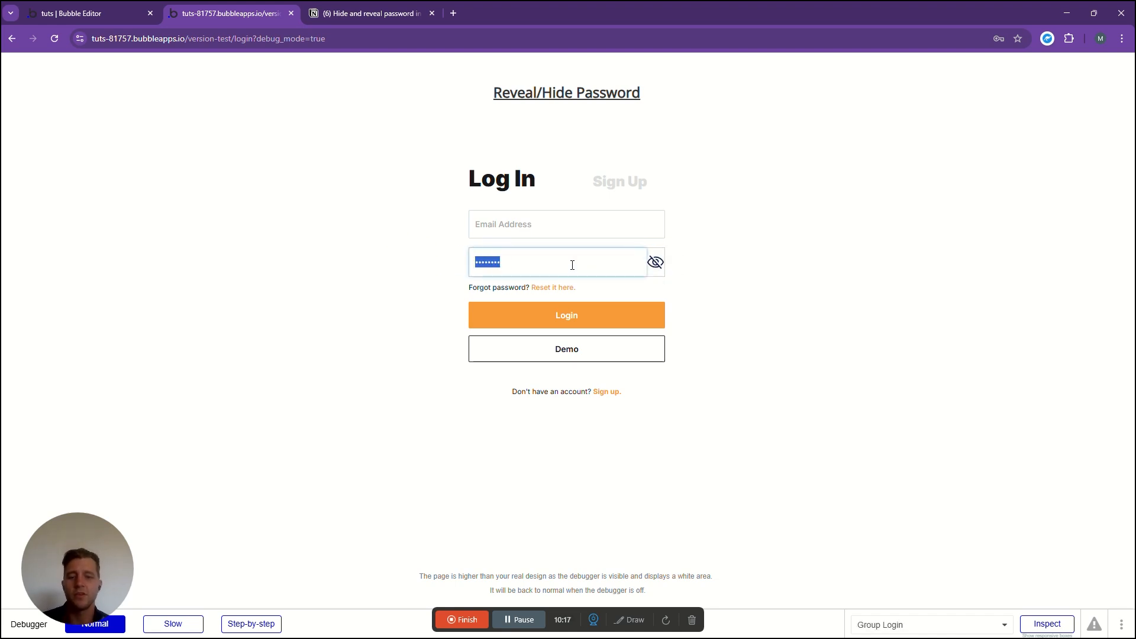